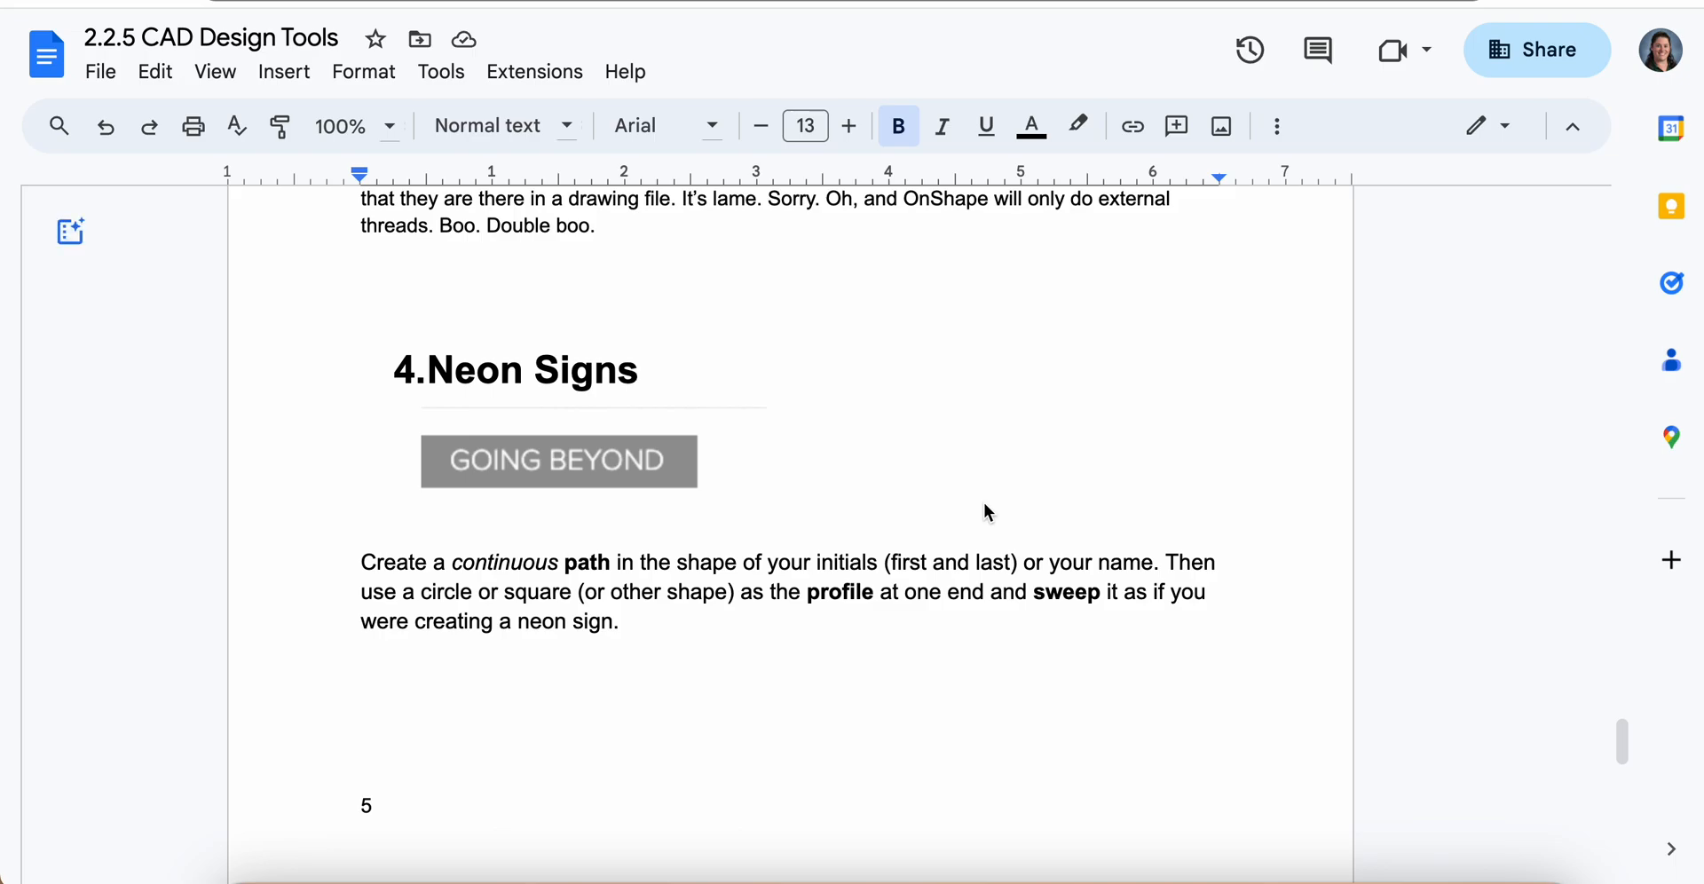
Search Google for 'neon signs tube' and view the image results as reference photos.
click(69, 230)
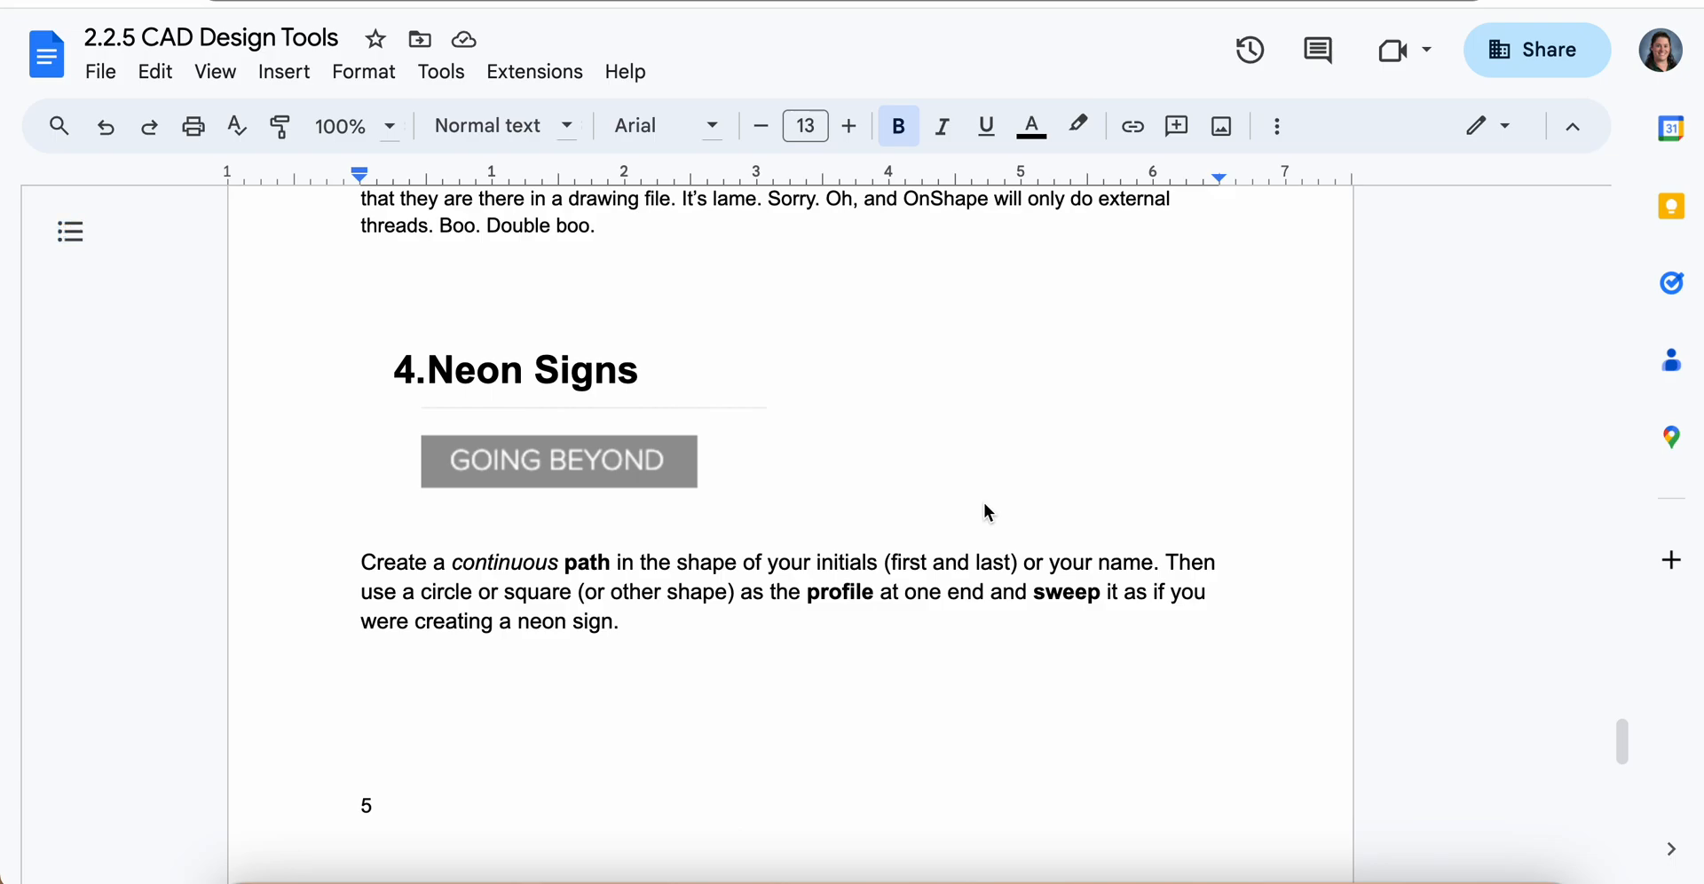
mouse_move(960, 489)
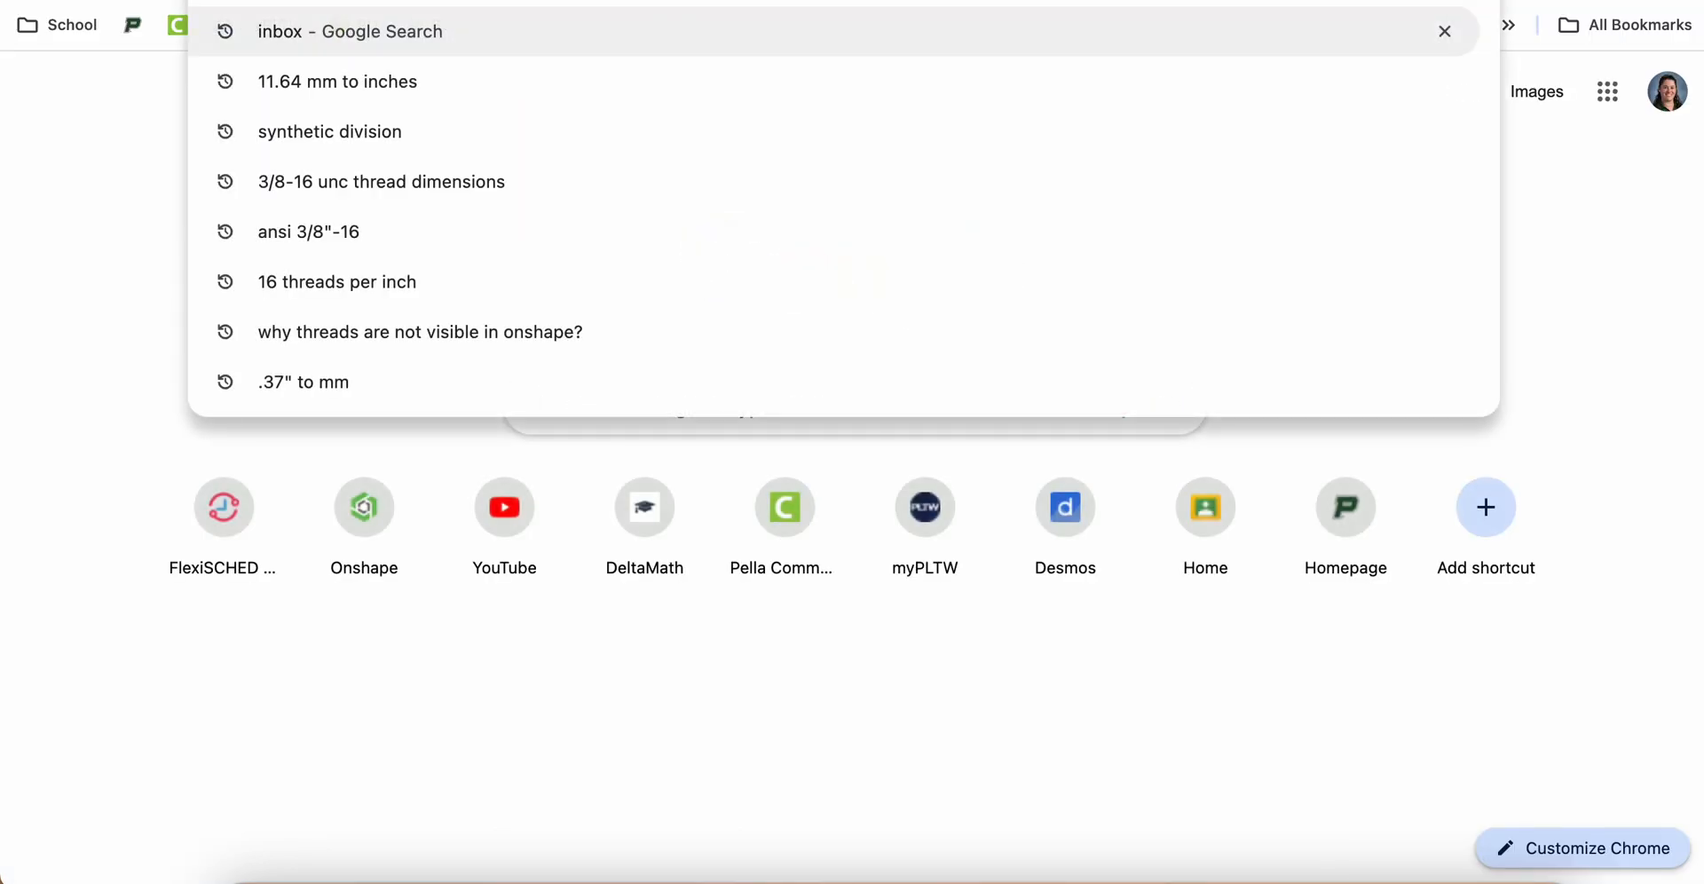
text(neon signs tube)
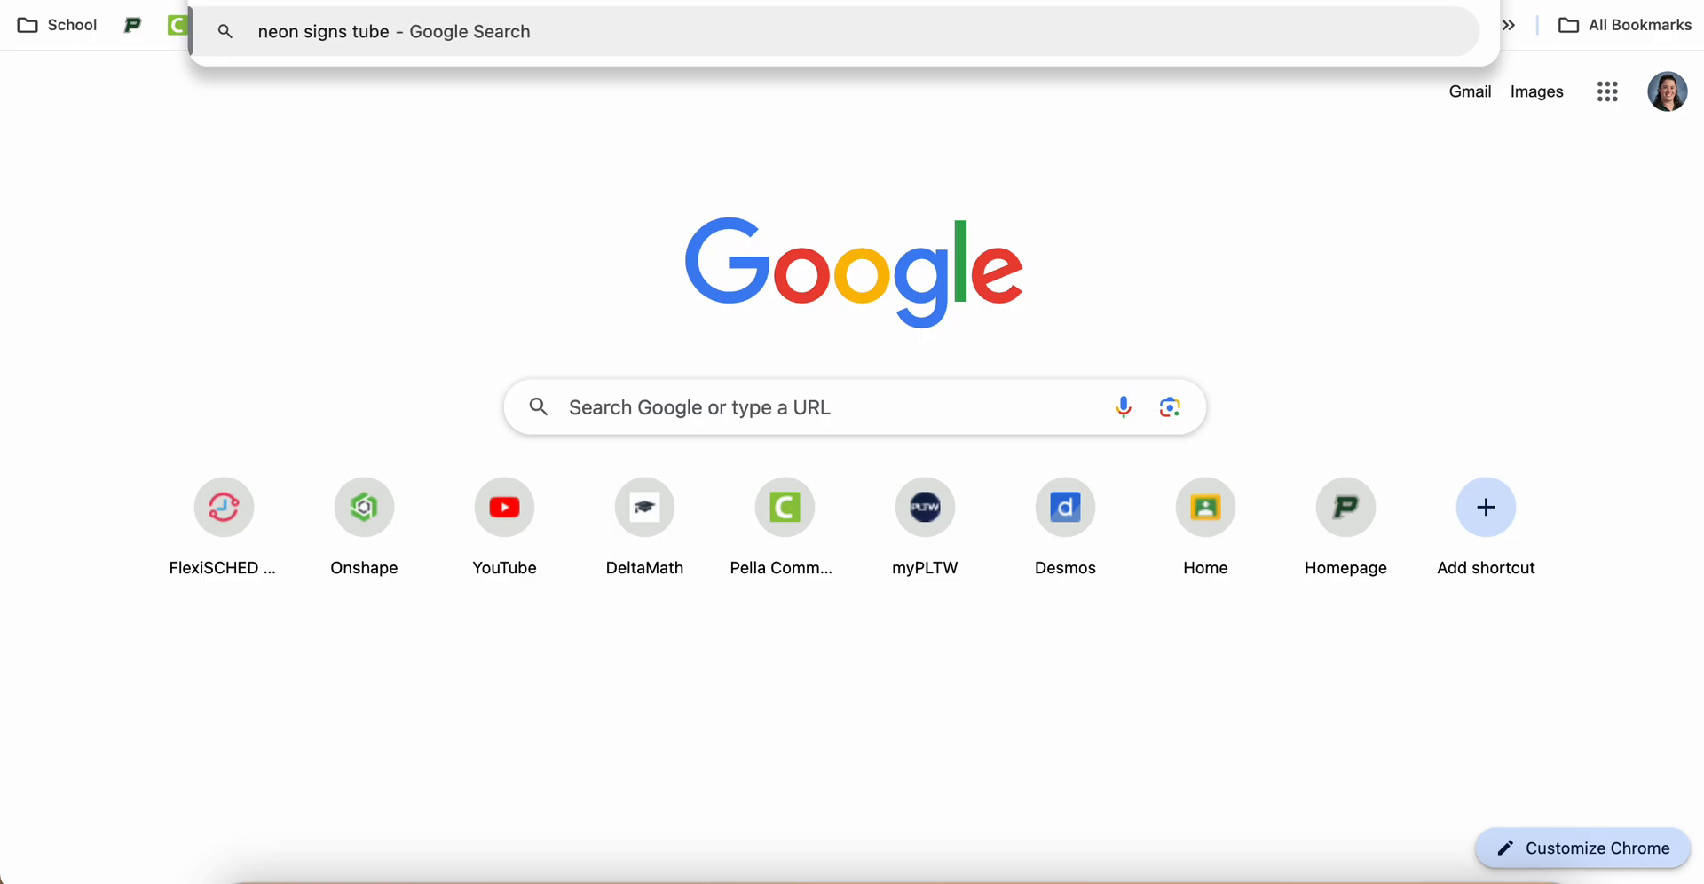
text(li)
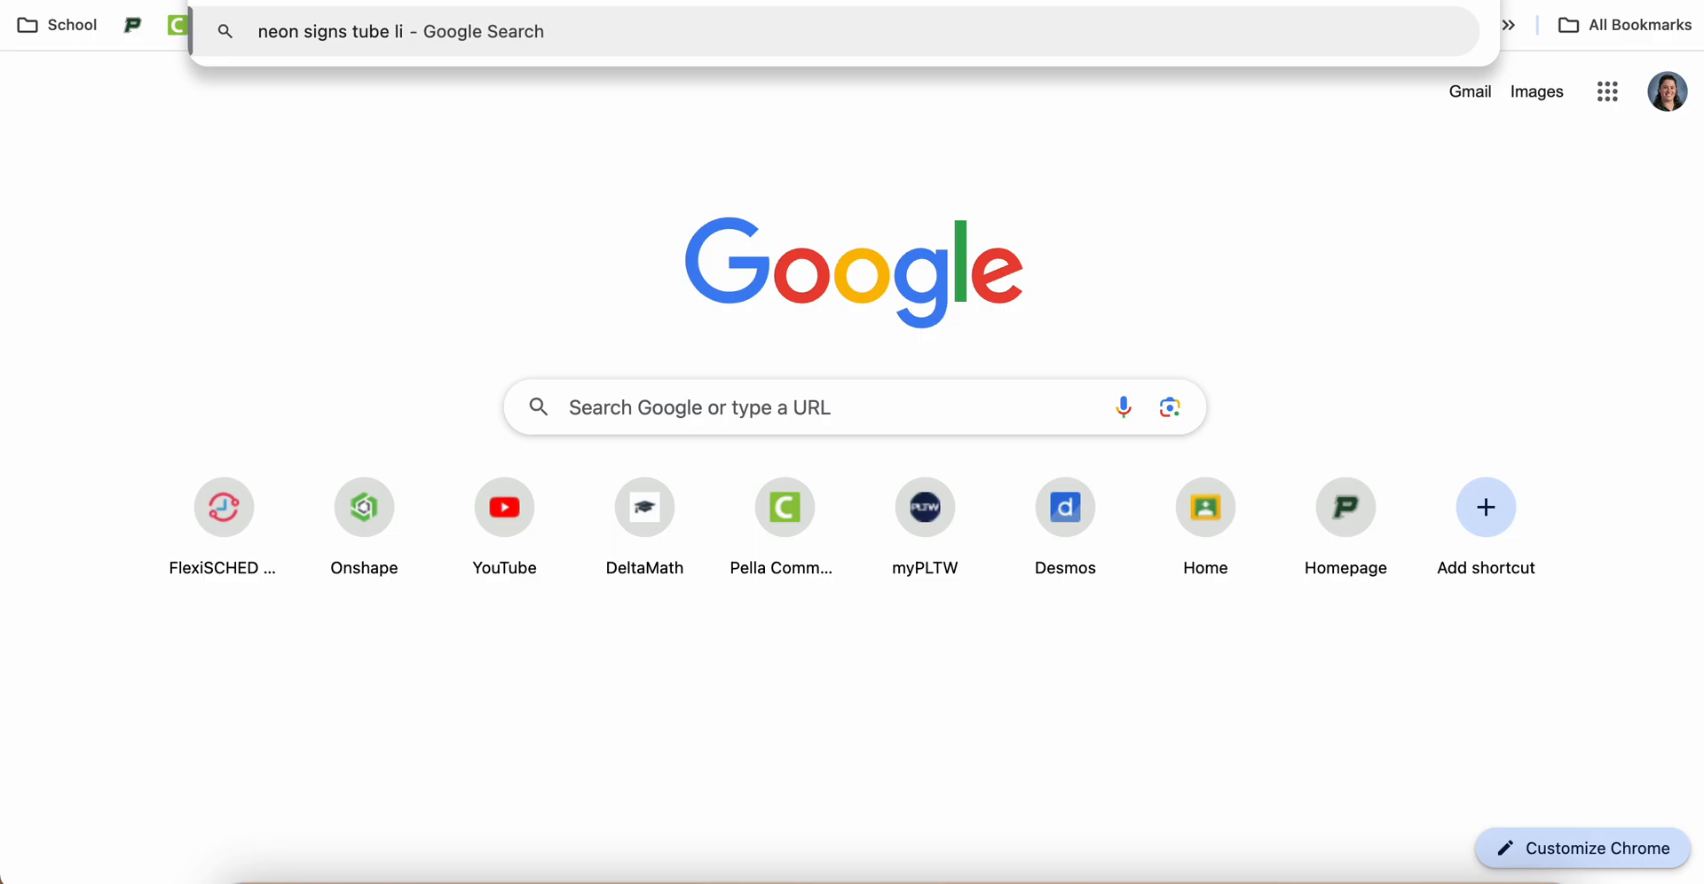
key(backspace)
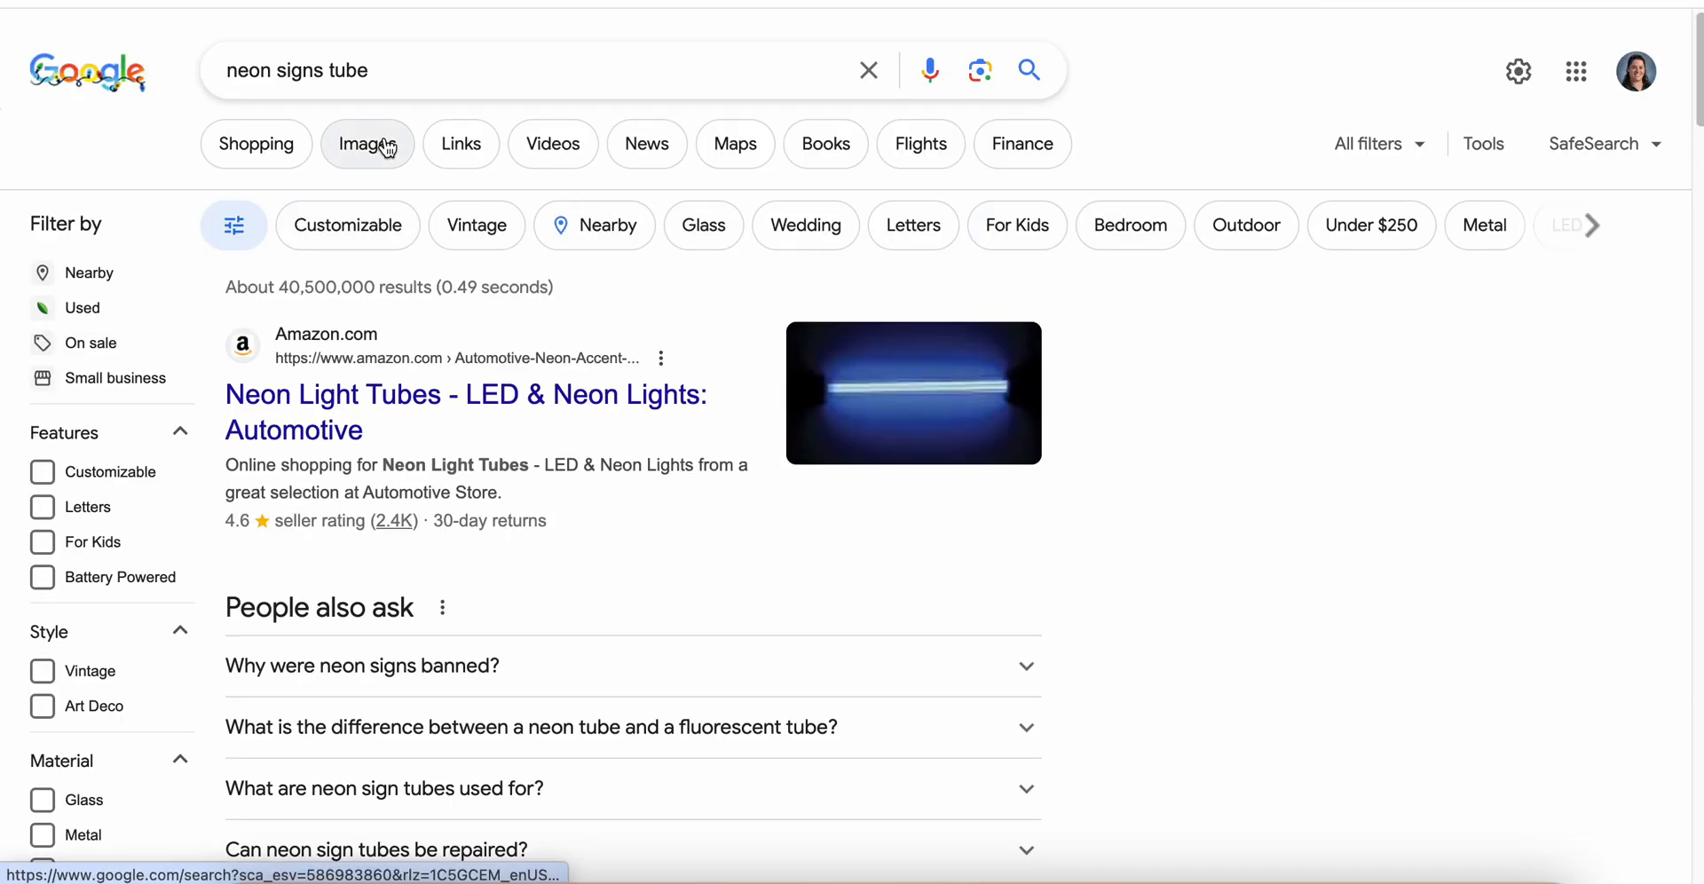
click(368, 144)
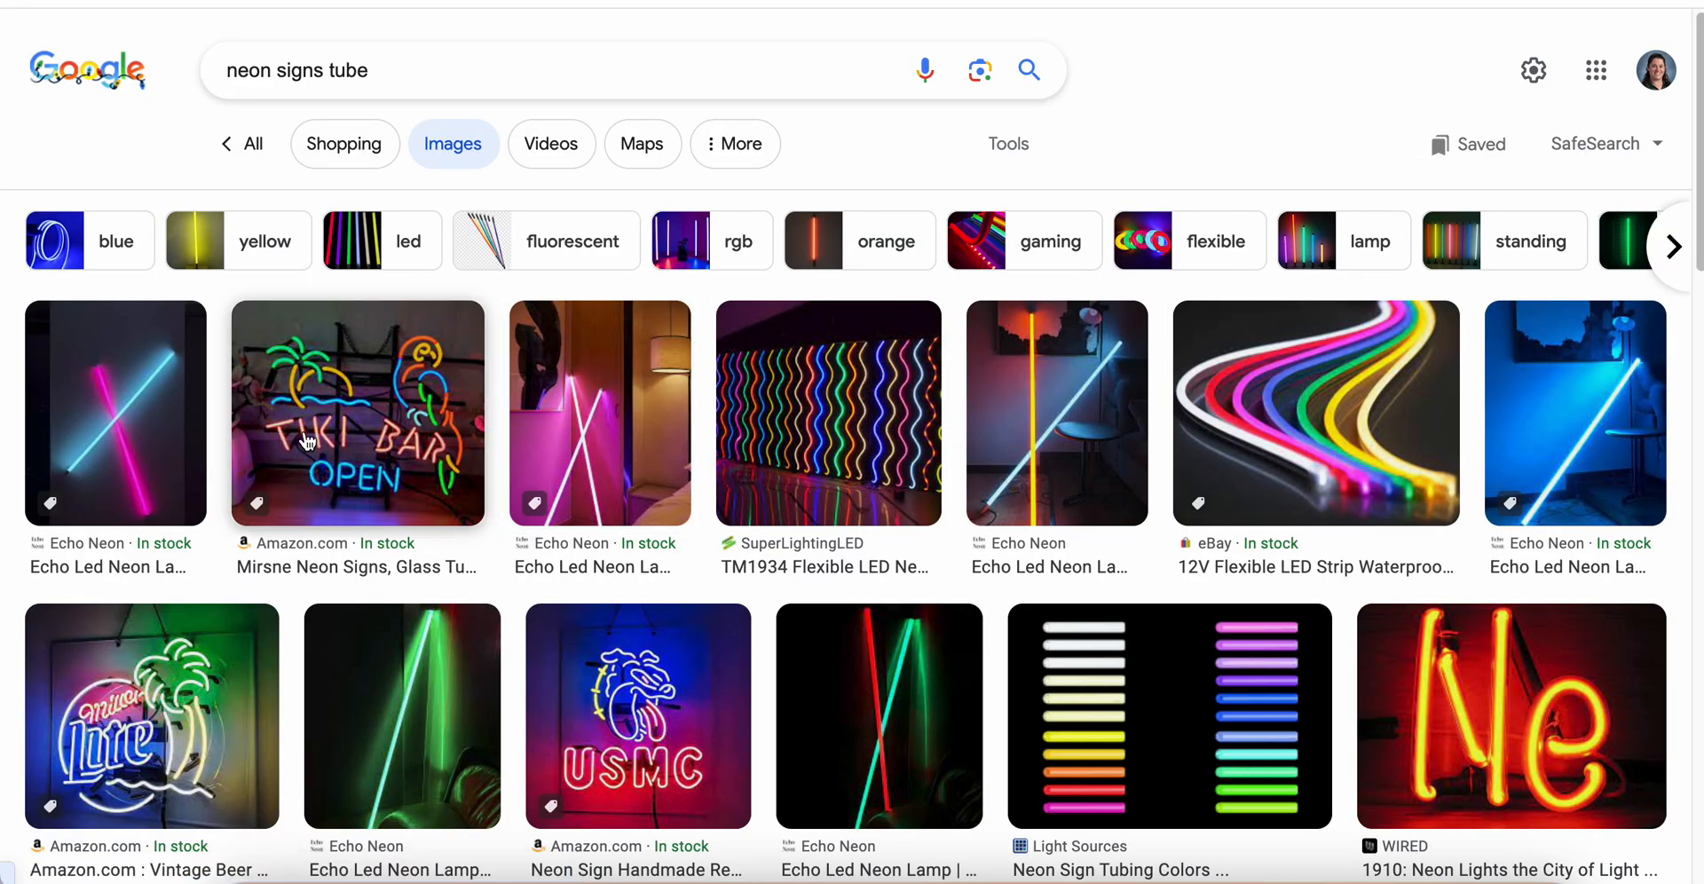
mouse_move(408, 676)
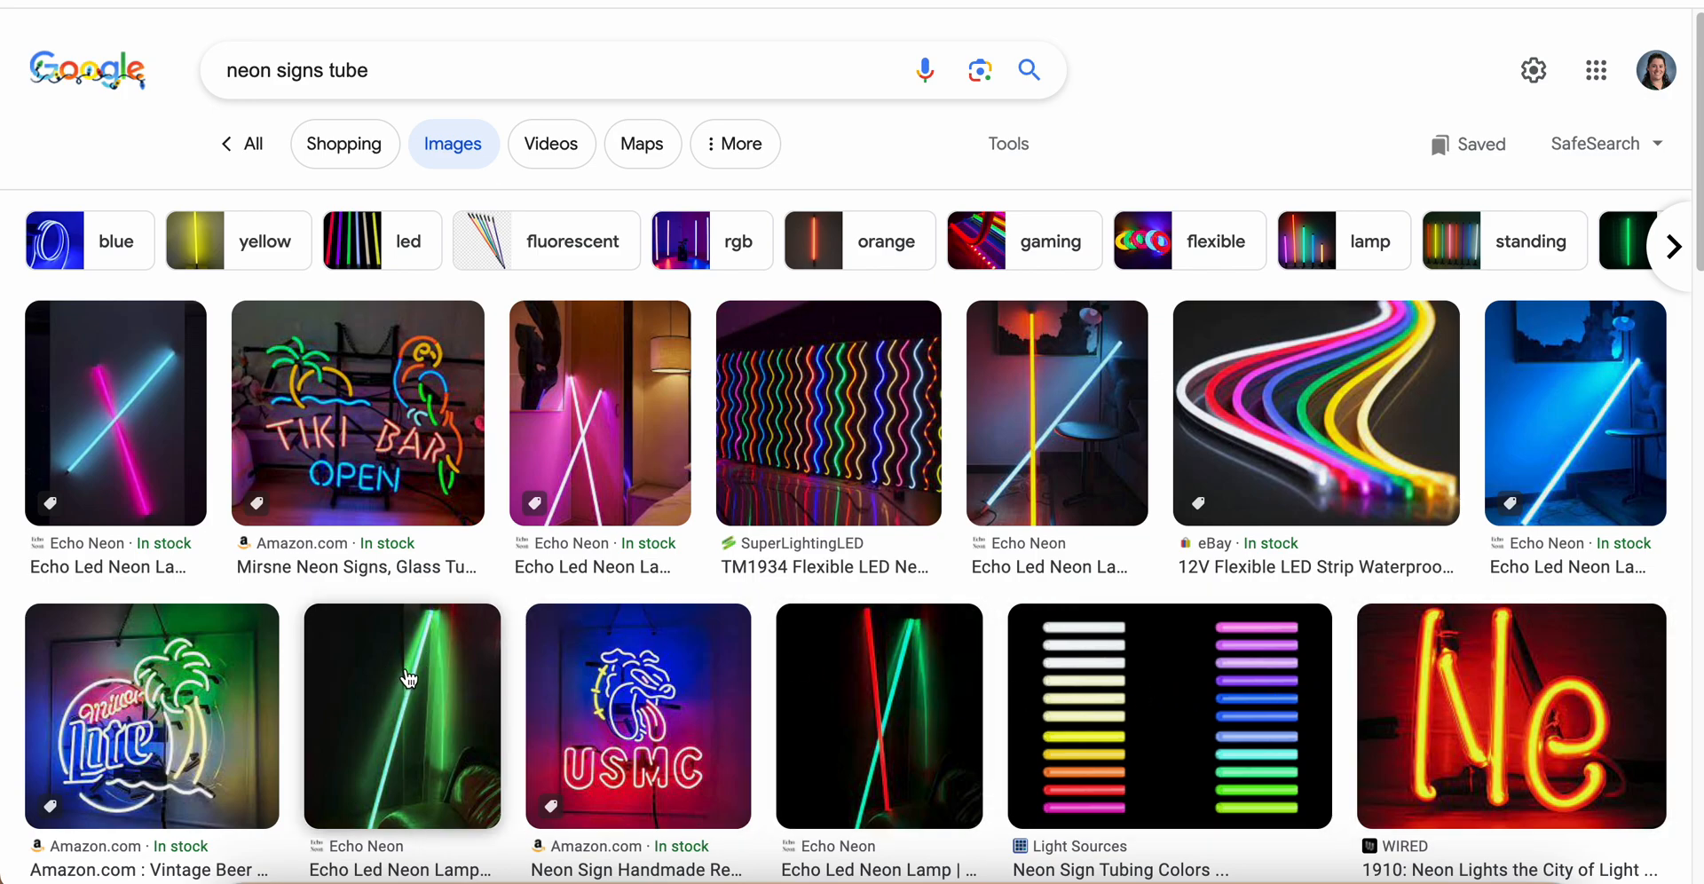
mouse_move(829, 424)
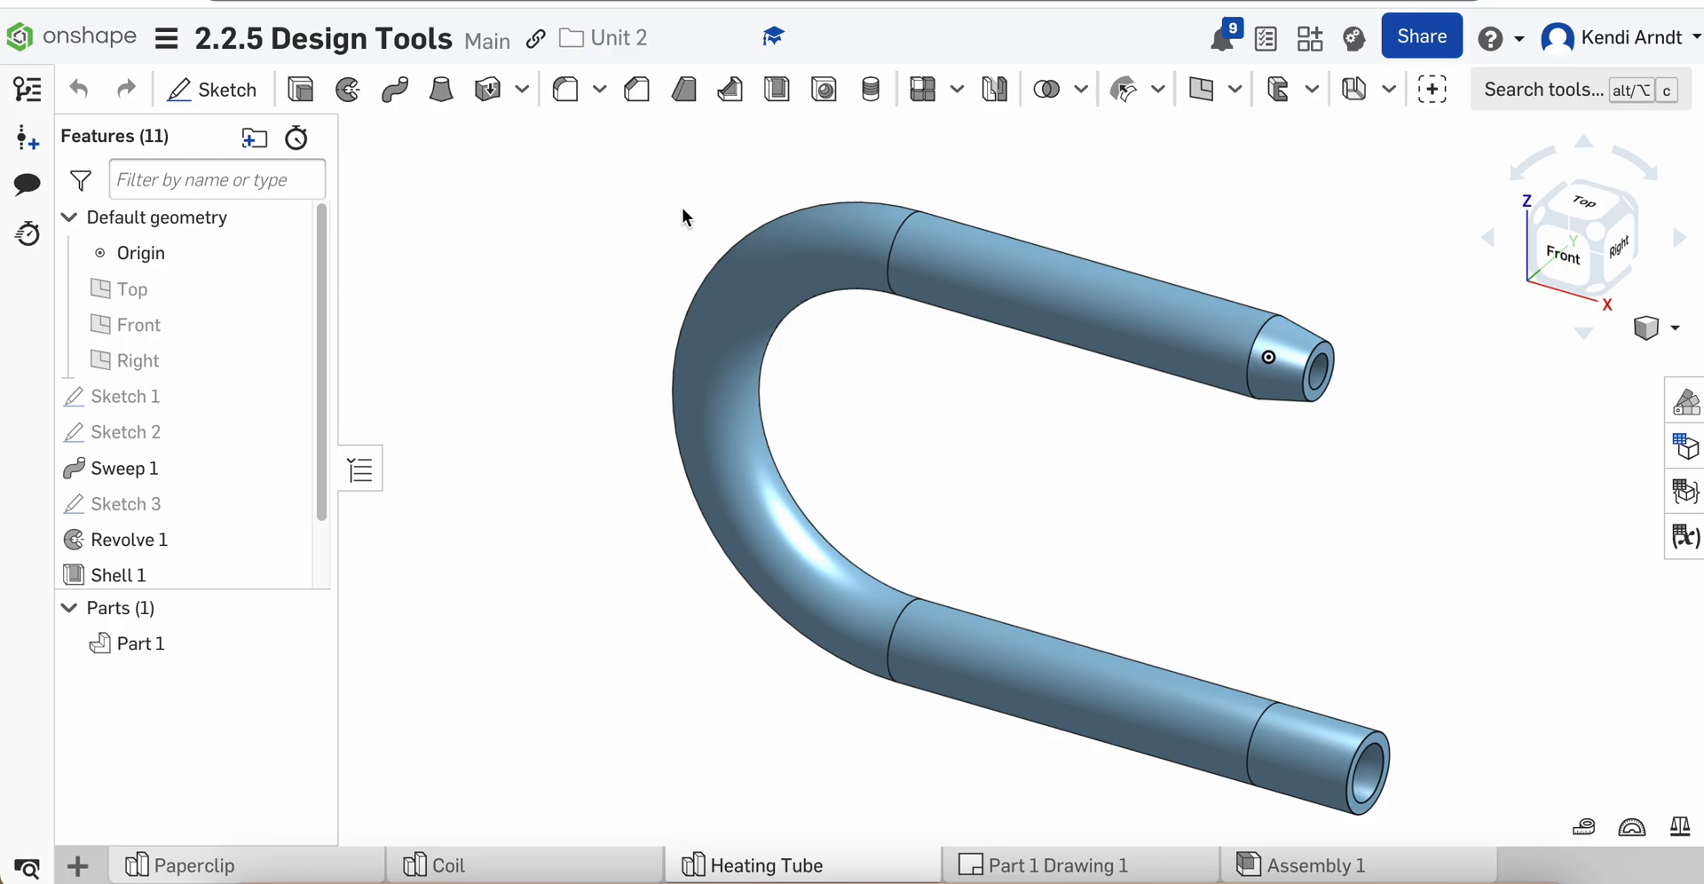
mouse_move(612, 330)
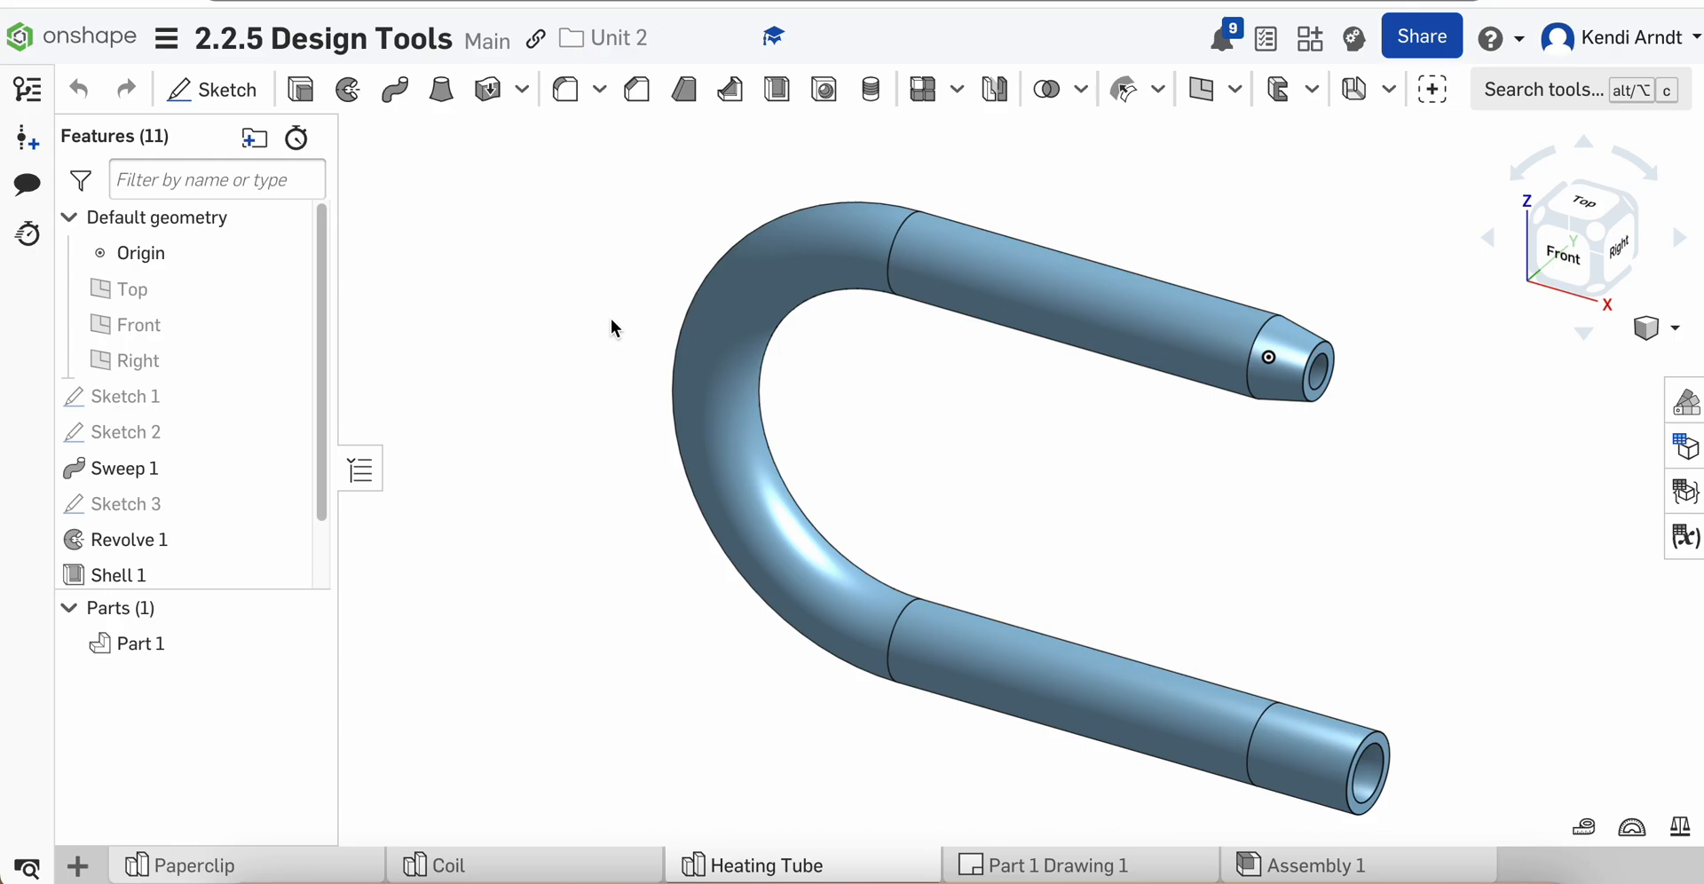
Create a new empty Part Studio in the 2.2.5 Design Tools document.
click(77, 864)
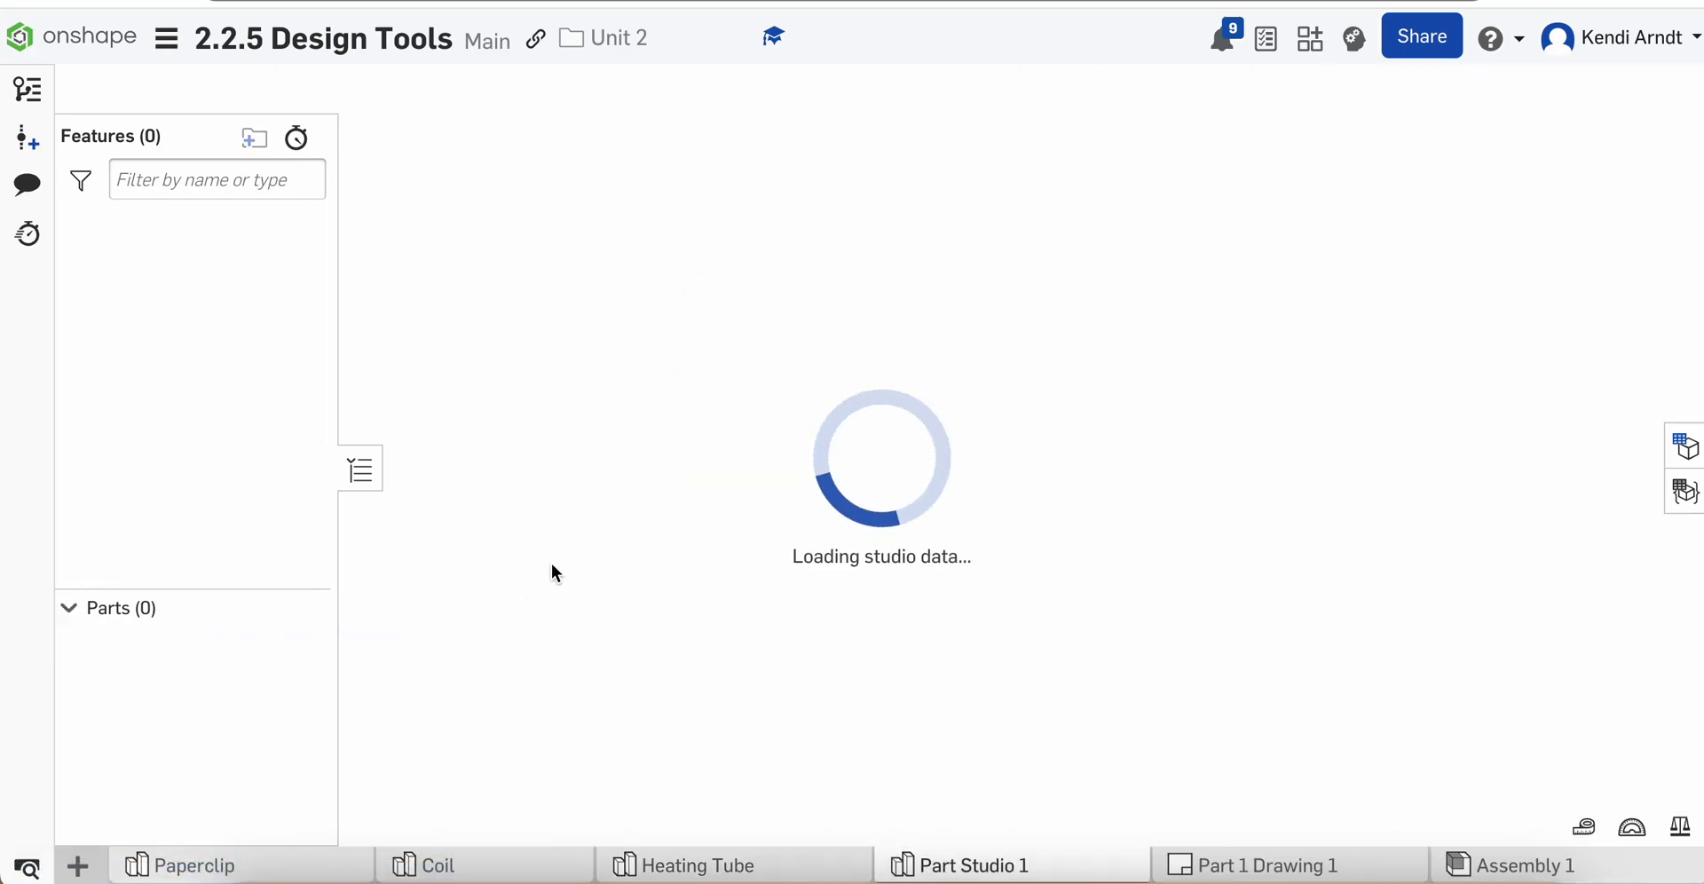
mouse_move(646, 534)
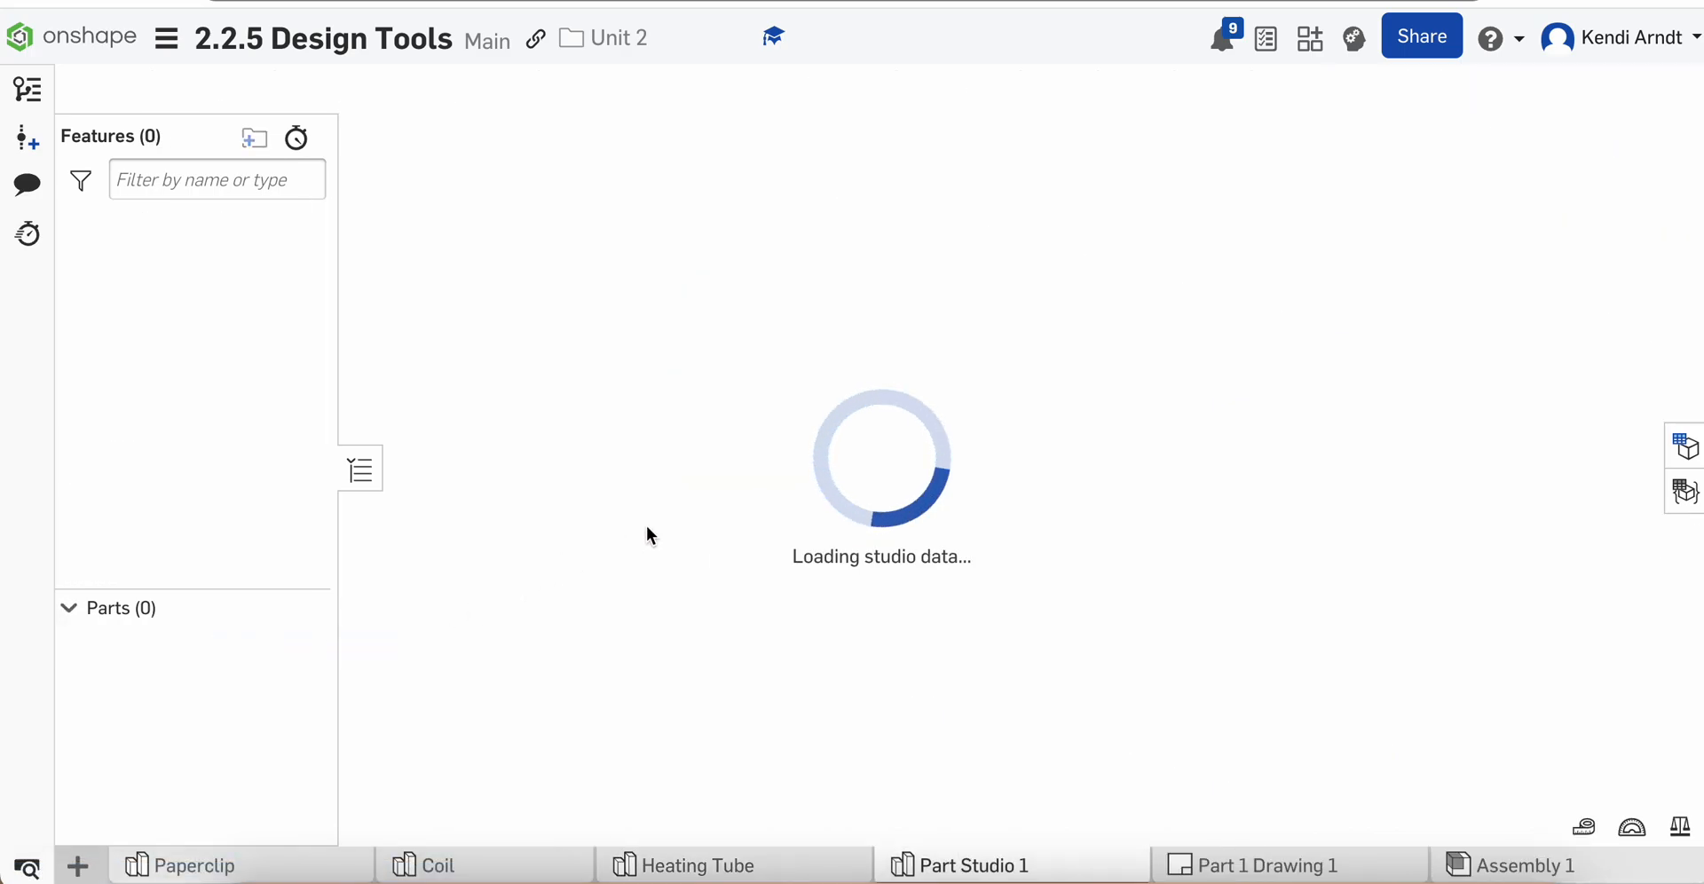
mouse_move(1164, 266)
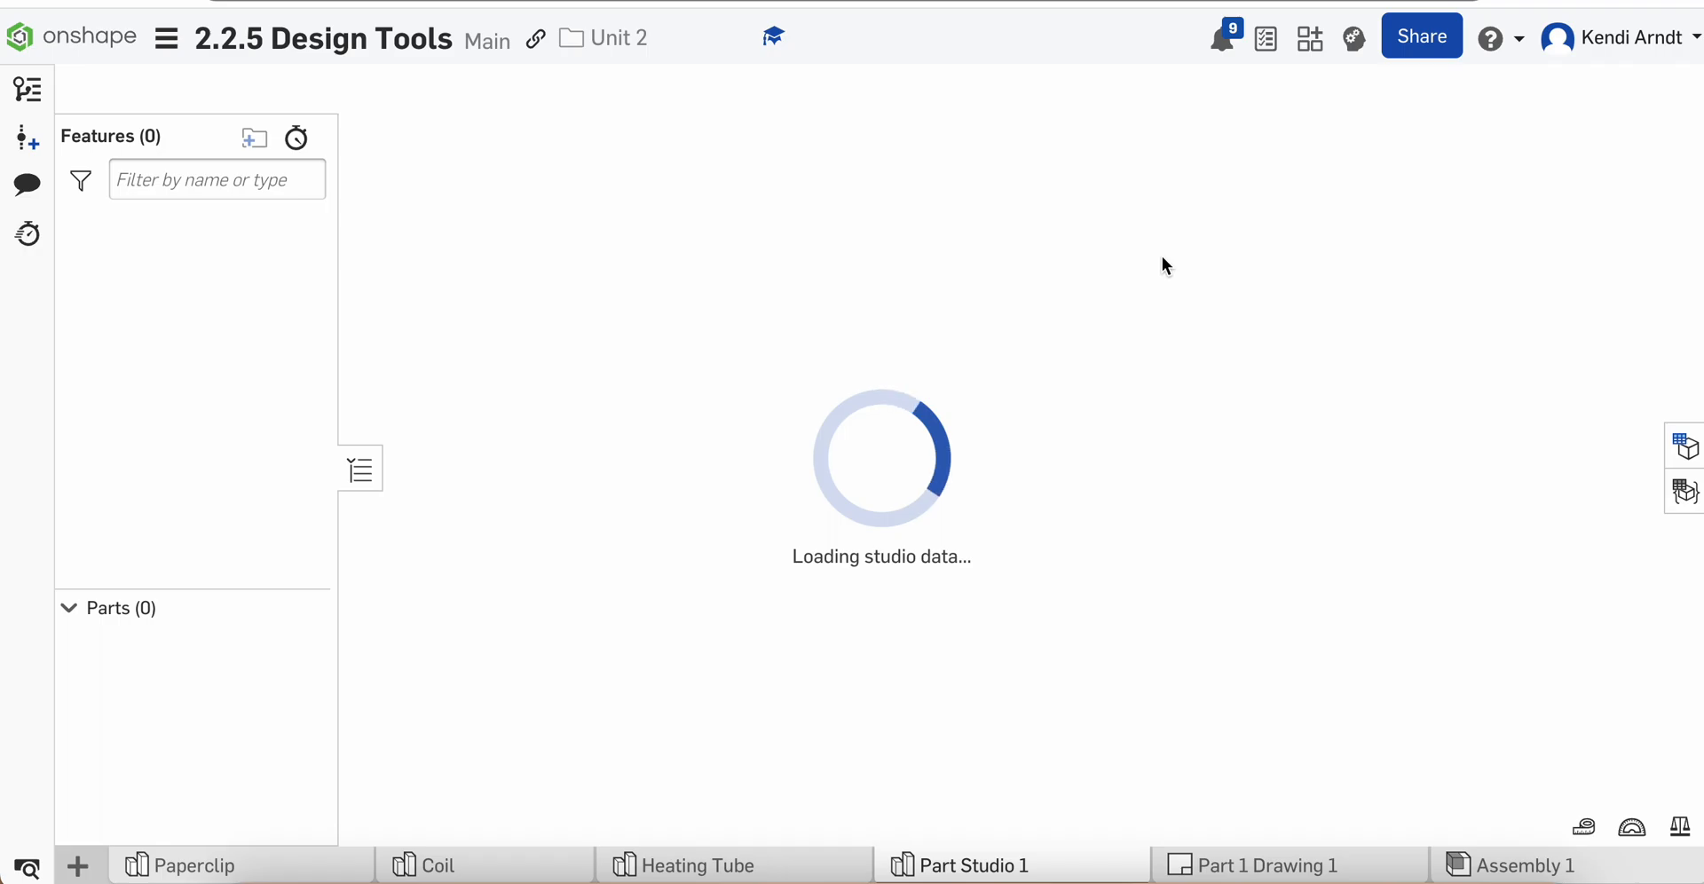
mouse_move(676, 371)
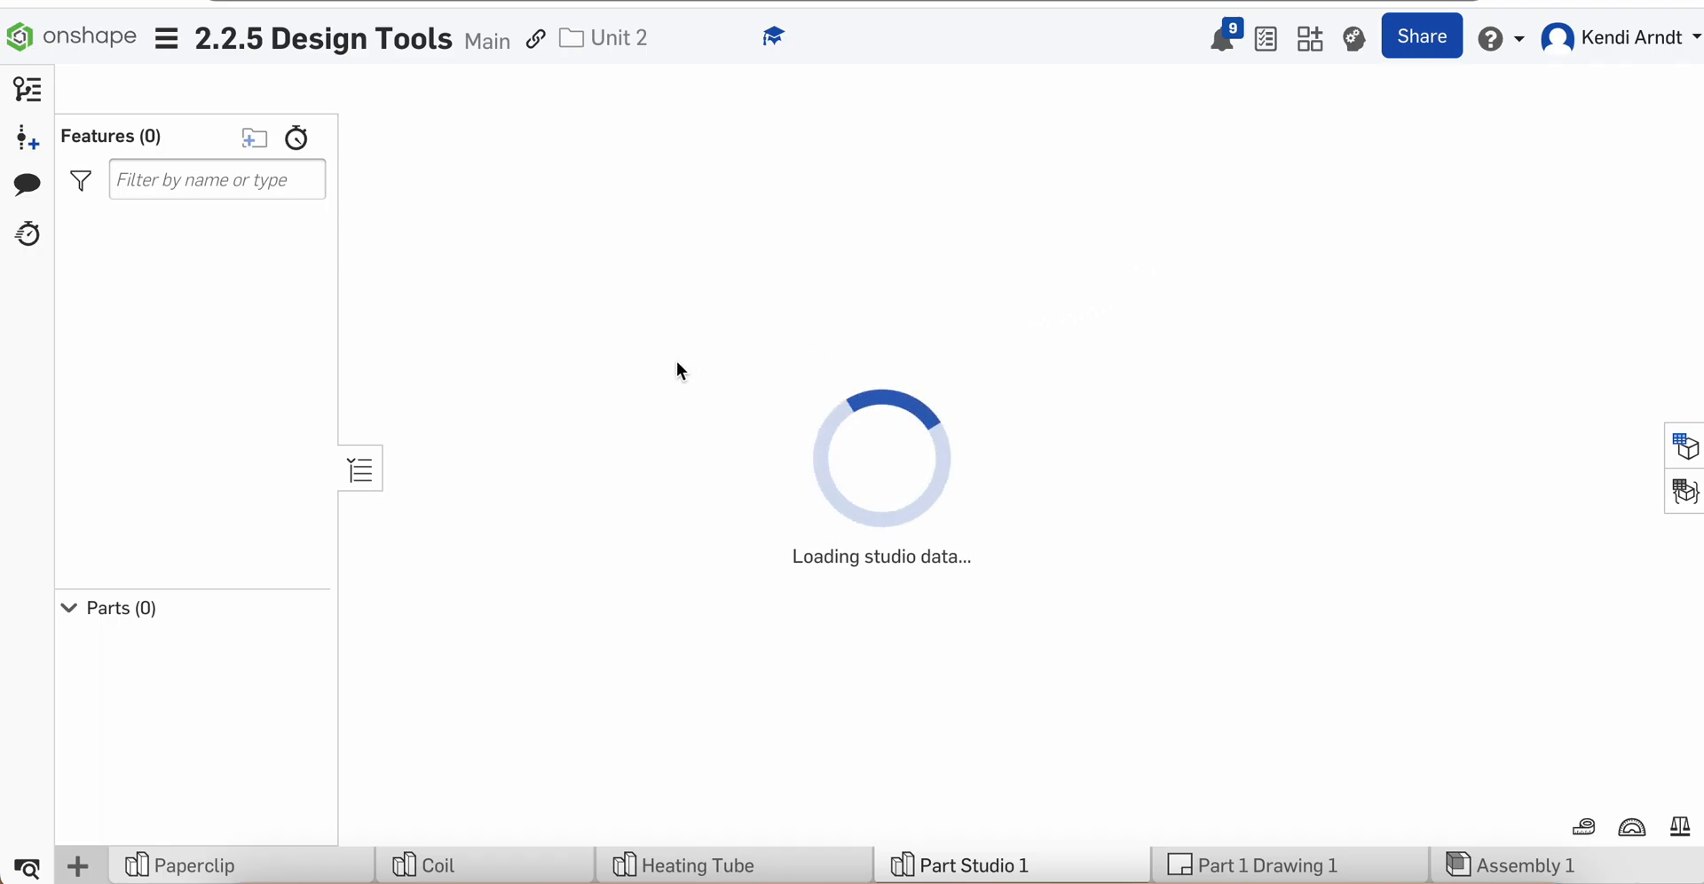
mouse_move(911, 748)
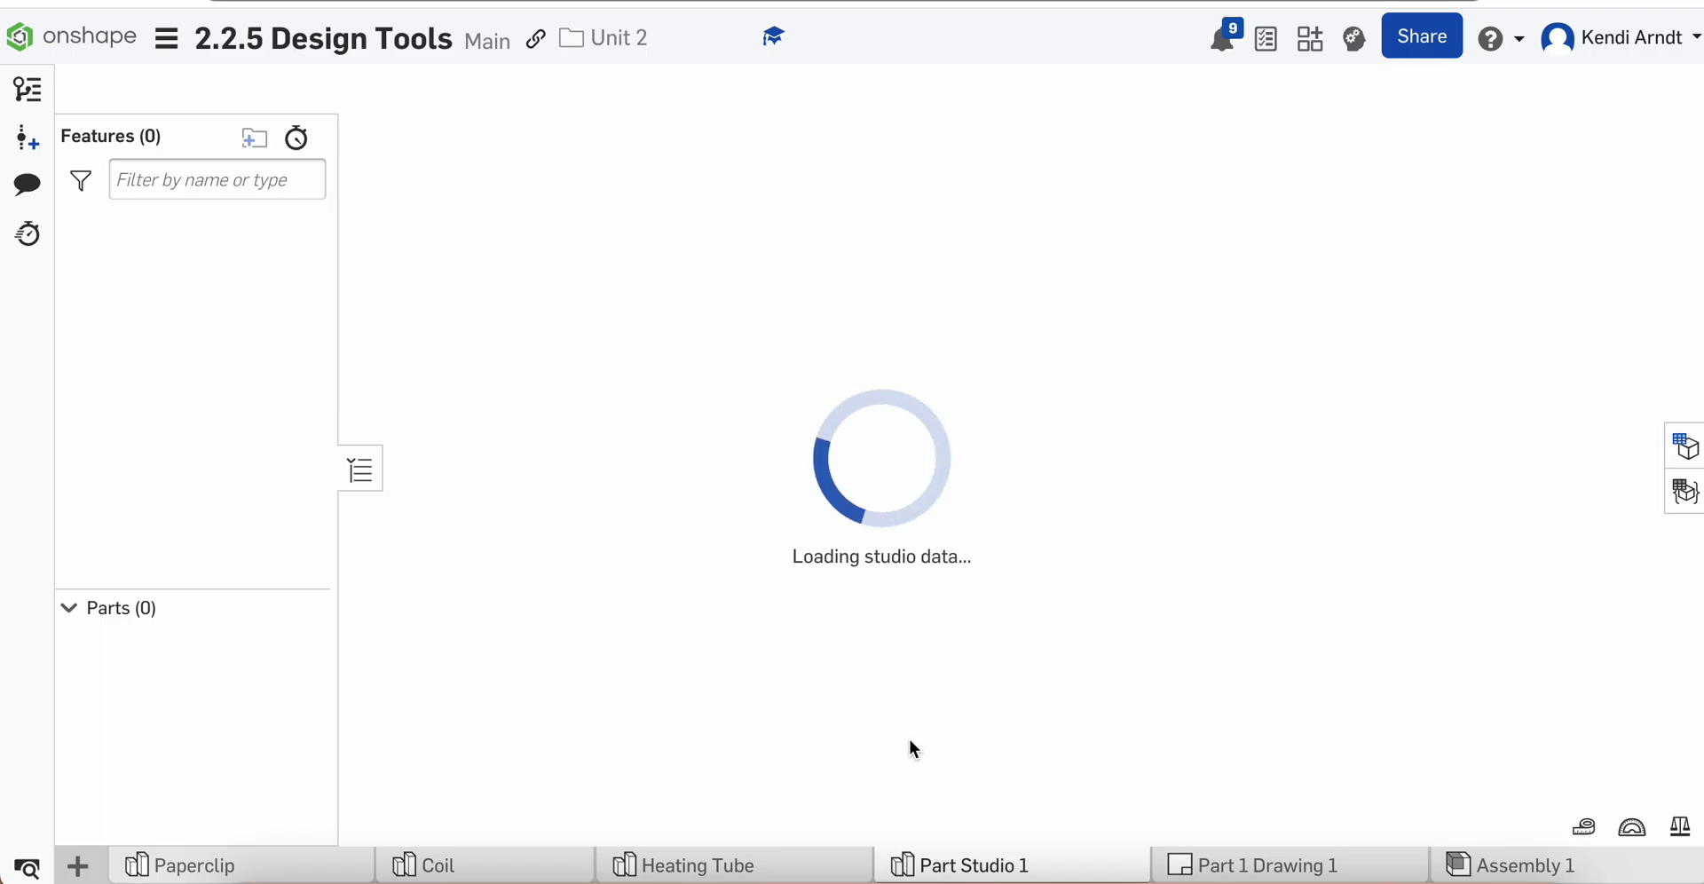
mouse_move(855, 752)
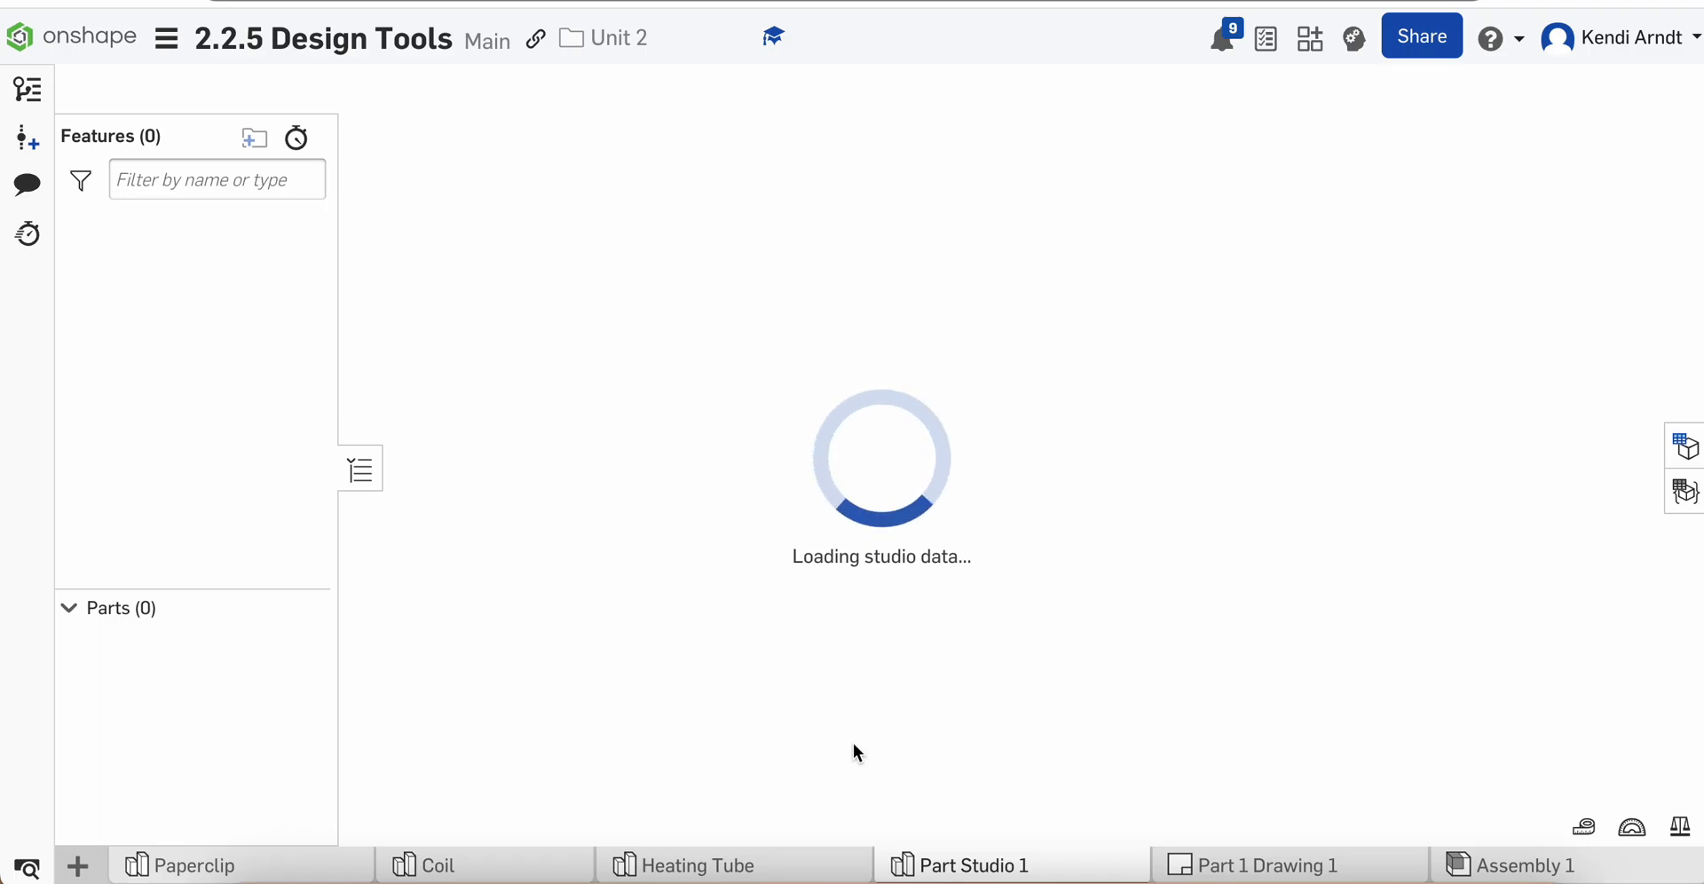
mouse_move(625, 472)
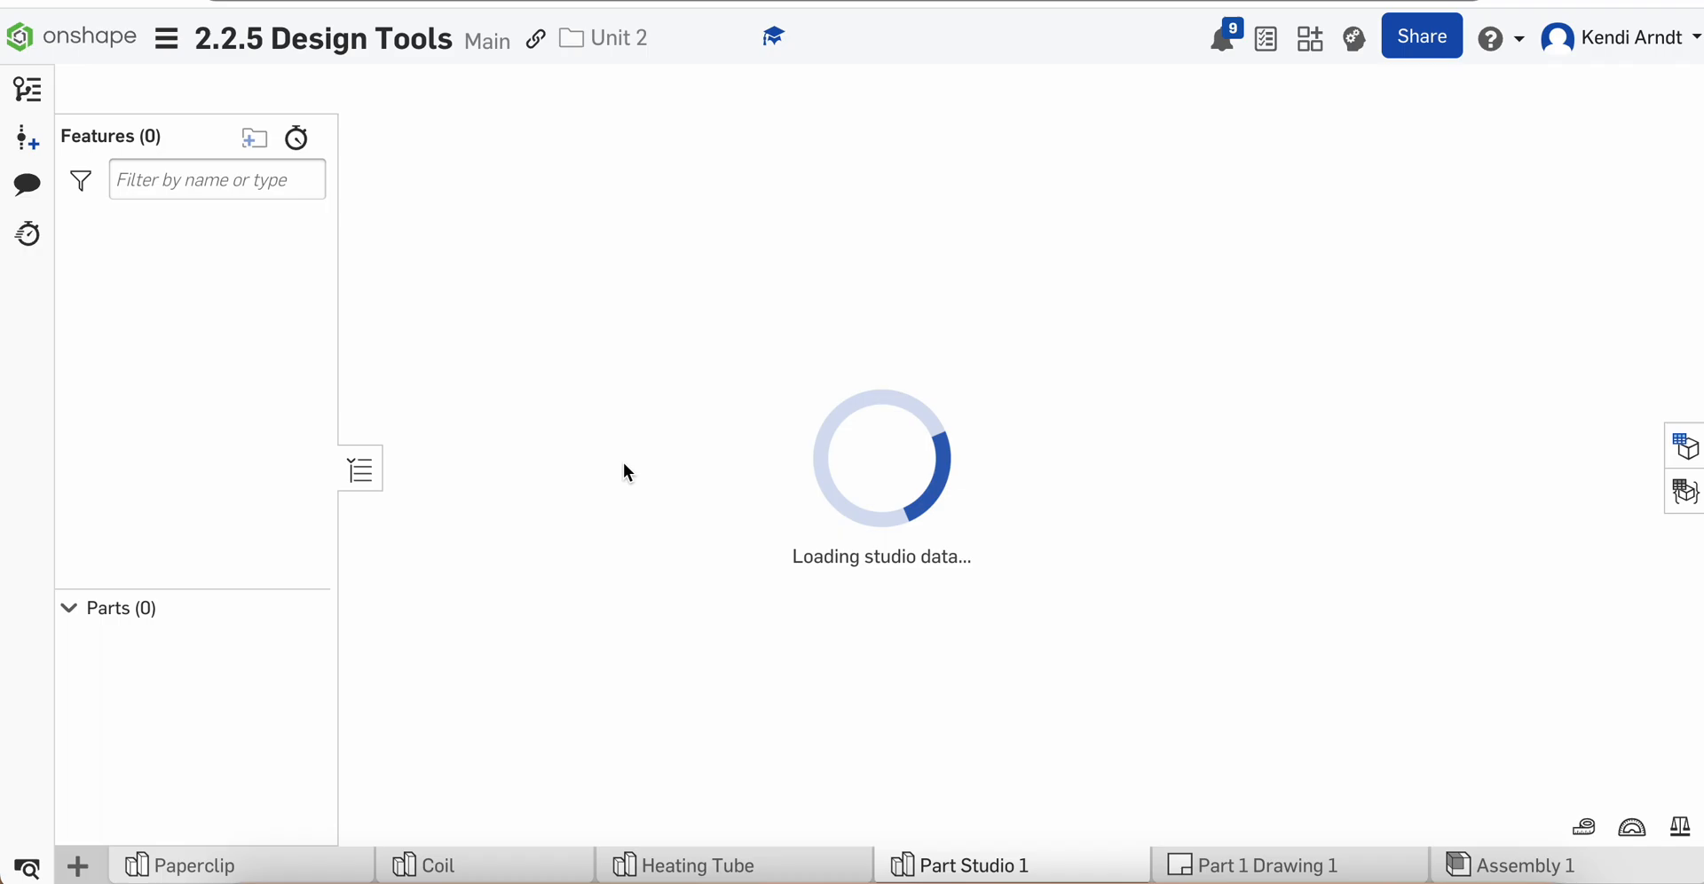
mouse_move(971, 428)
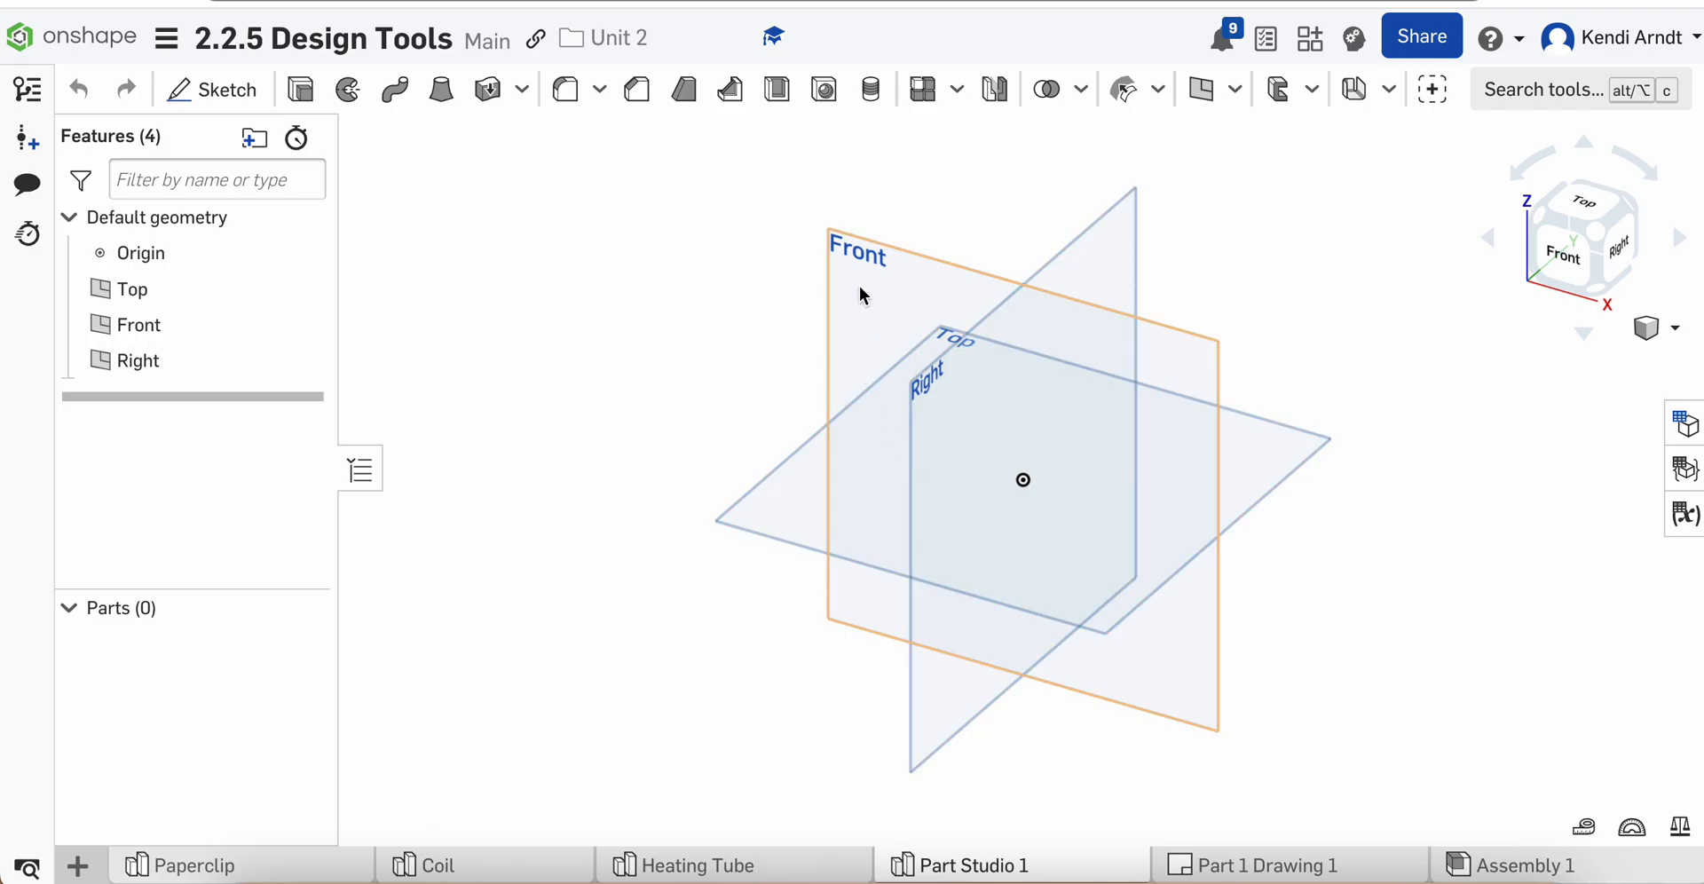
Sketch the initials K and A on the Front plane as one connected chain of lines.
click(138, 324)
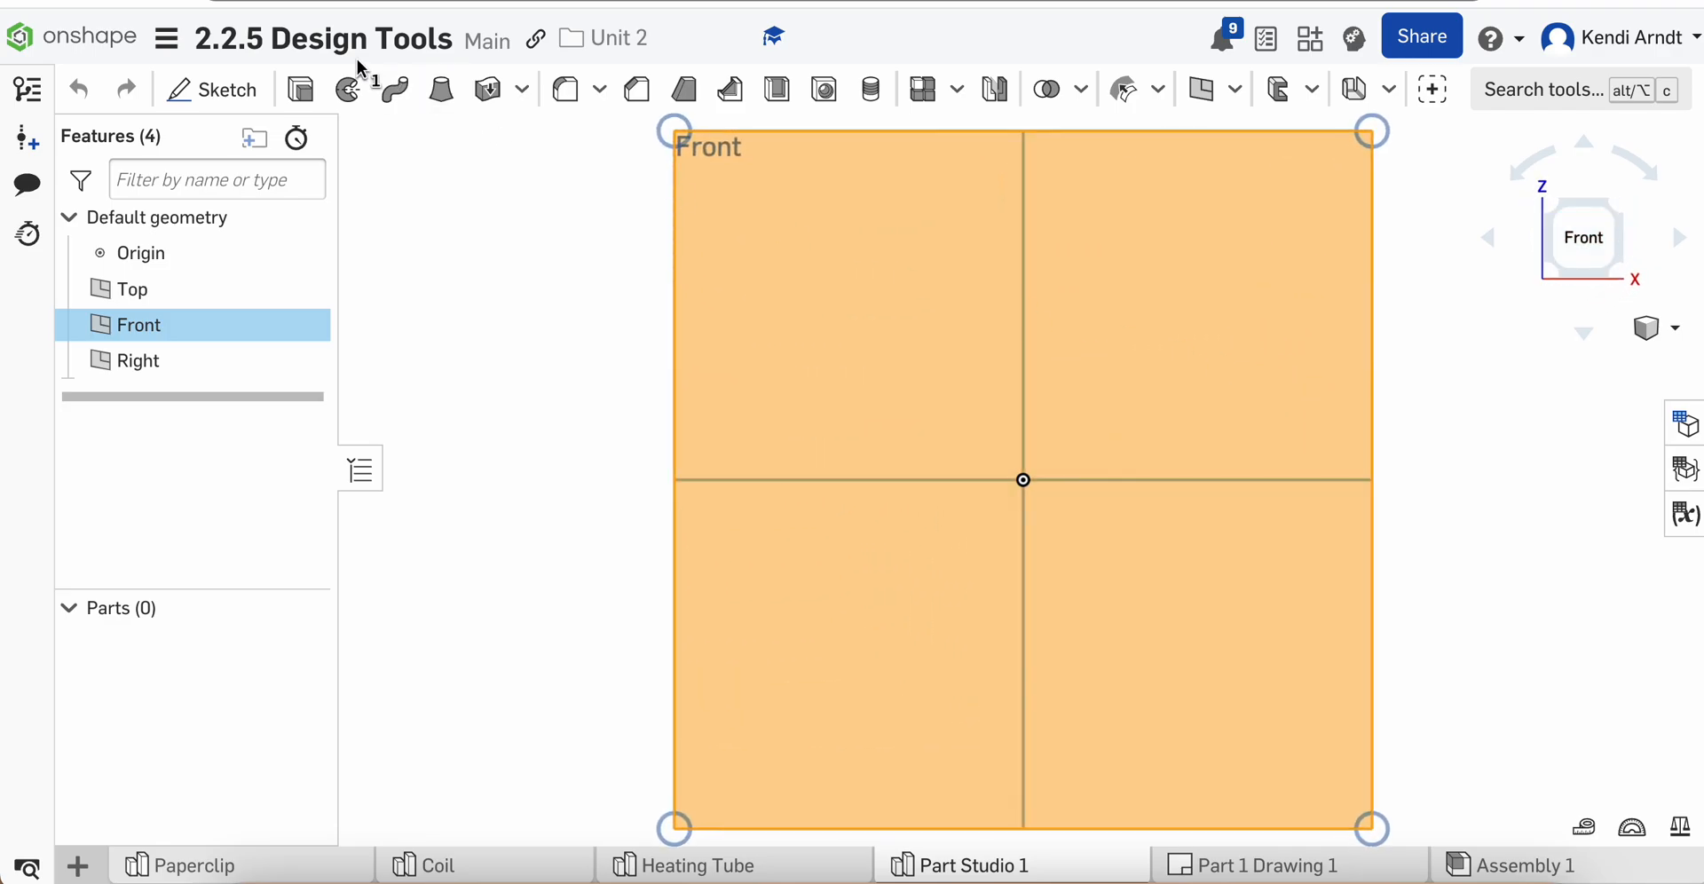
click(213, 89)
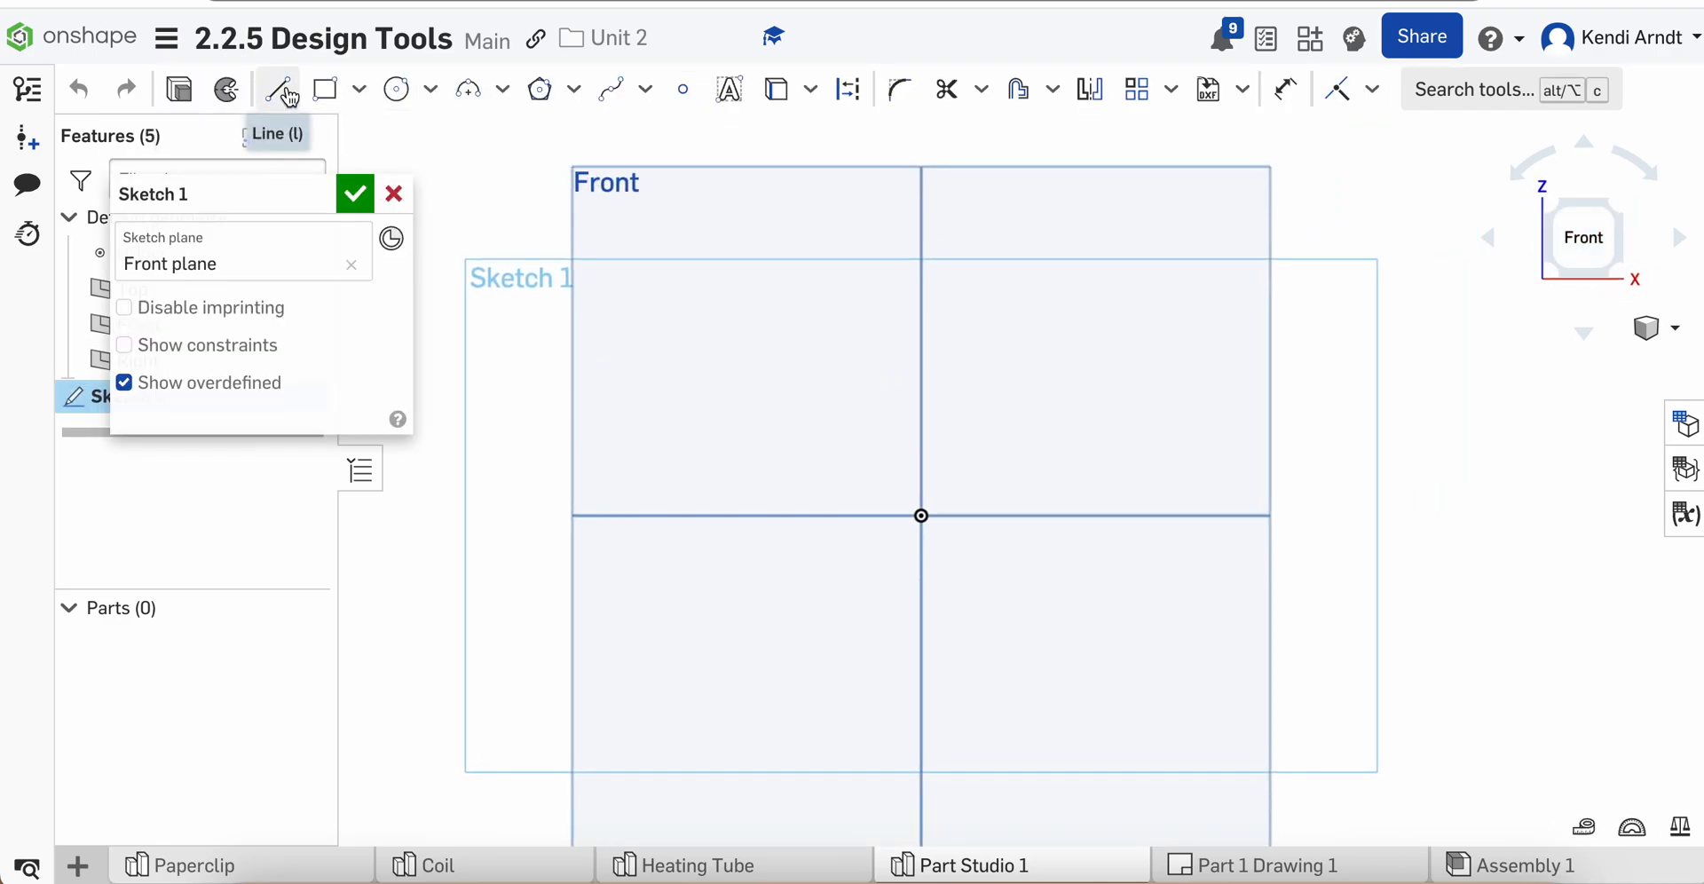
click(277, 89)
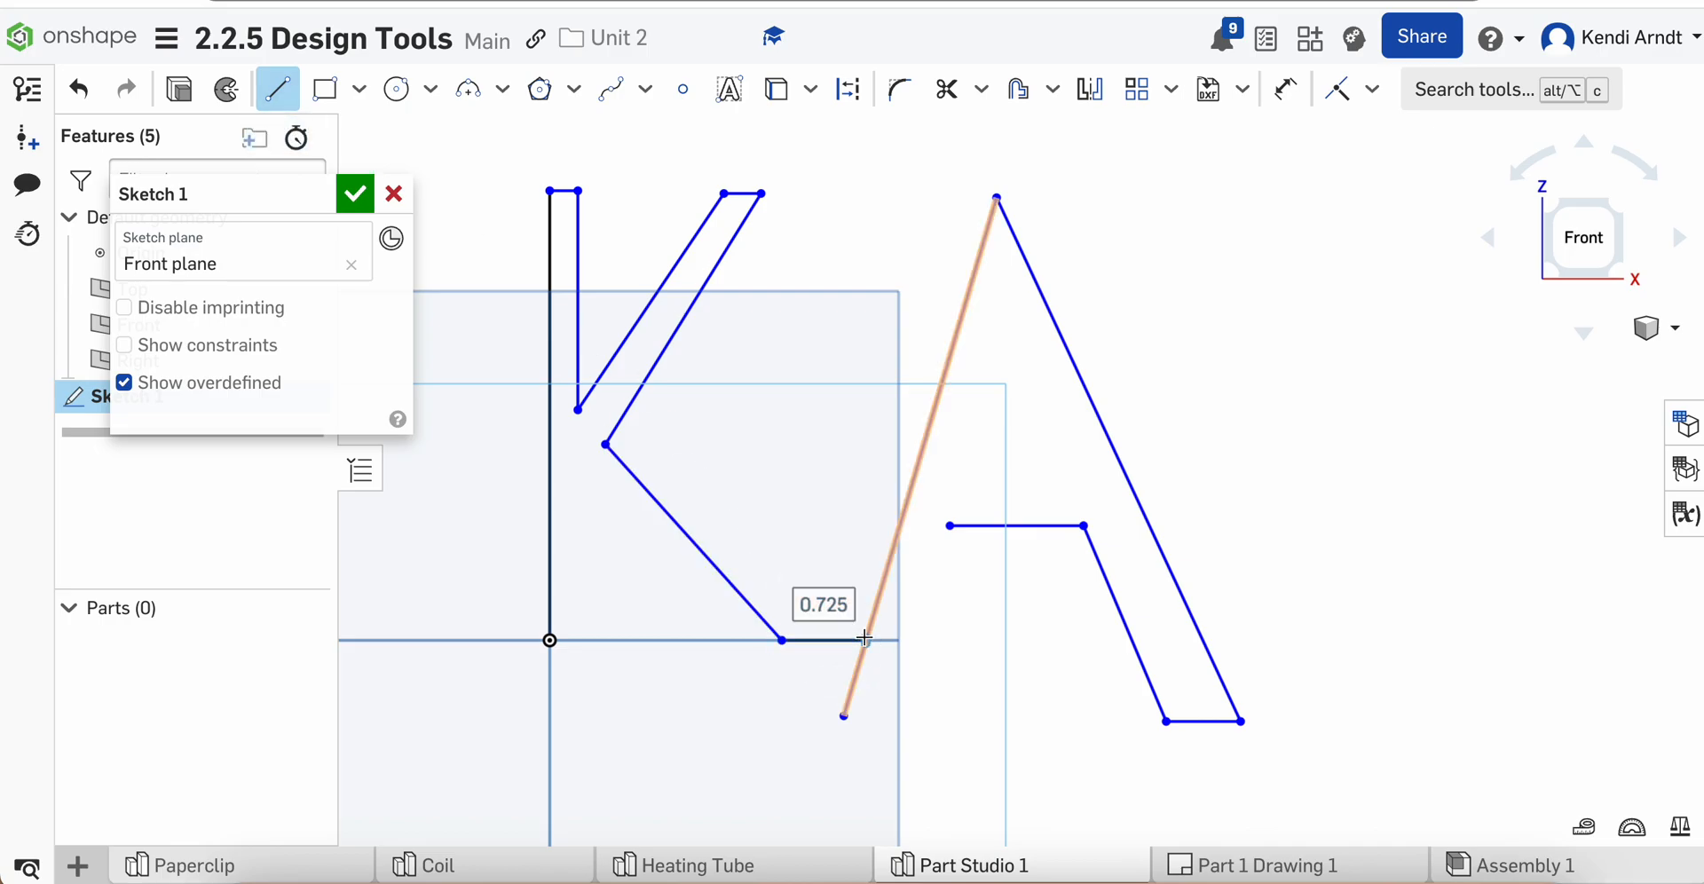
click(946, 89)
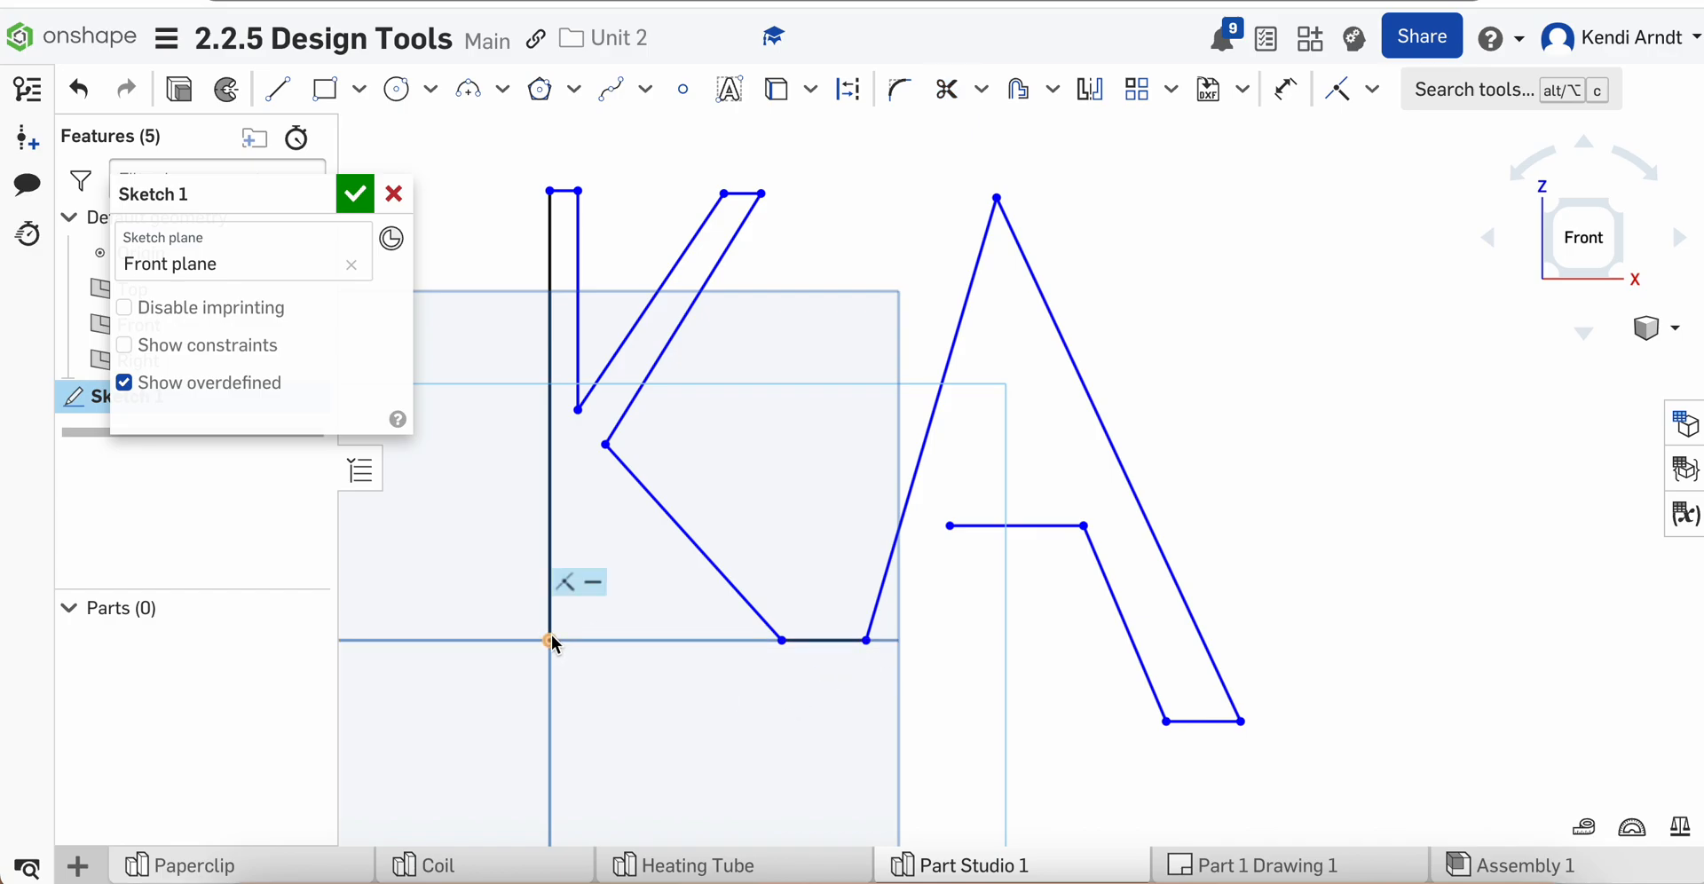
mouse_move(595, 319)
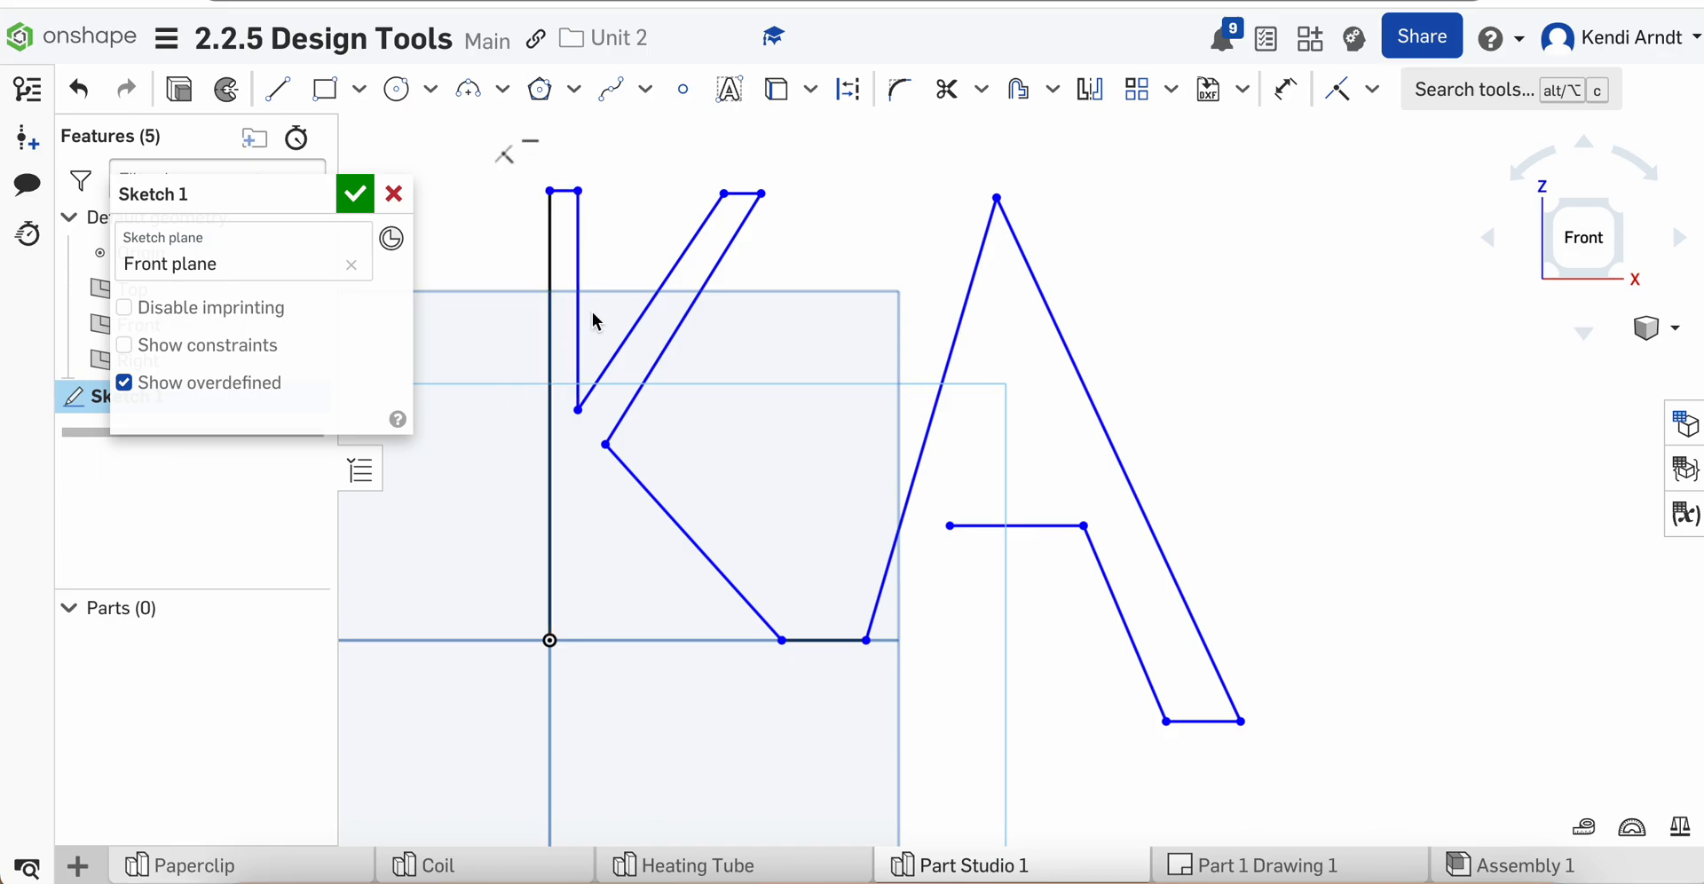
click(680, 316)
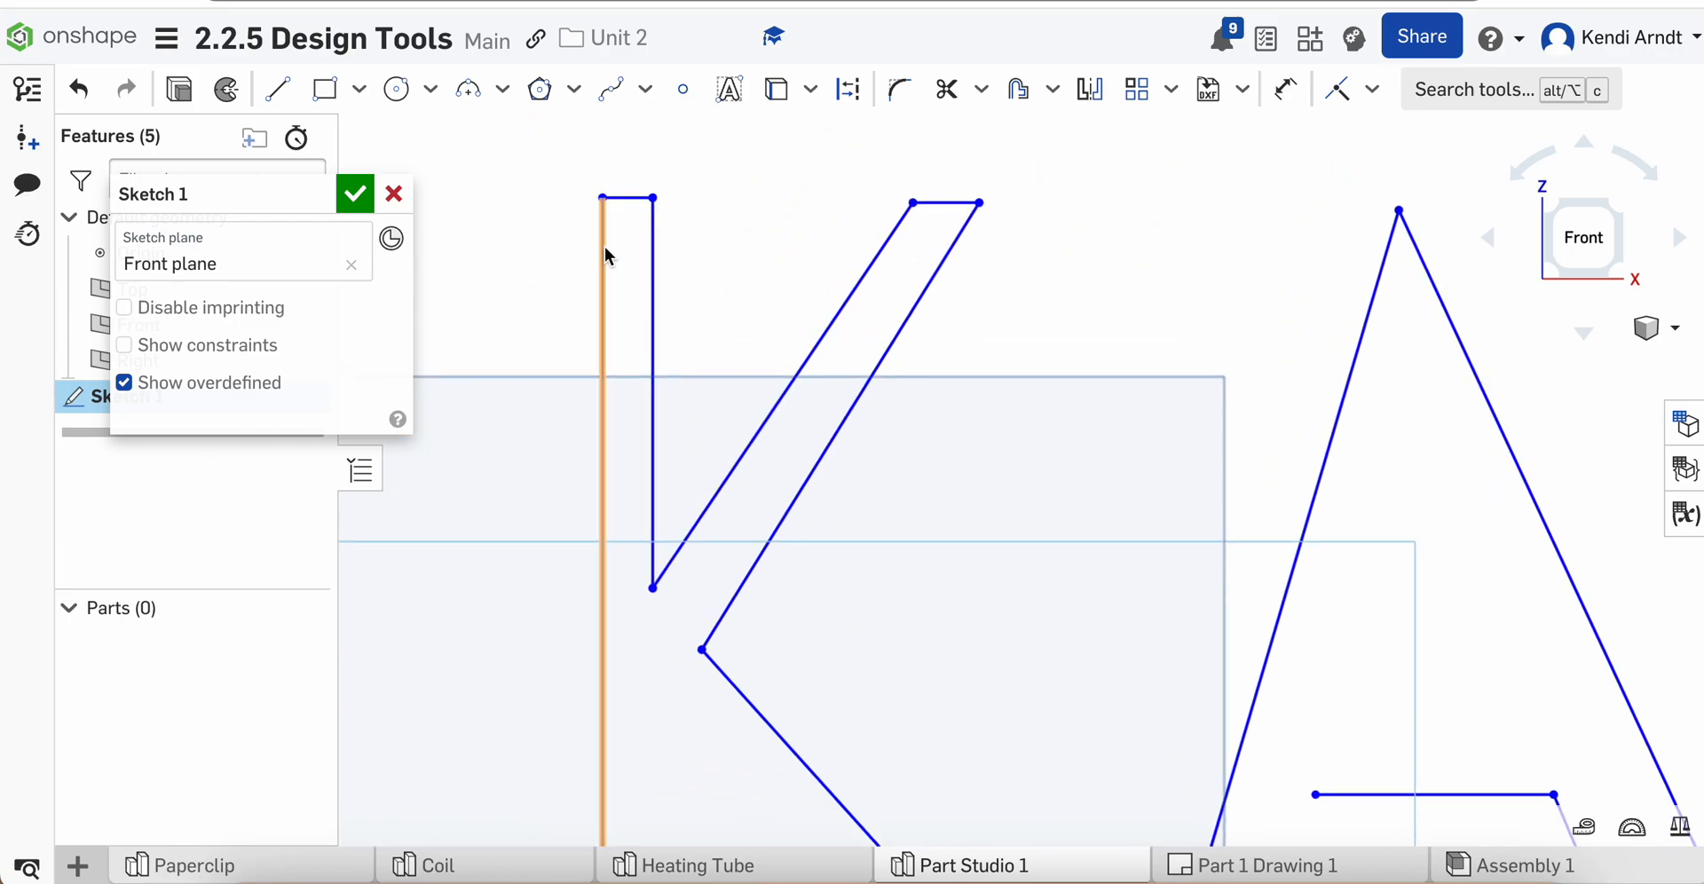
mouse_move(900, 89)
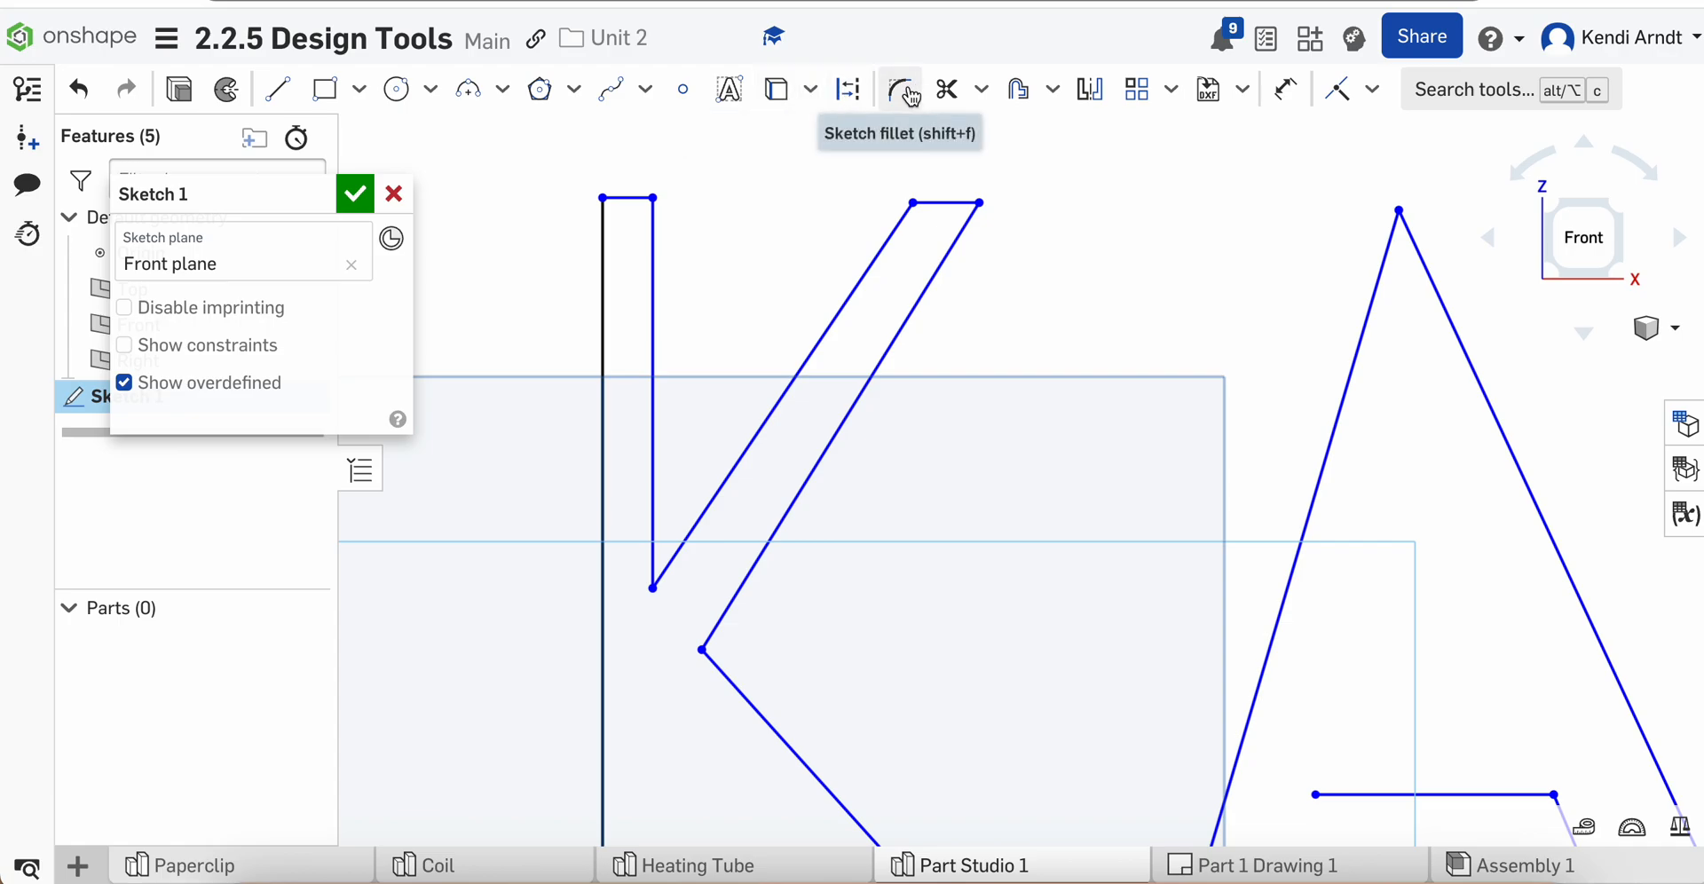
Fillet the sharp corners of the K with arcs such as R0.12 and R0.878.
click(900, 89)
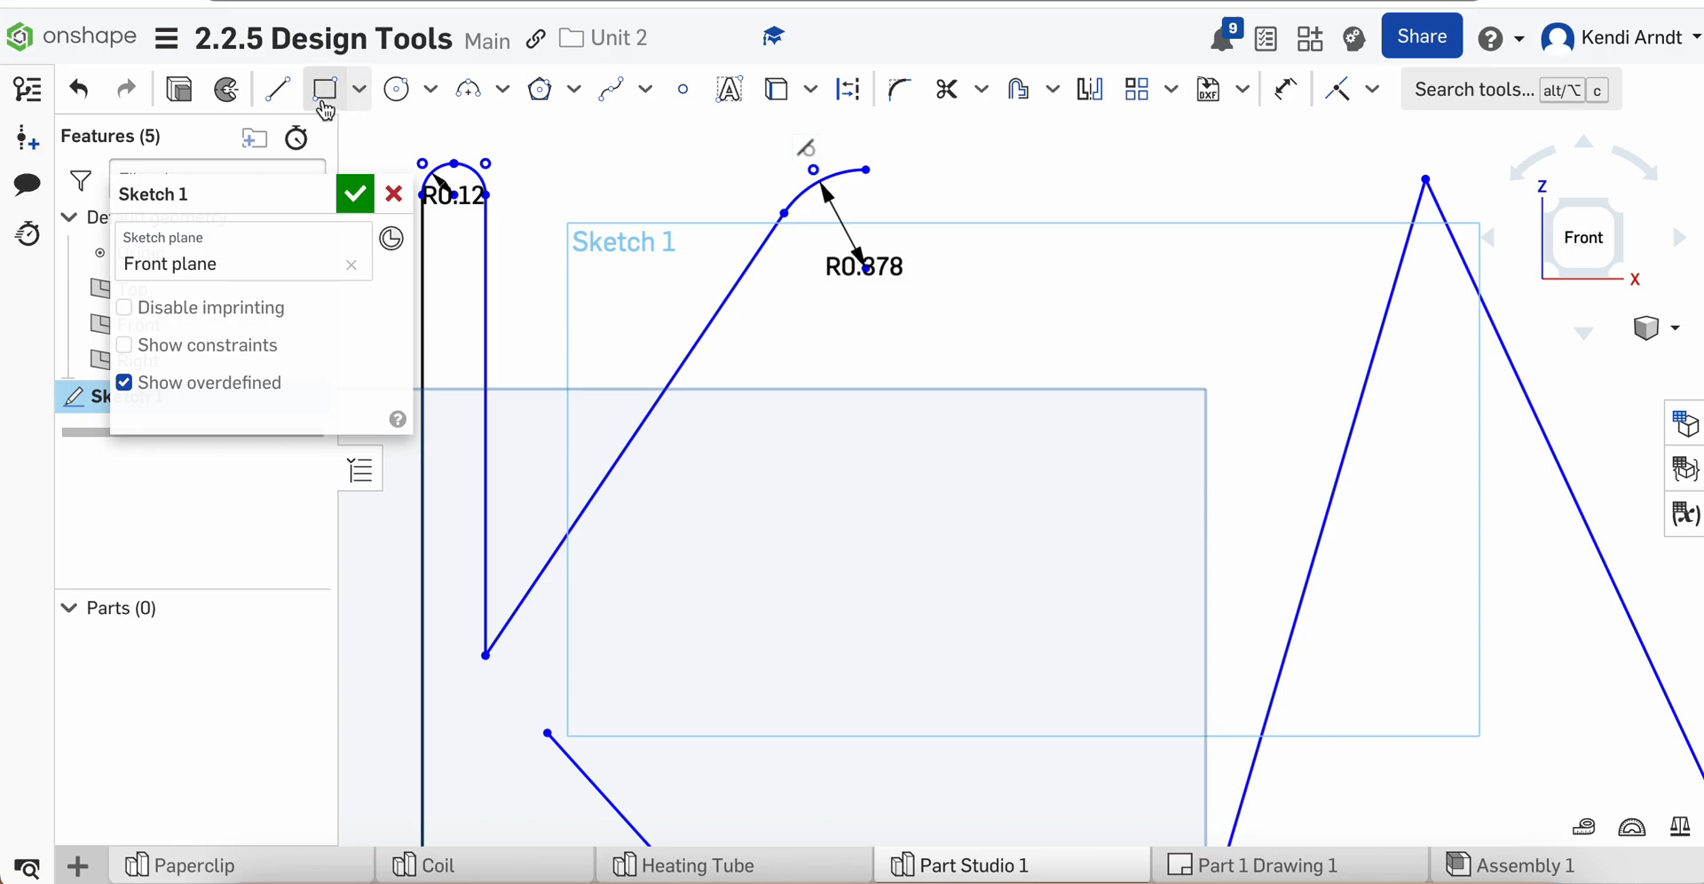
click(466, 89)
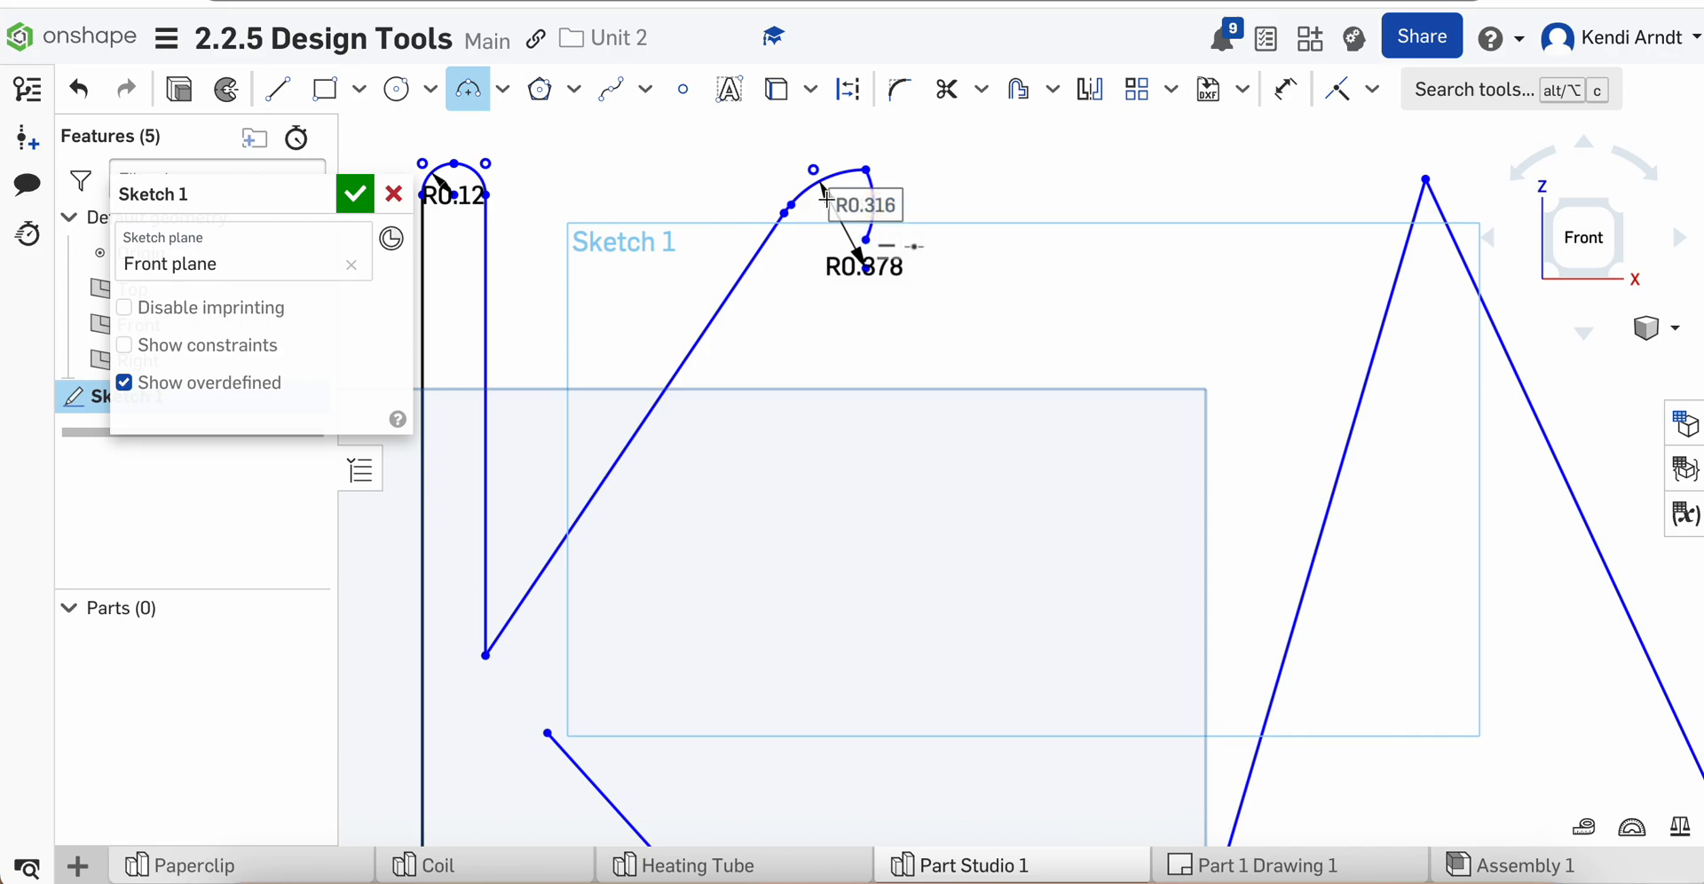
click(277, 88)
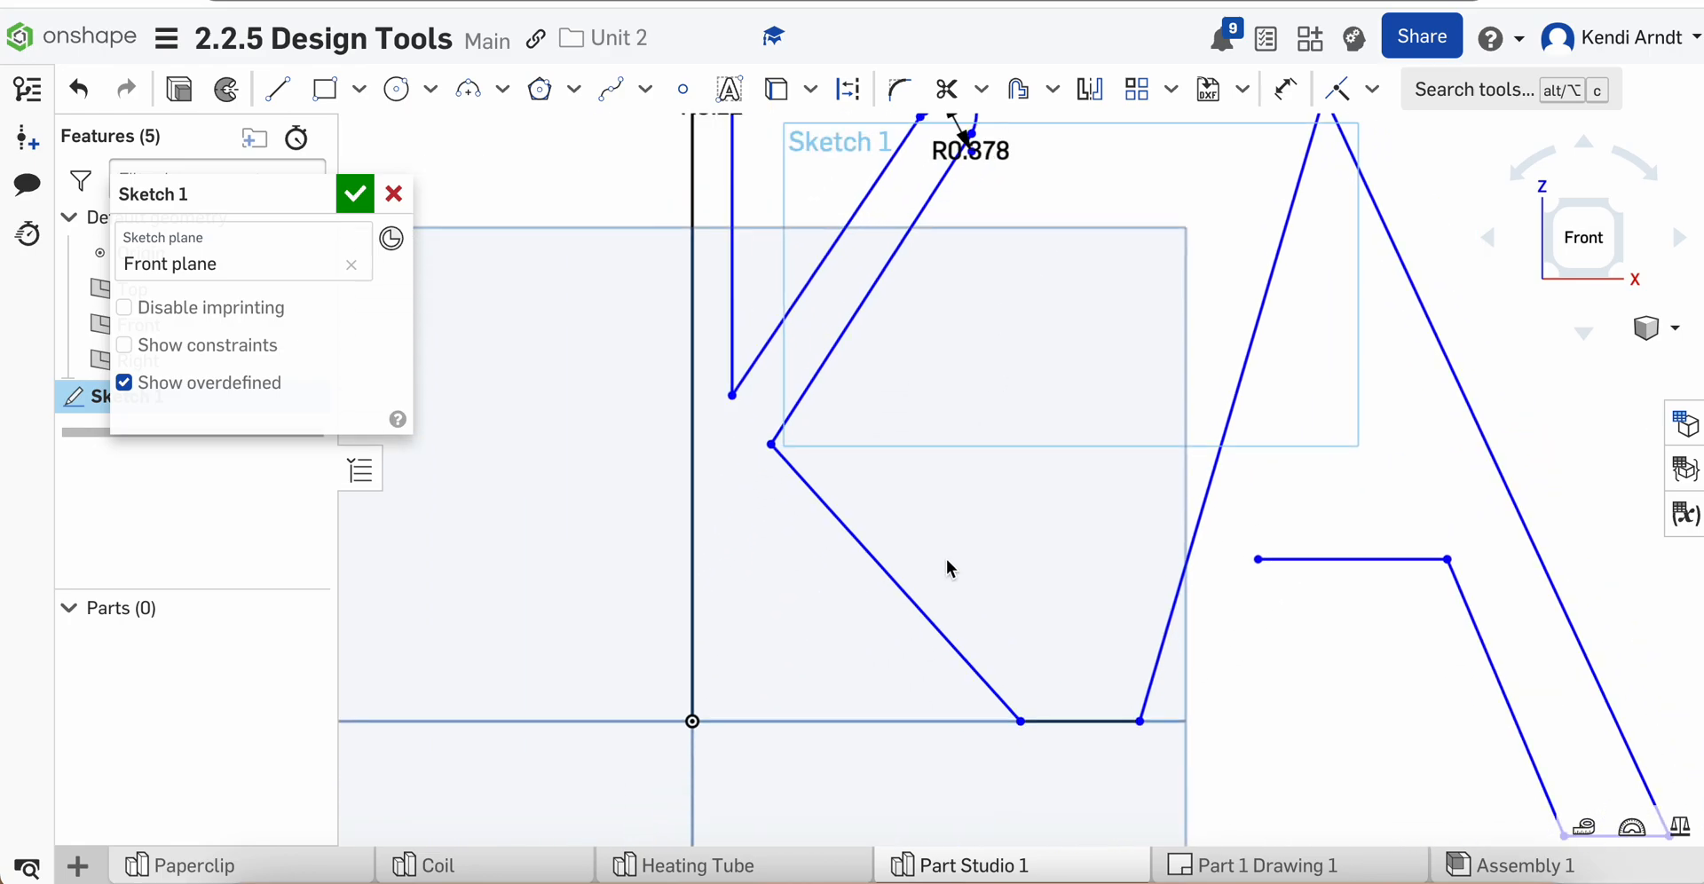
Accept Sketch 1, then add Sketch 2 on the Top plane with a small circle at the path origin.
click(353, 193)
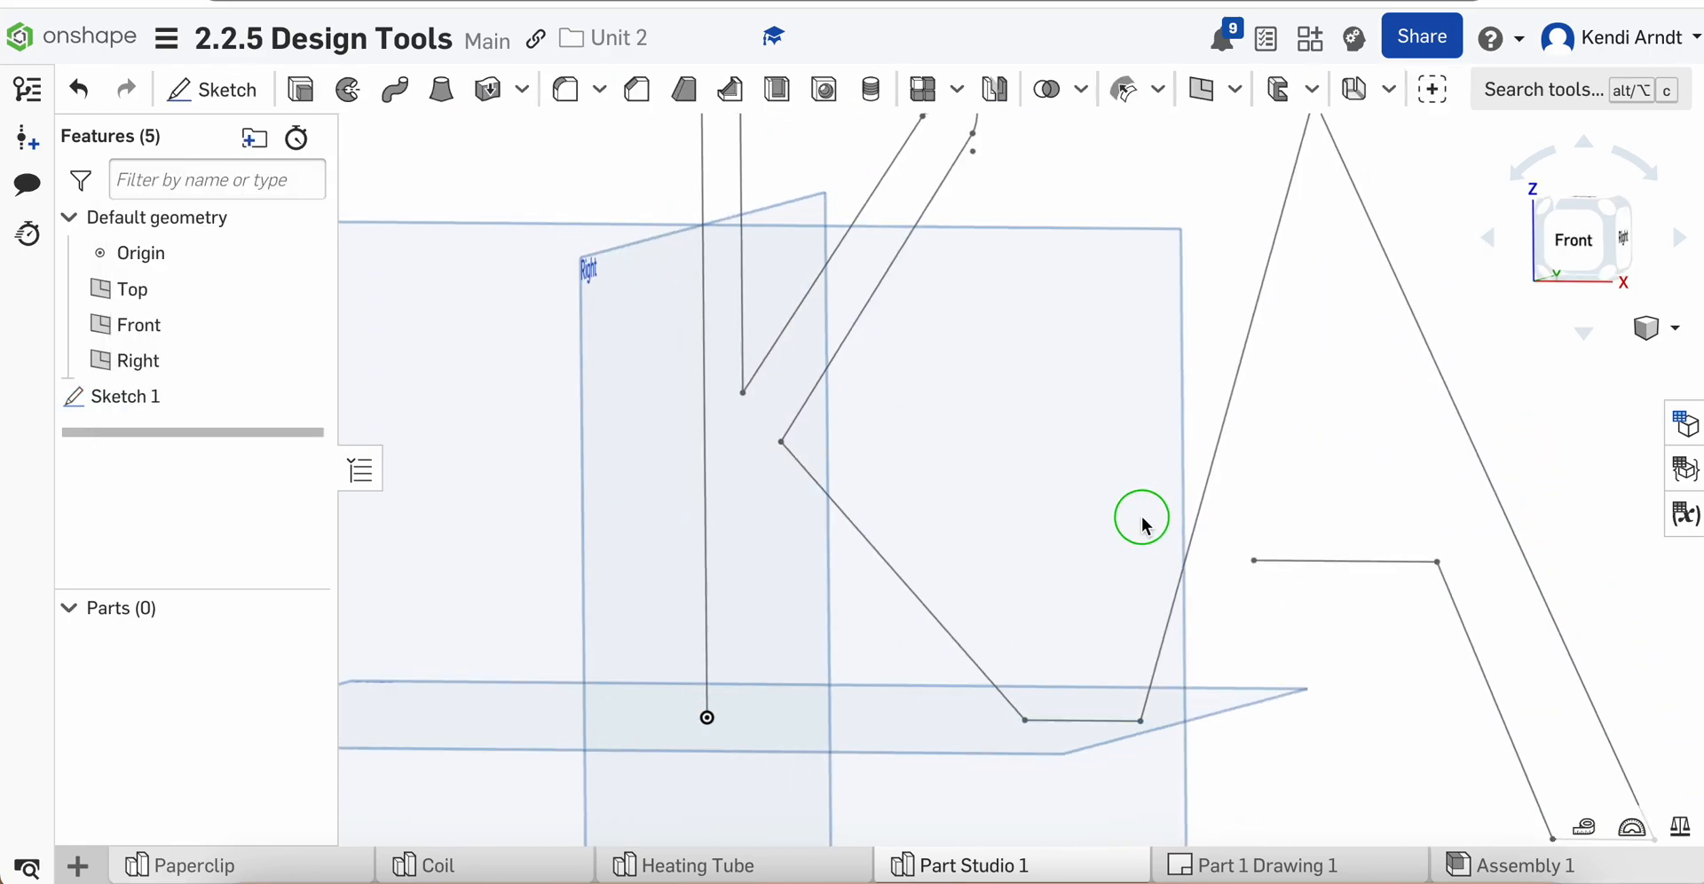
drag(1141, 518, 1260, 544)
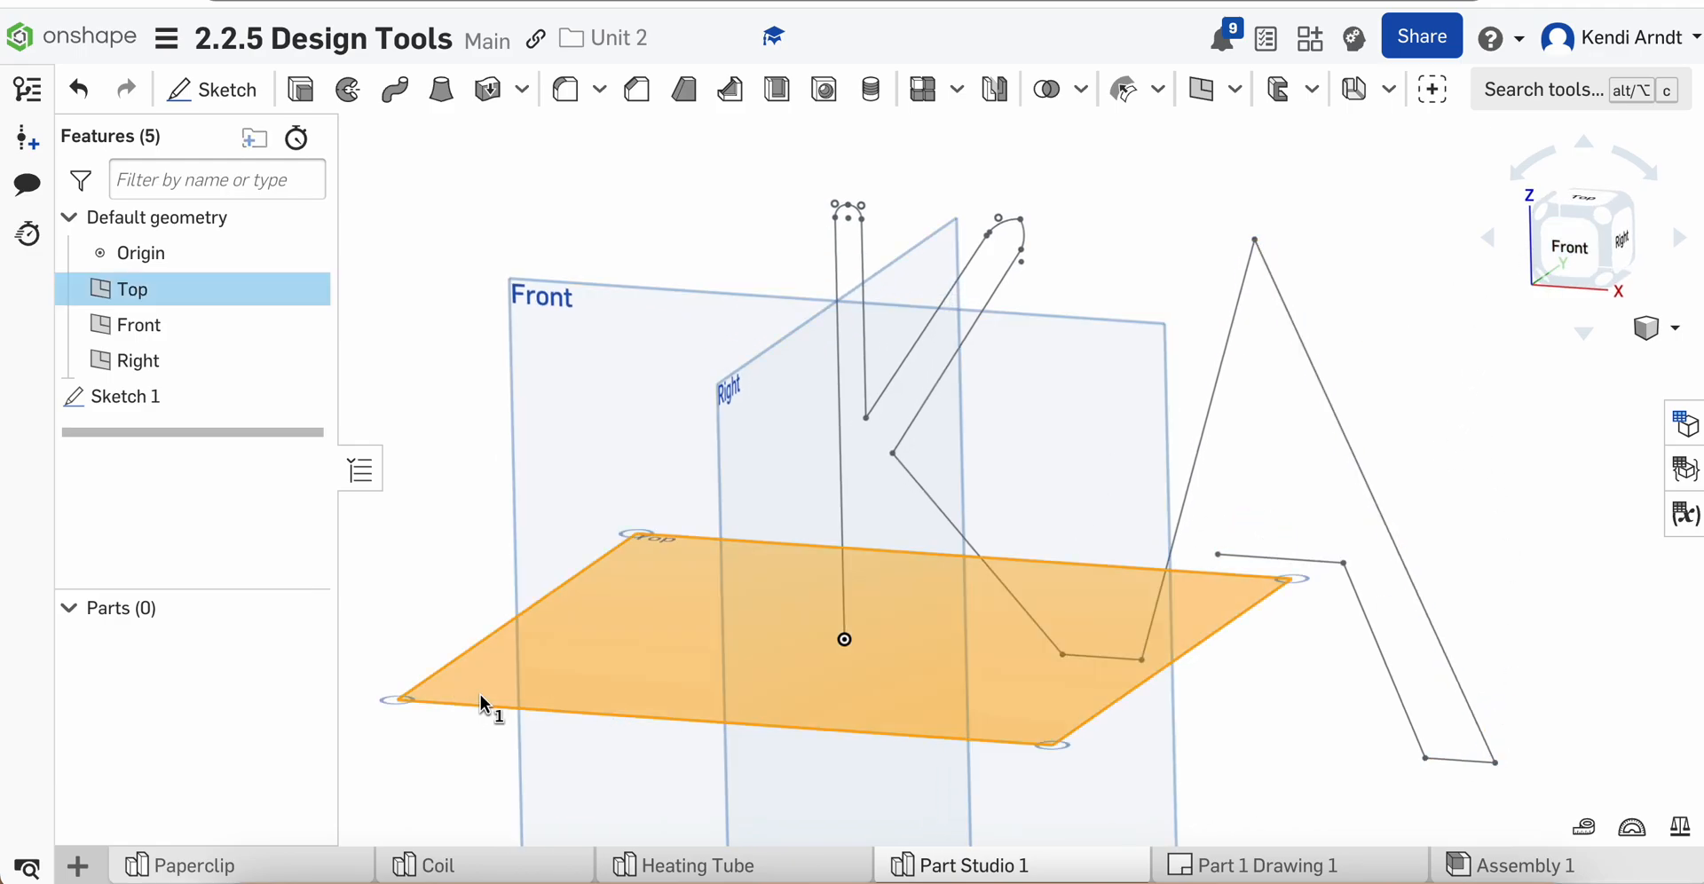
click(213, 89)
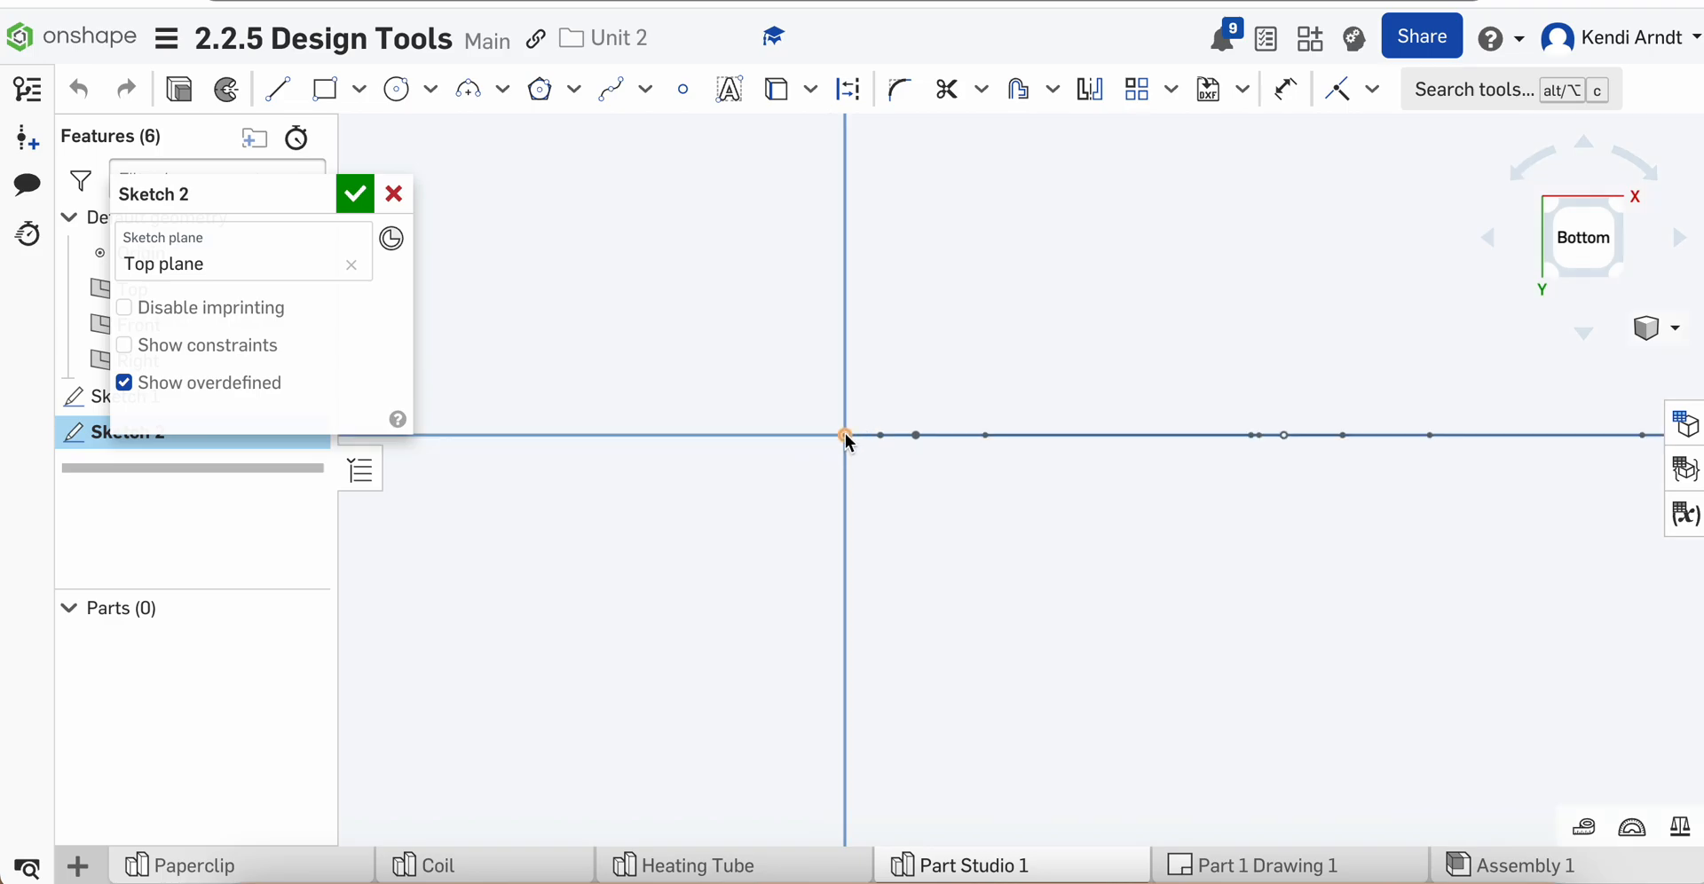
mouse_move(396, 89)
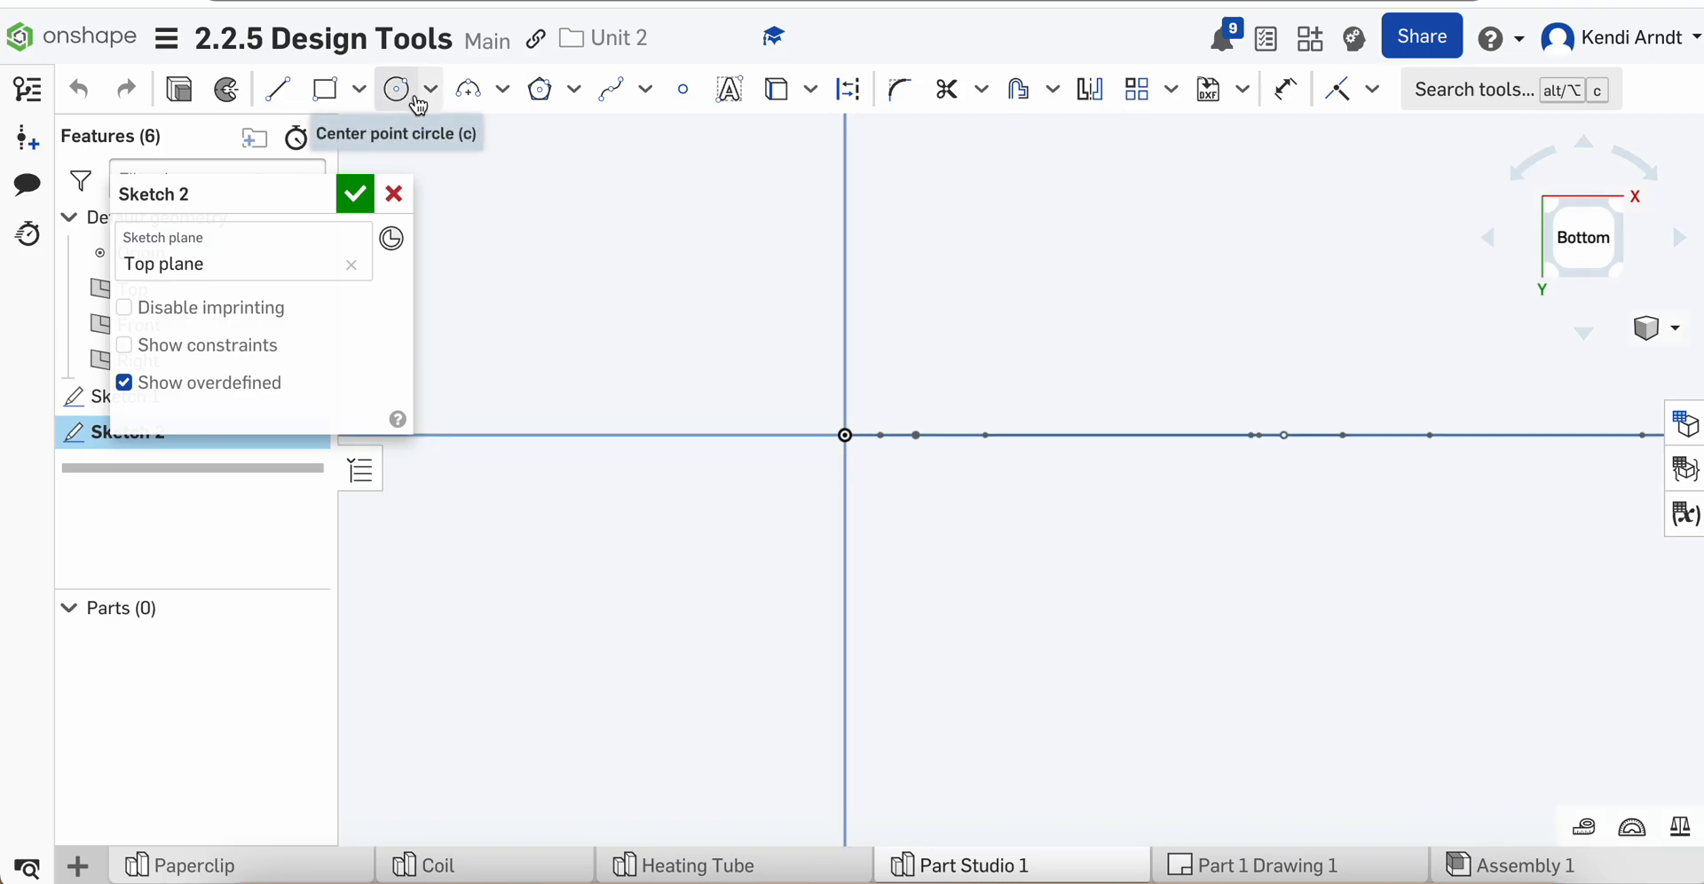
mouse_move(323, 89)
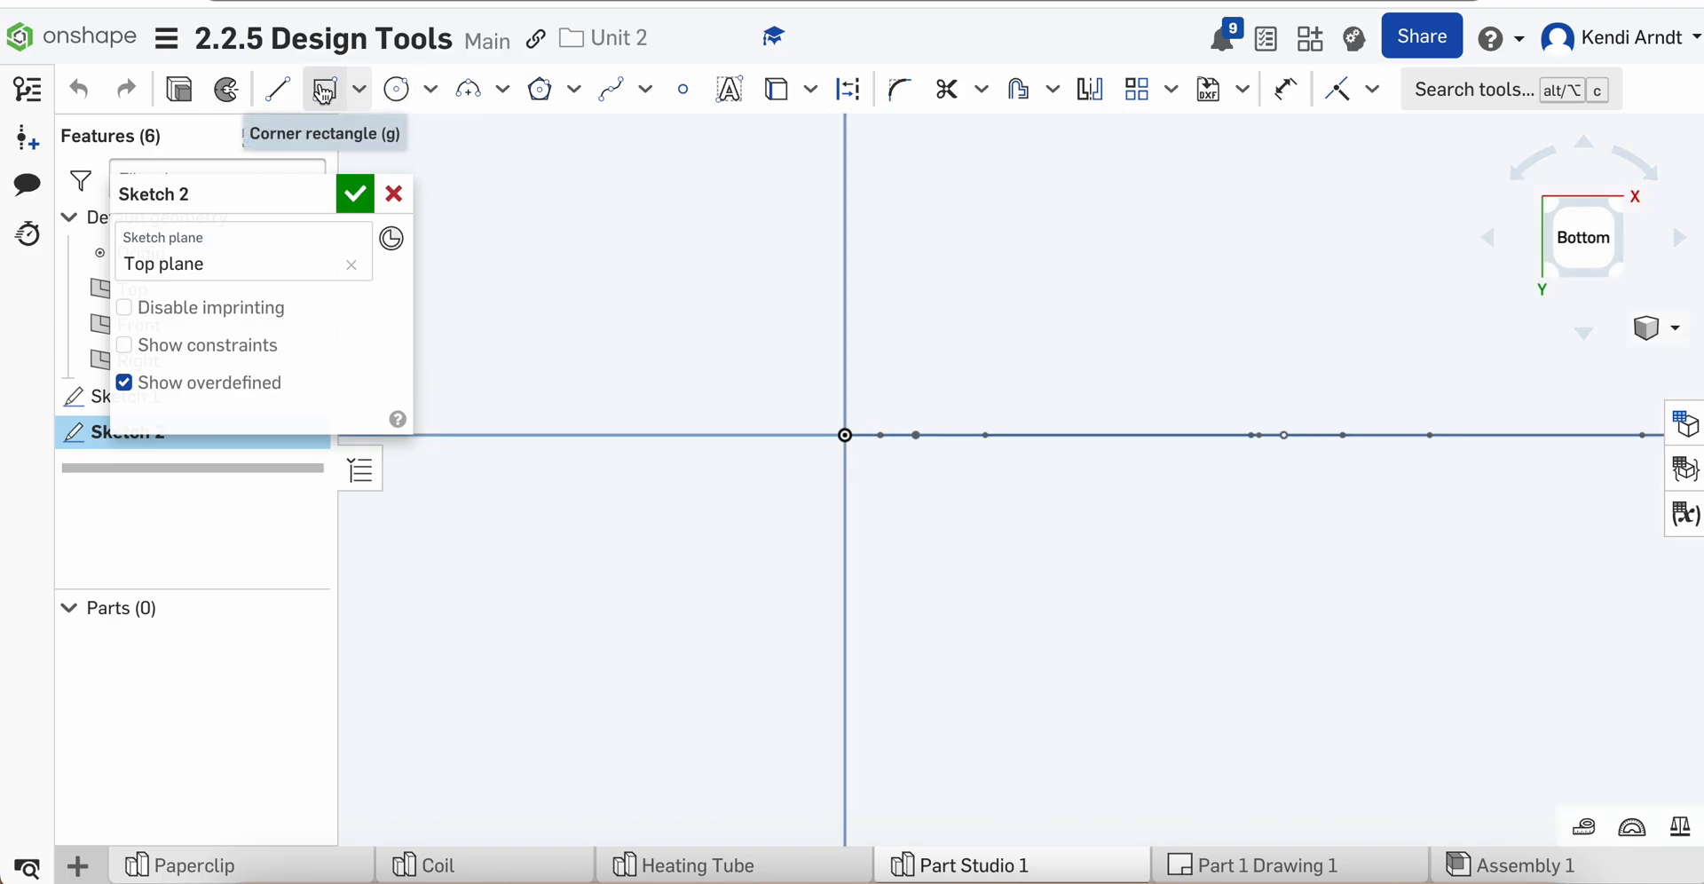
click(396, 88)
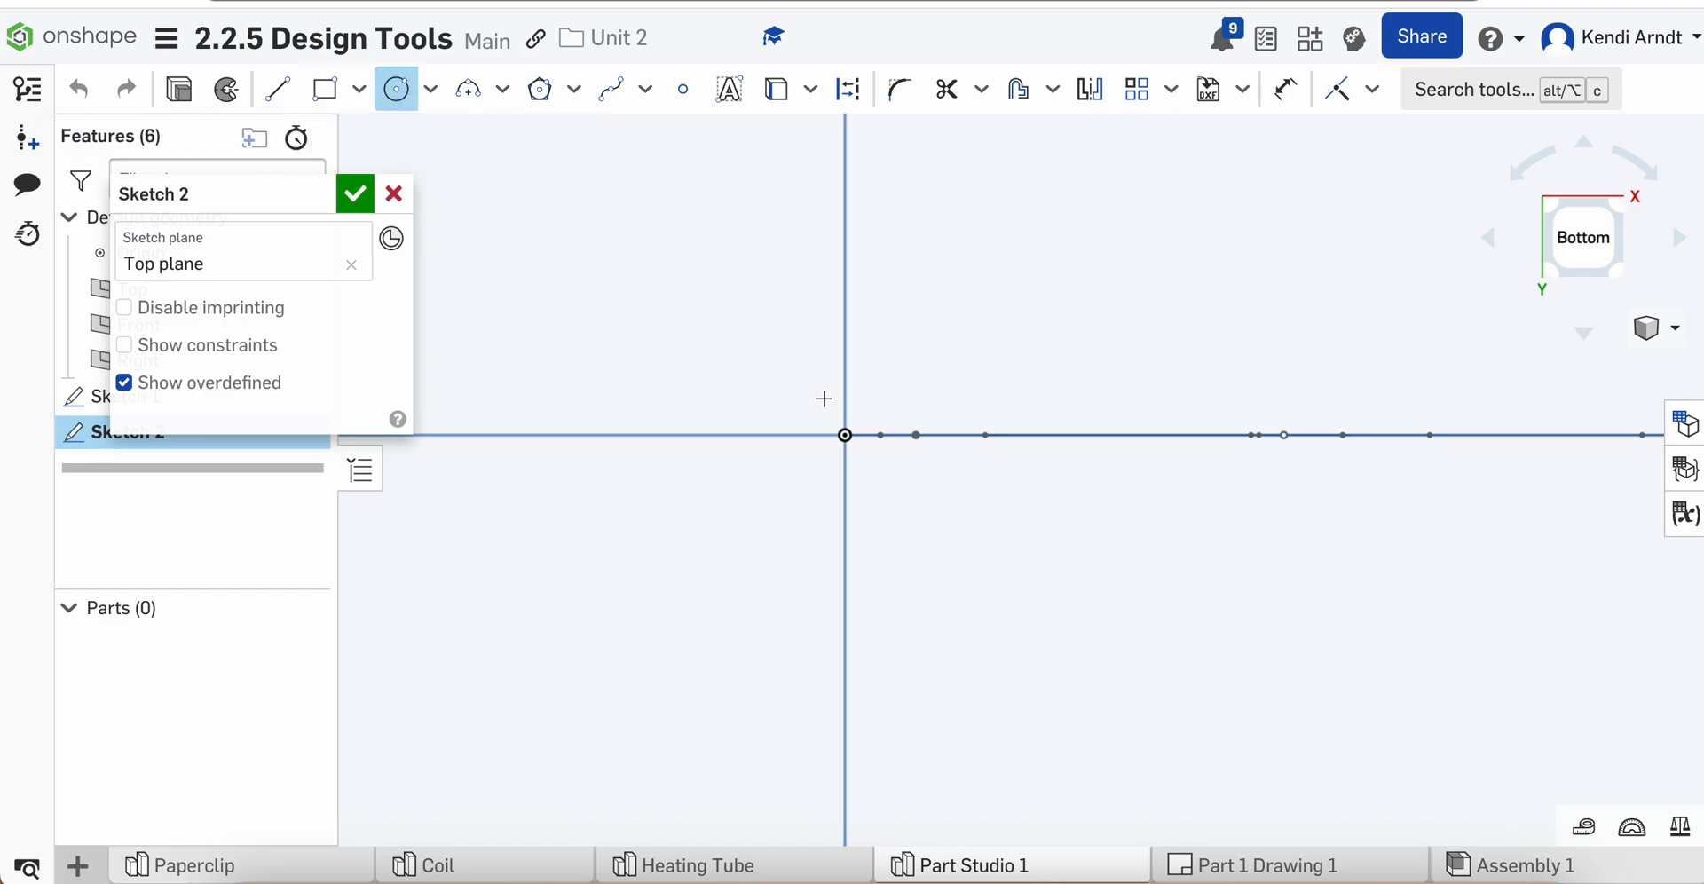
mouse_move(825, 424)
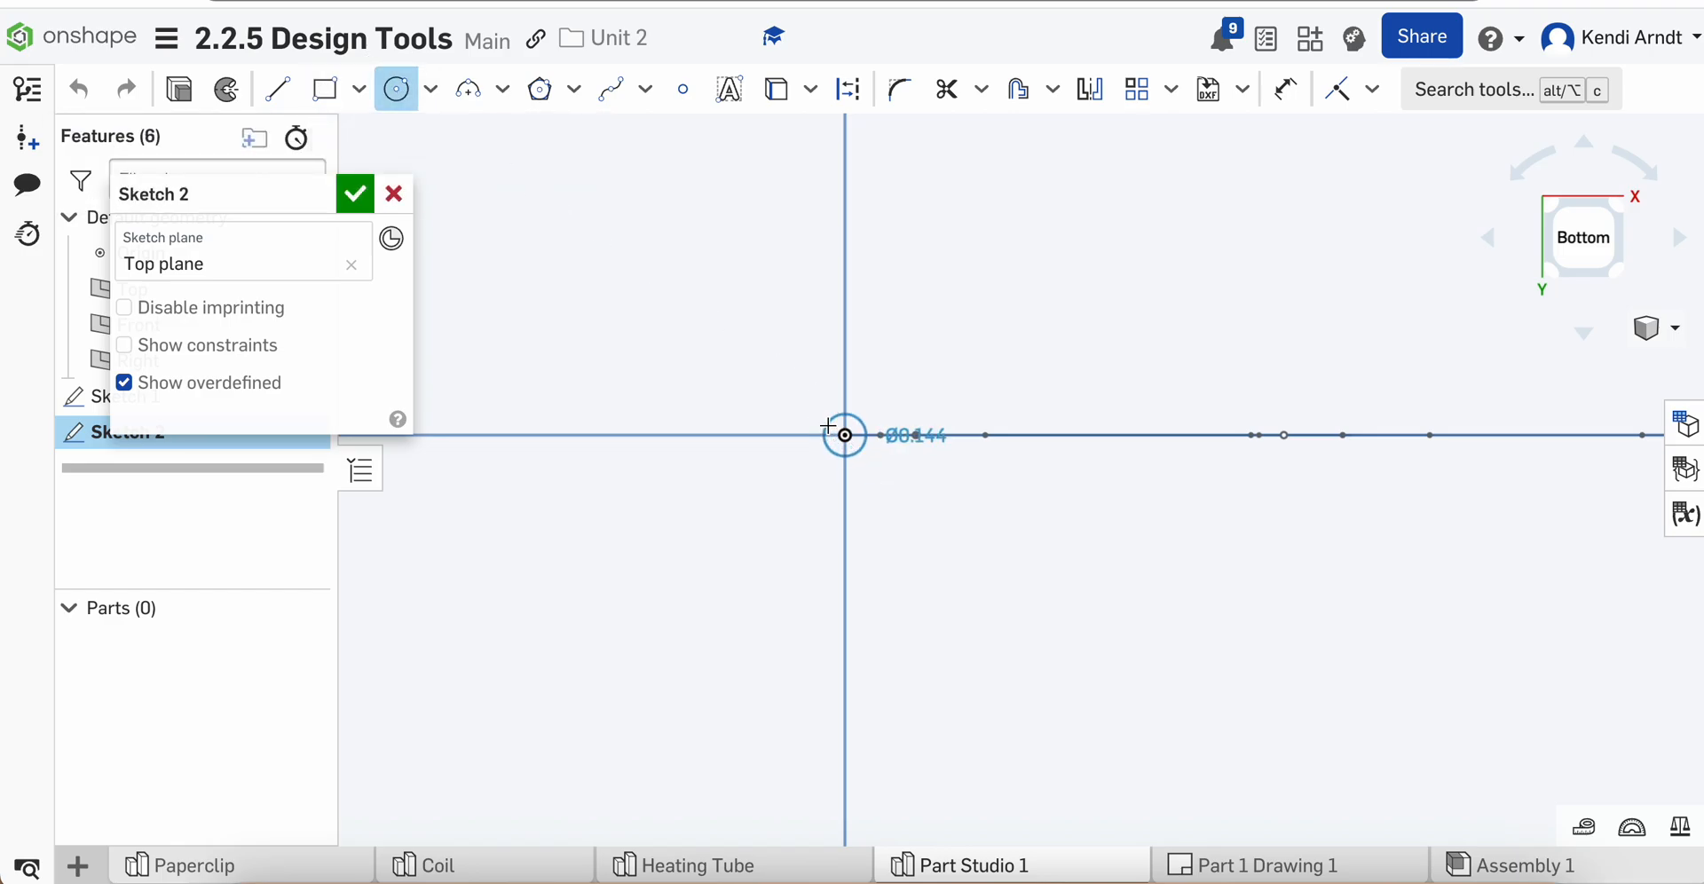
click(845, 433)
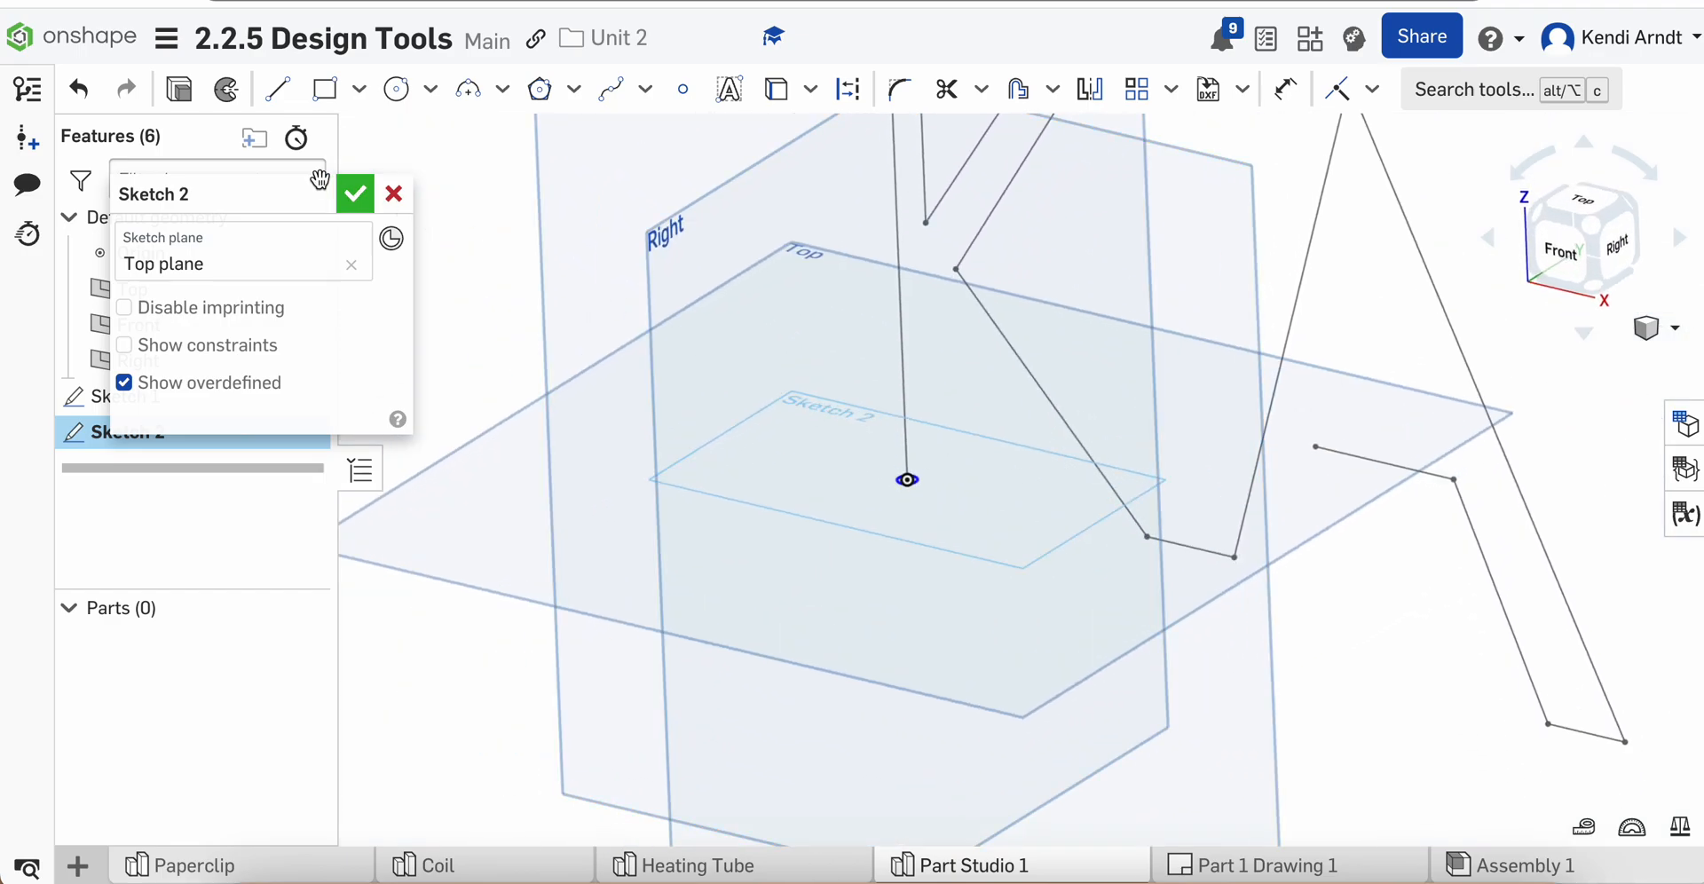
click(355, 194)
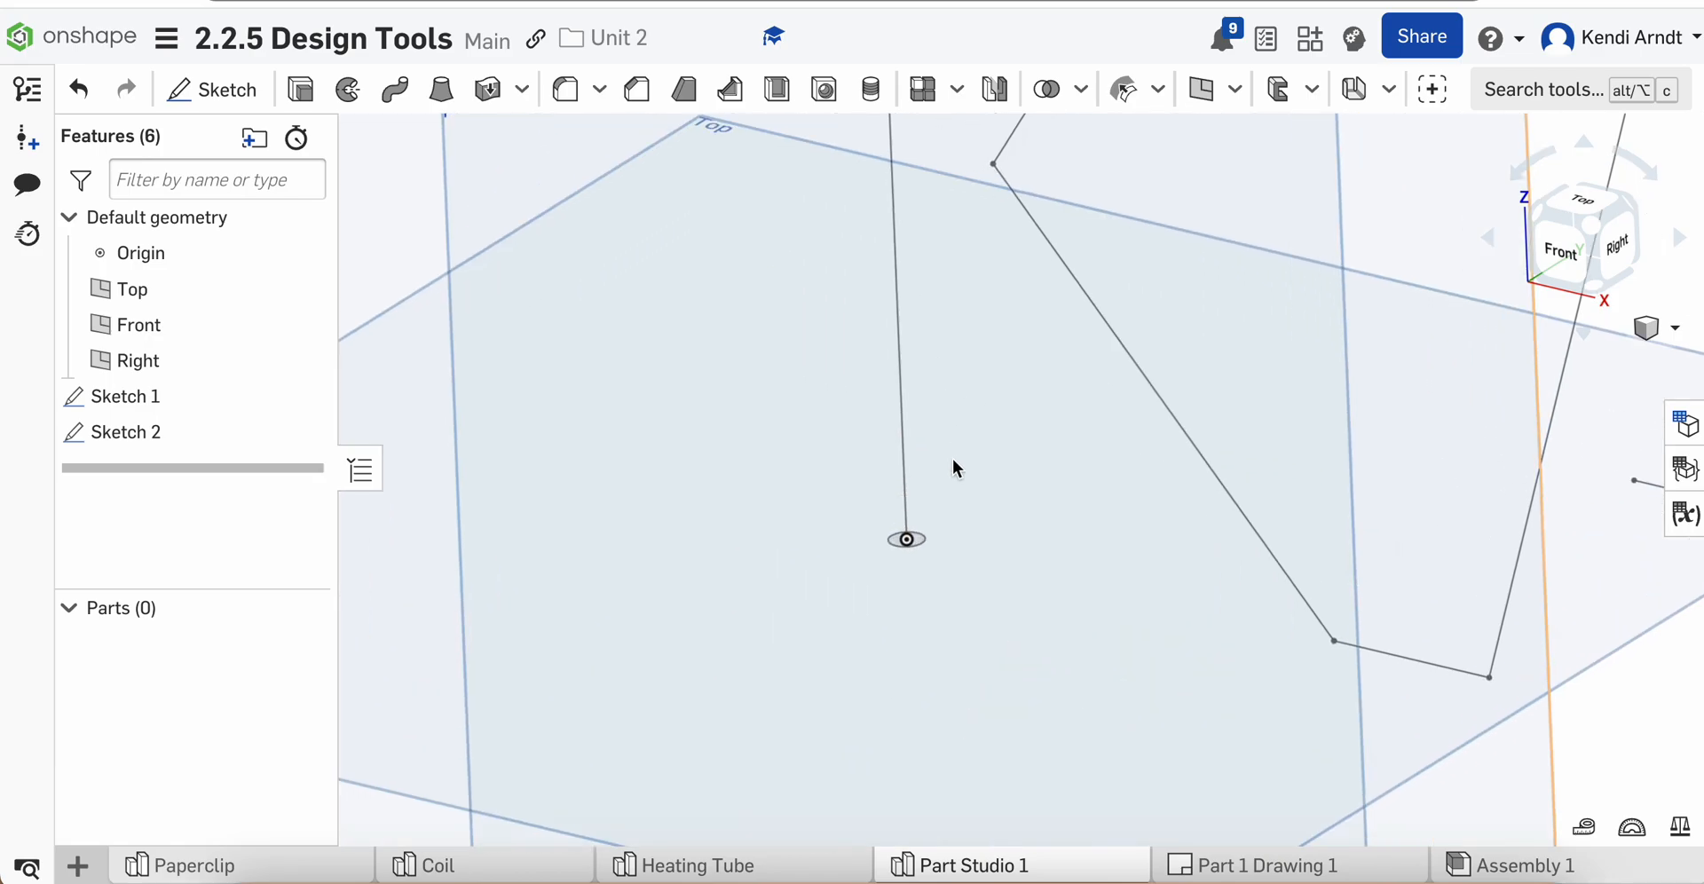
Attempt sweeping the circle along K path edges, remove the failing arc, and cancel the sweep.
click(394, 89)
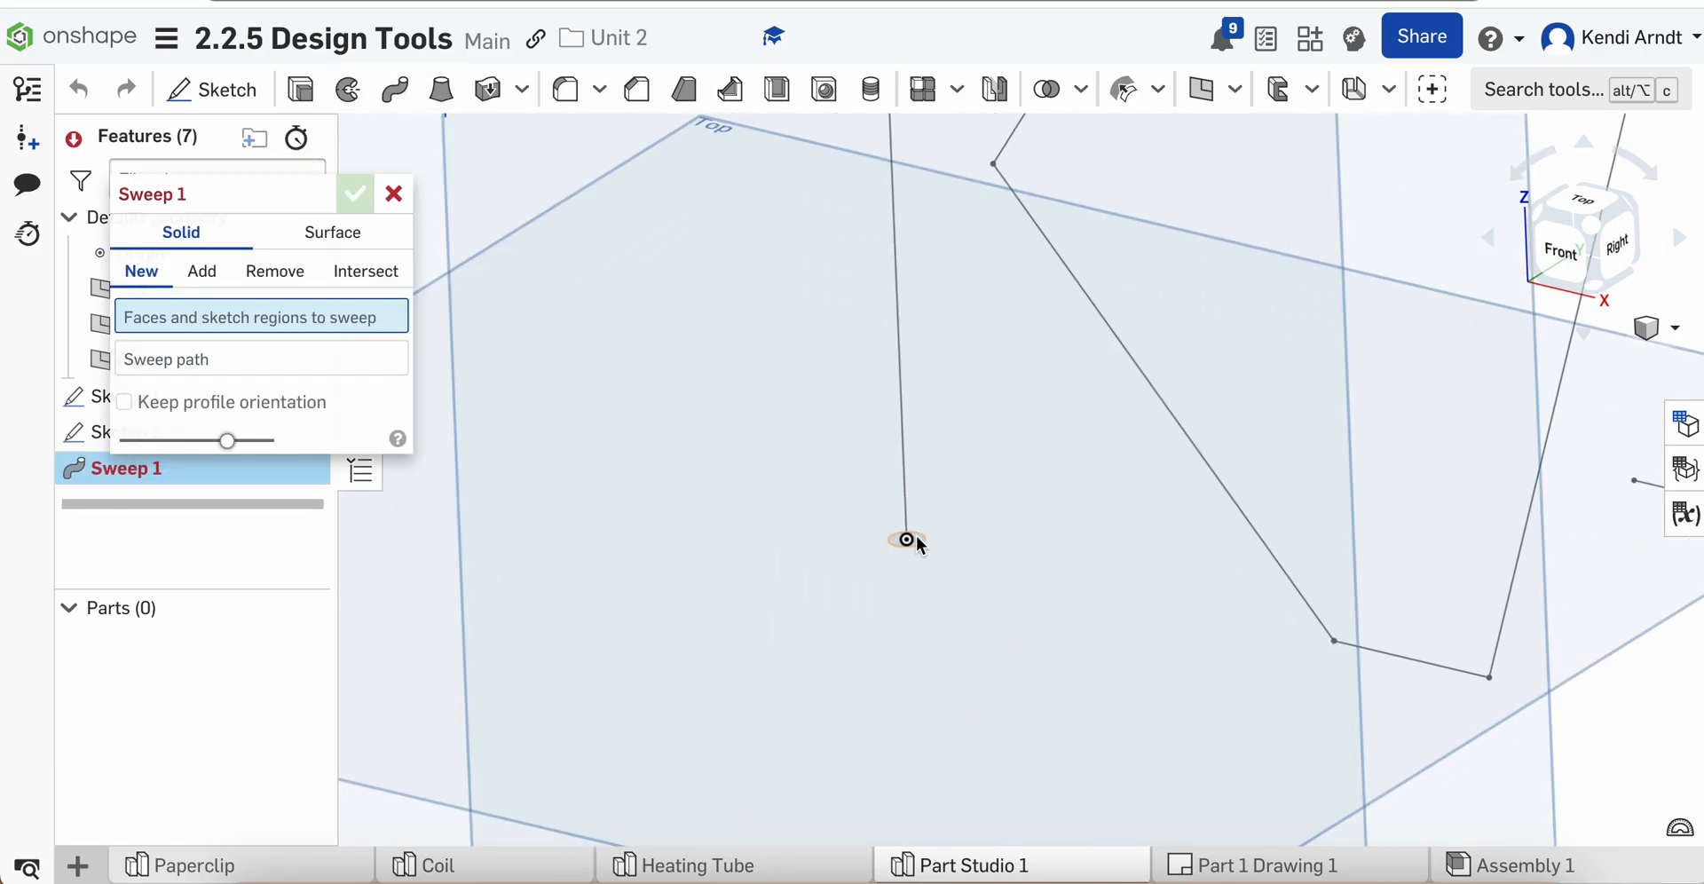
click(904, 540)
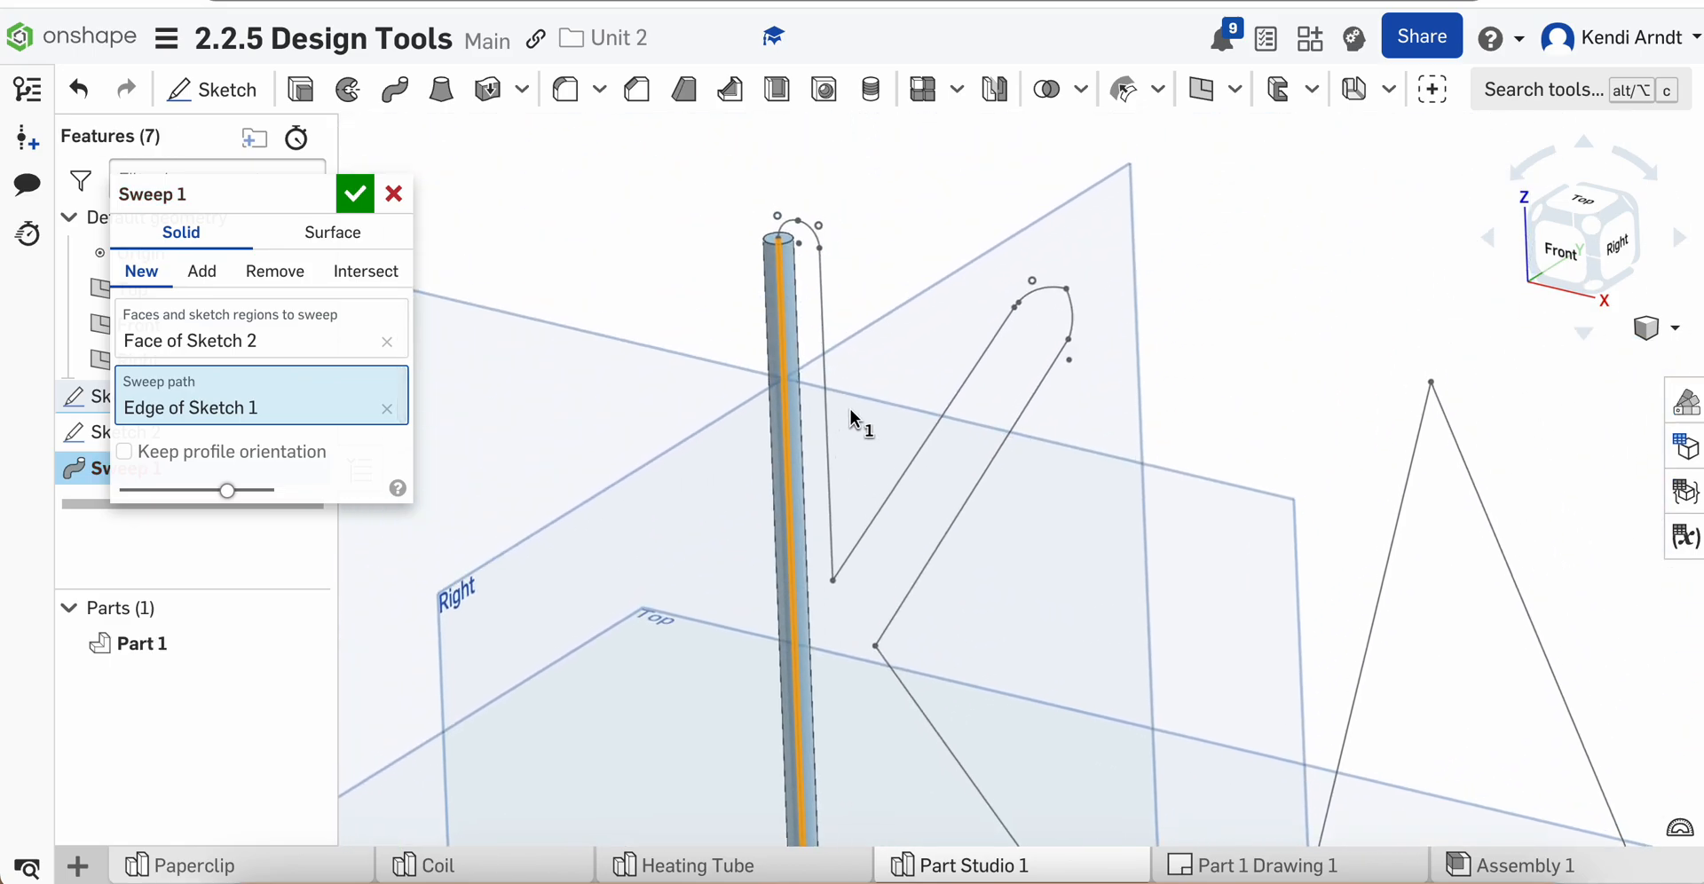
click(799, 238)
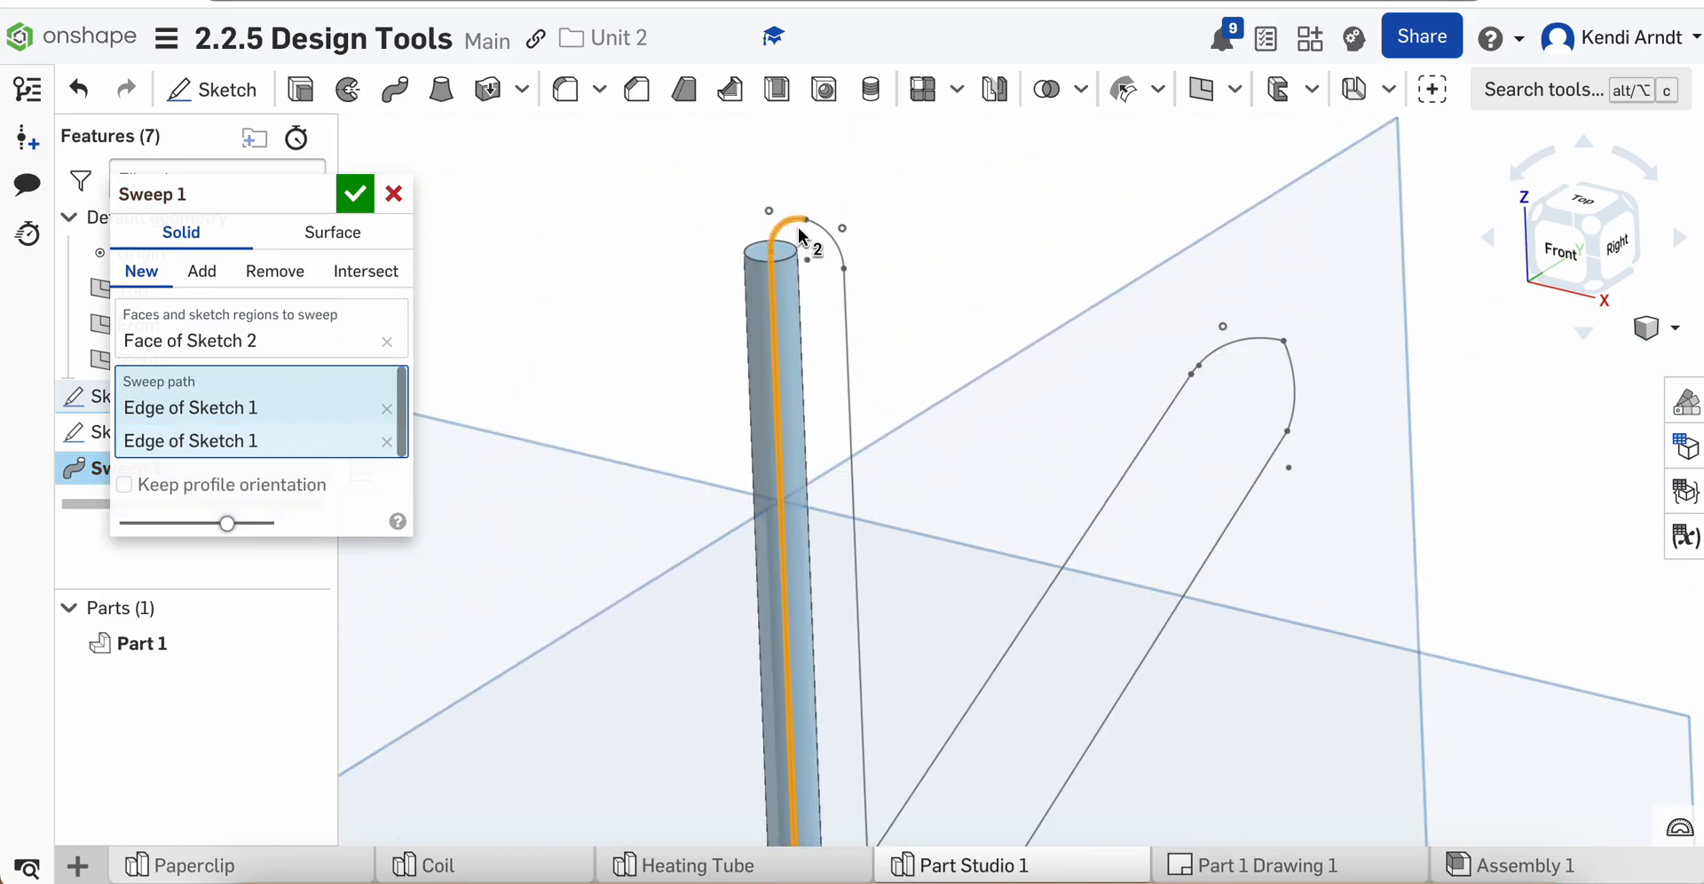
click(825, 239)
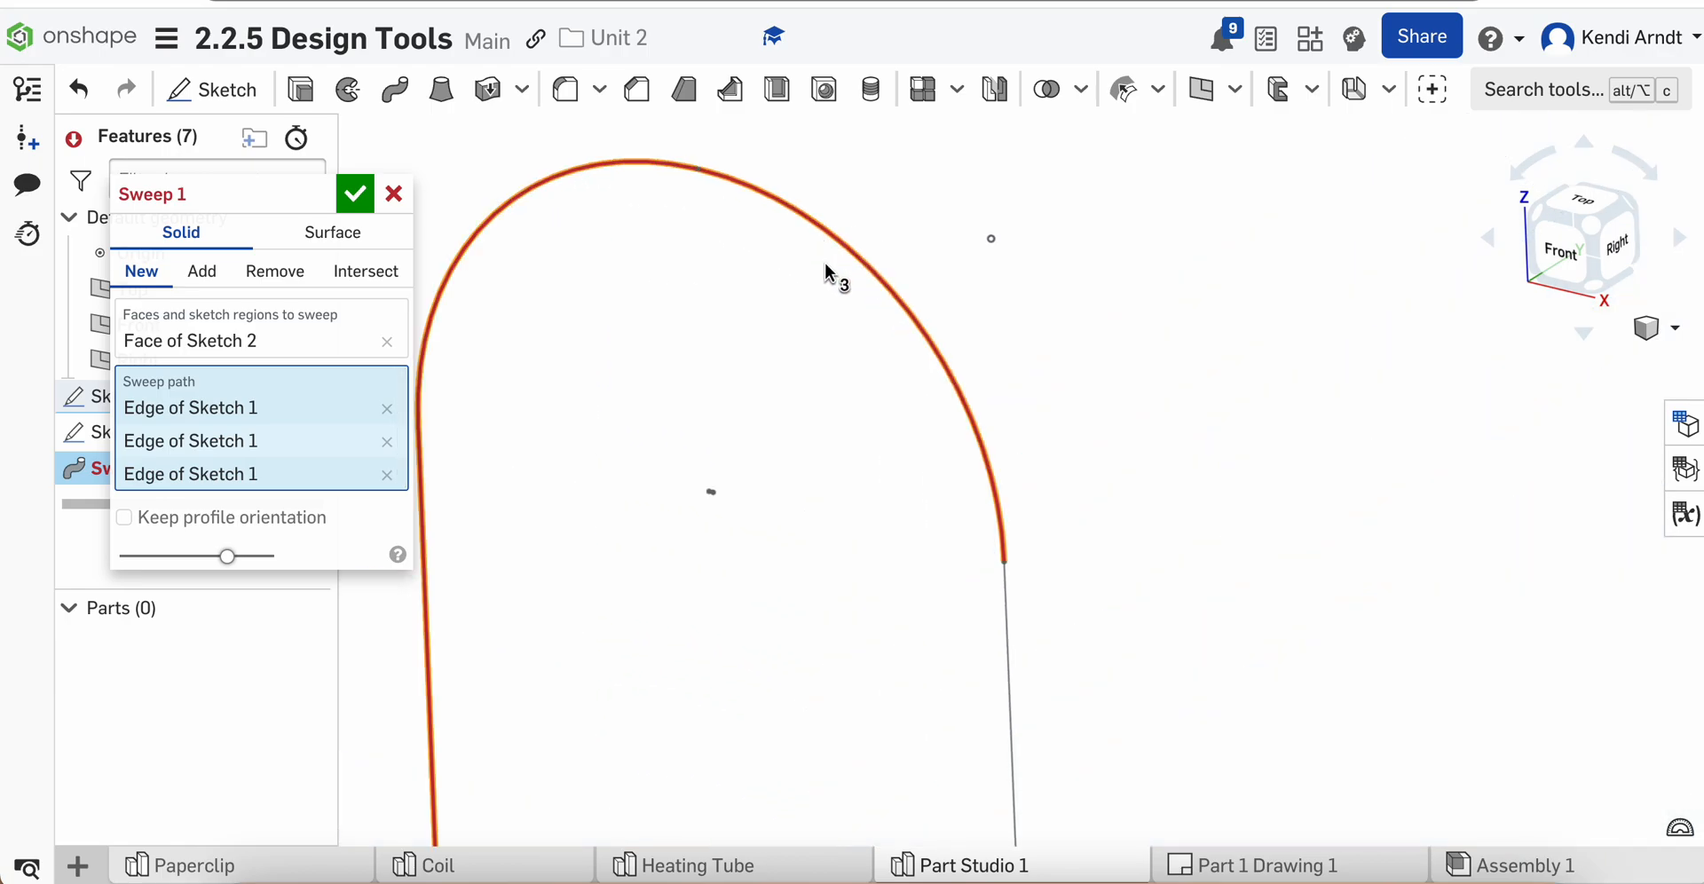
mouse_move(742, 199)
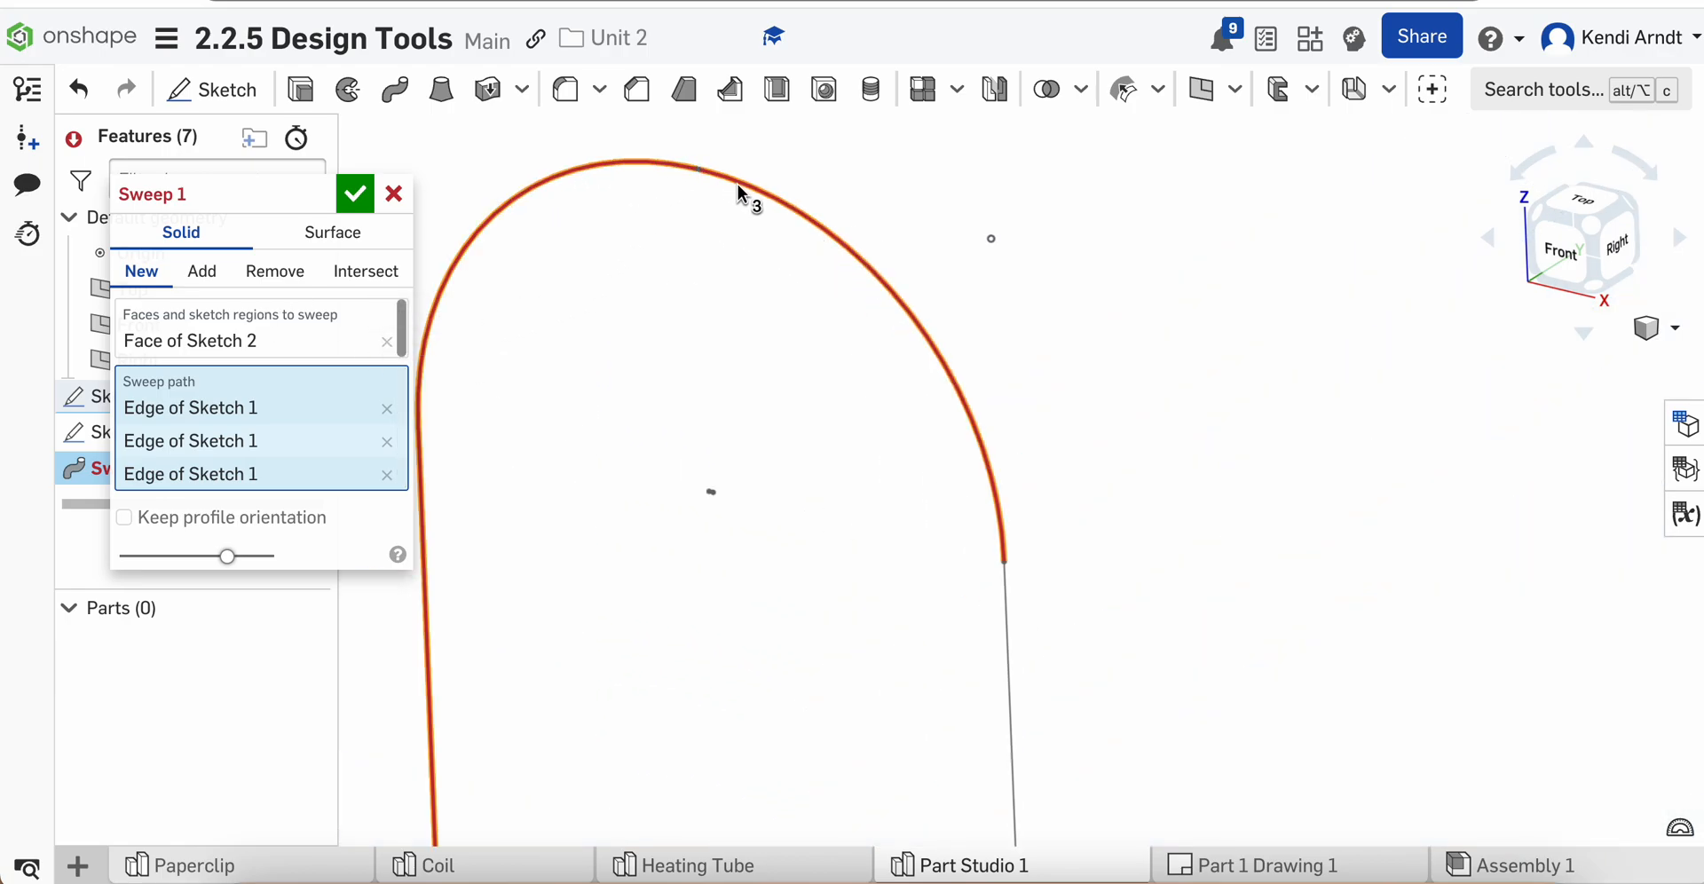
click(385, 474)
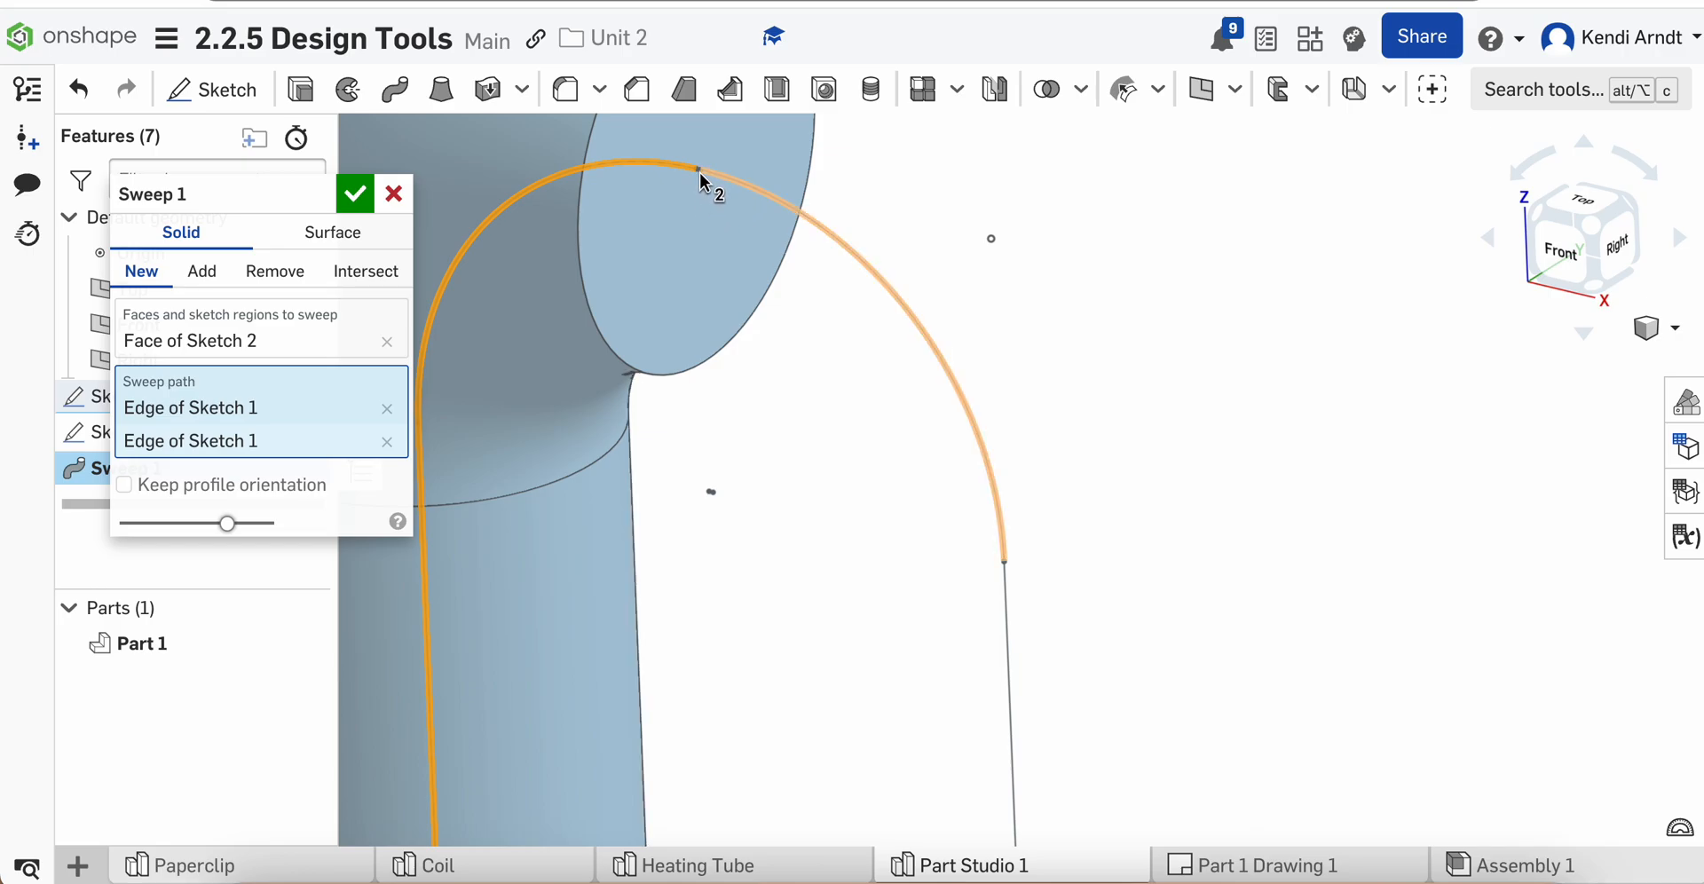
click(394, 194)
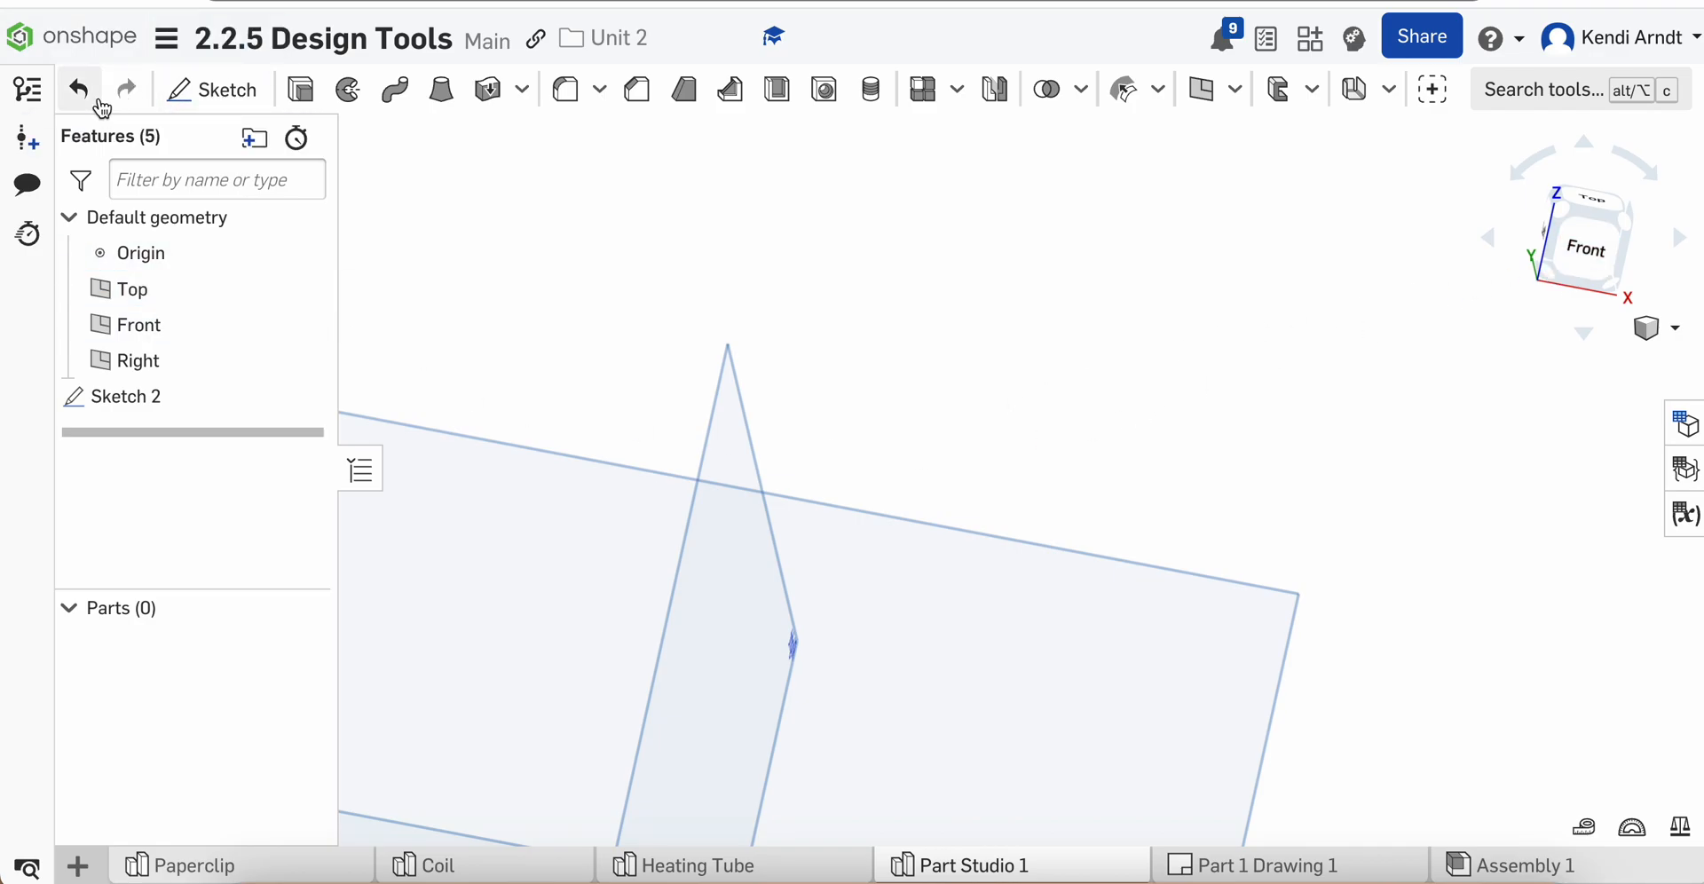
Restore the path sketch, join the two line tops with a 3-point arc, and accept Sketch 1.
click(226, 89)
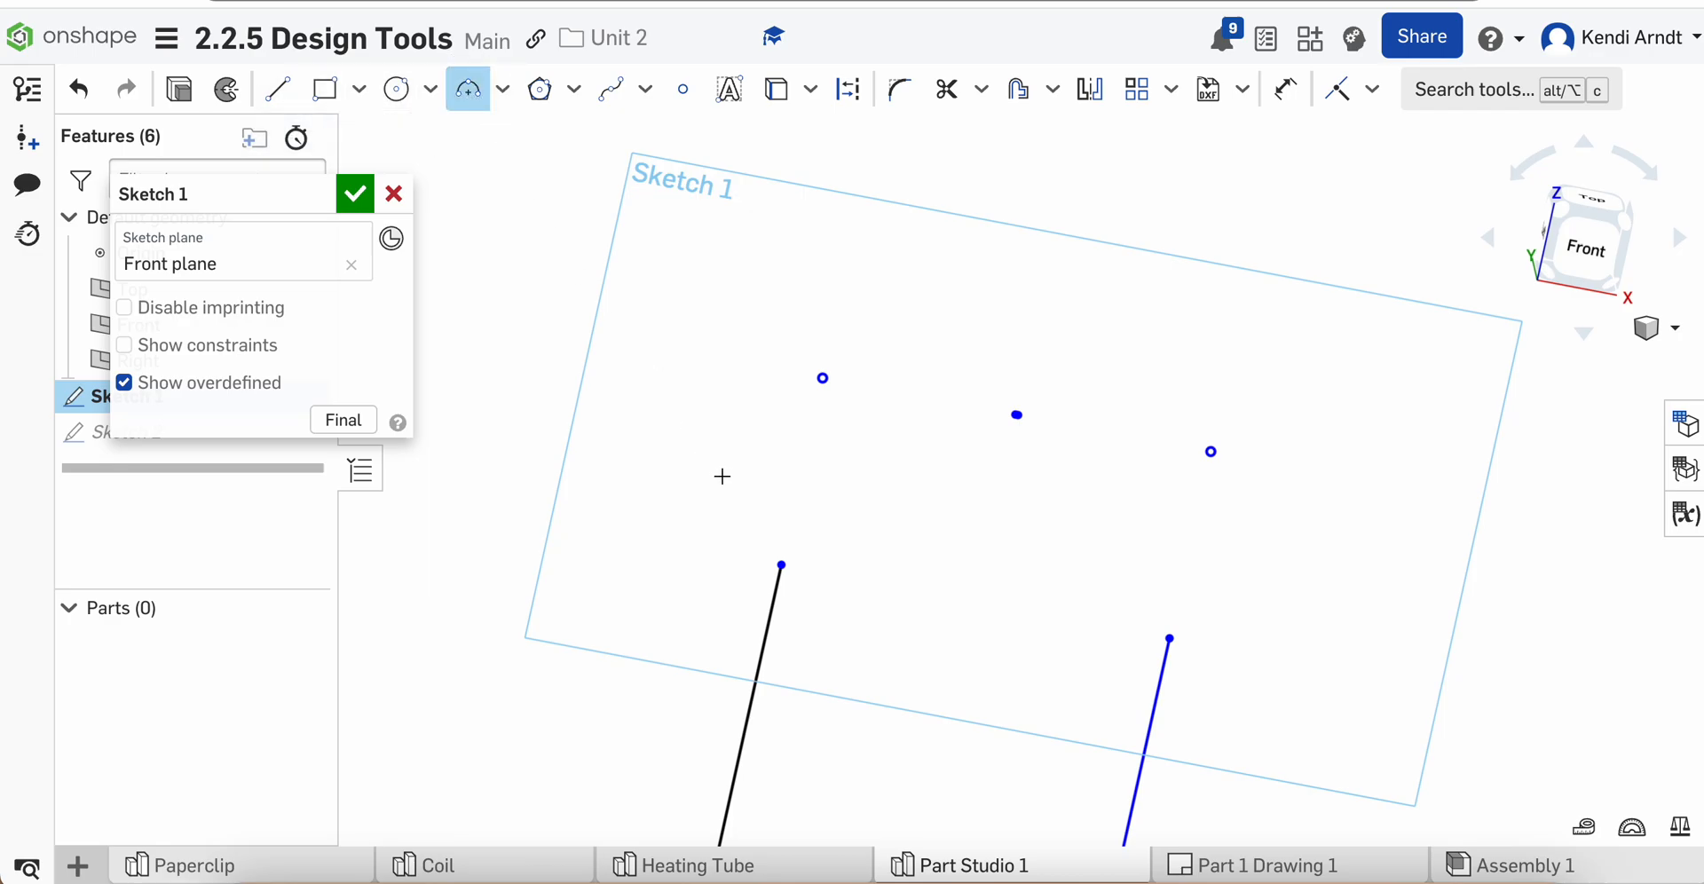
click(1049, 517)
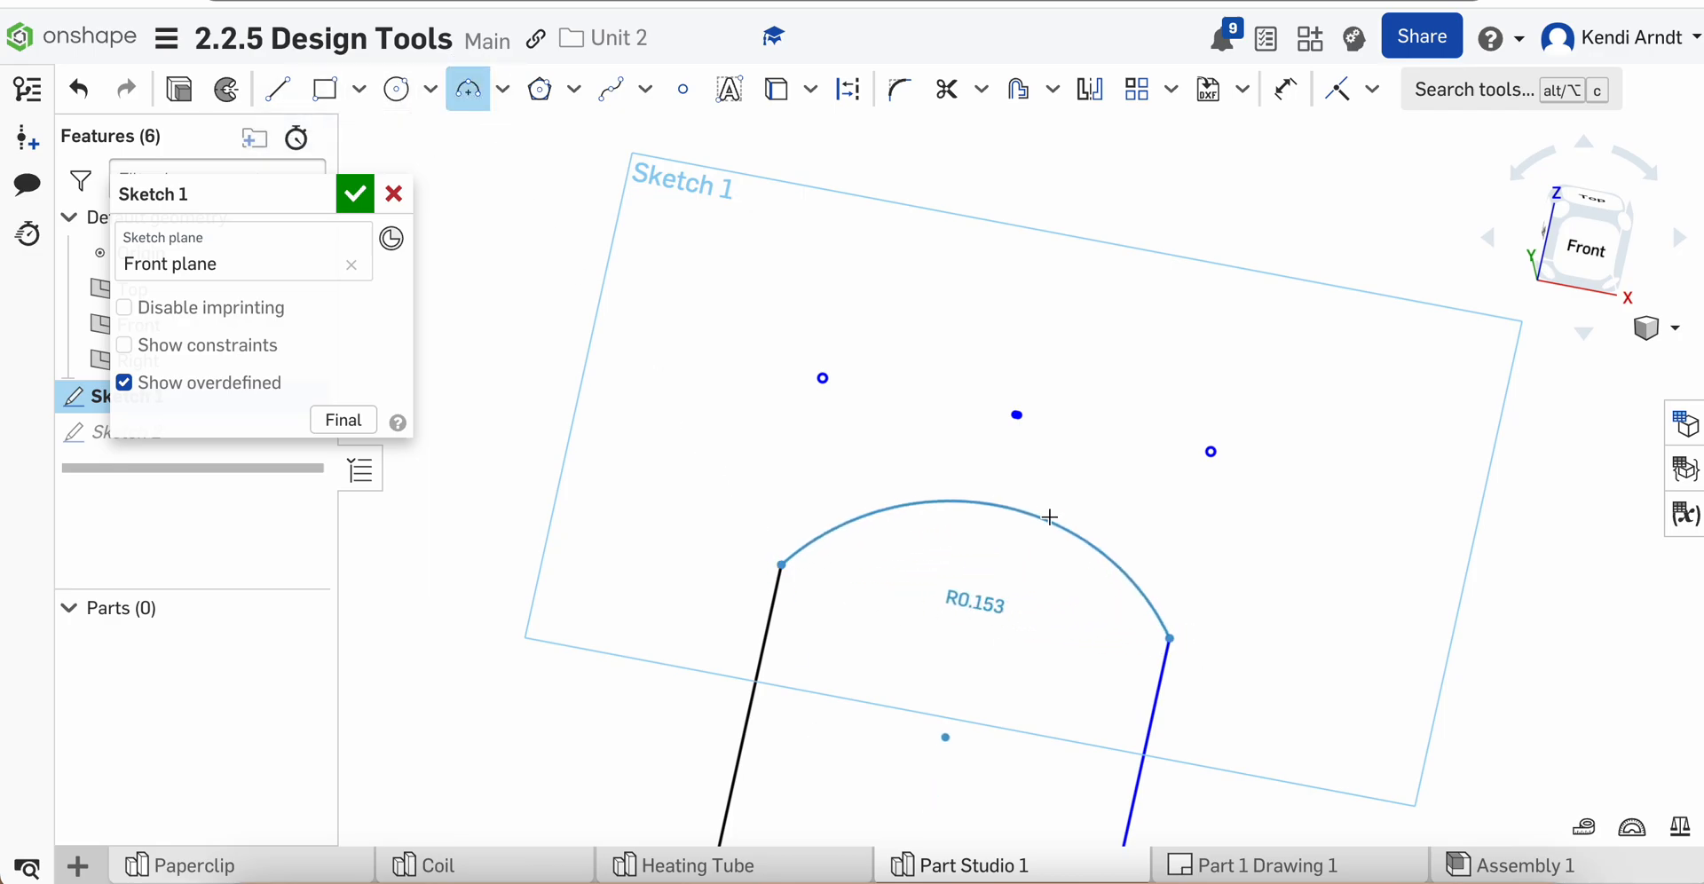
drag(1049, 517, 1015, 413)
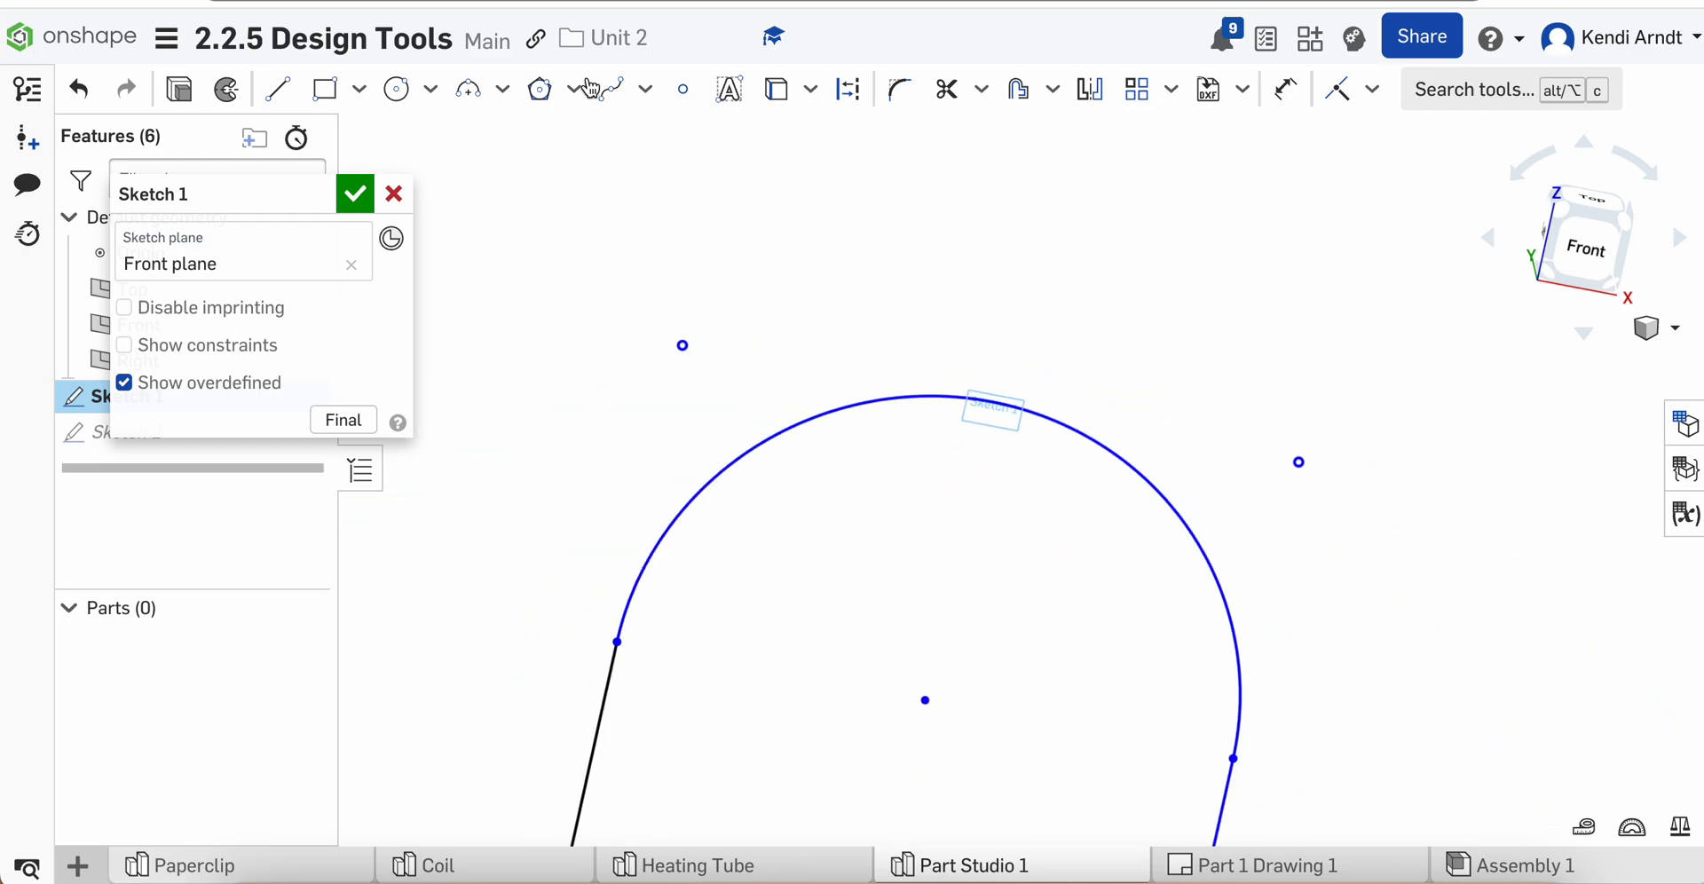
click(353, 192)
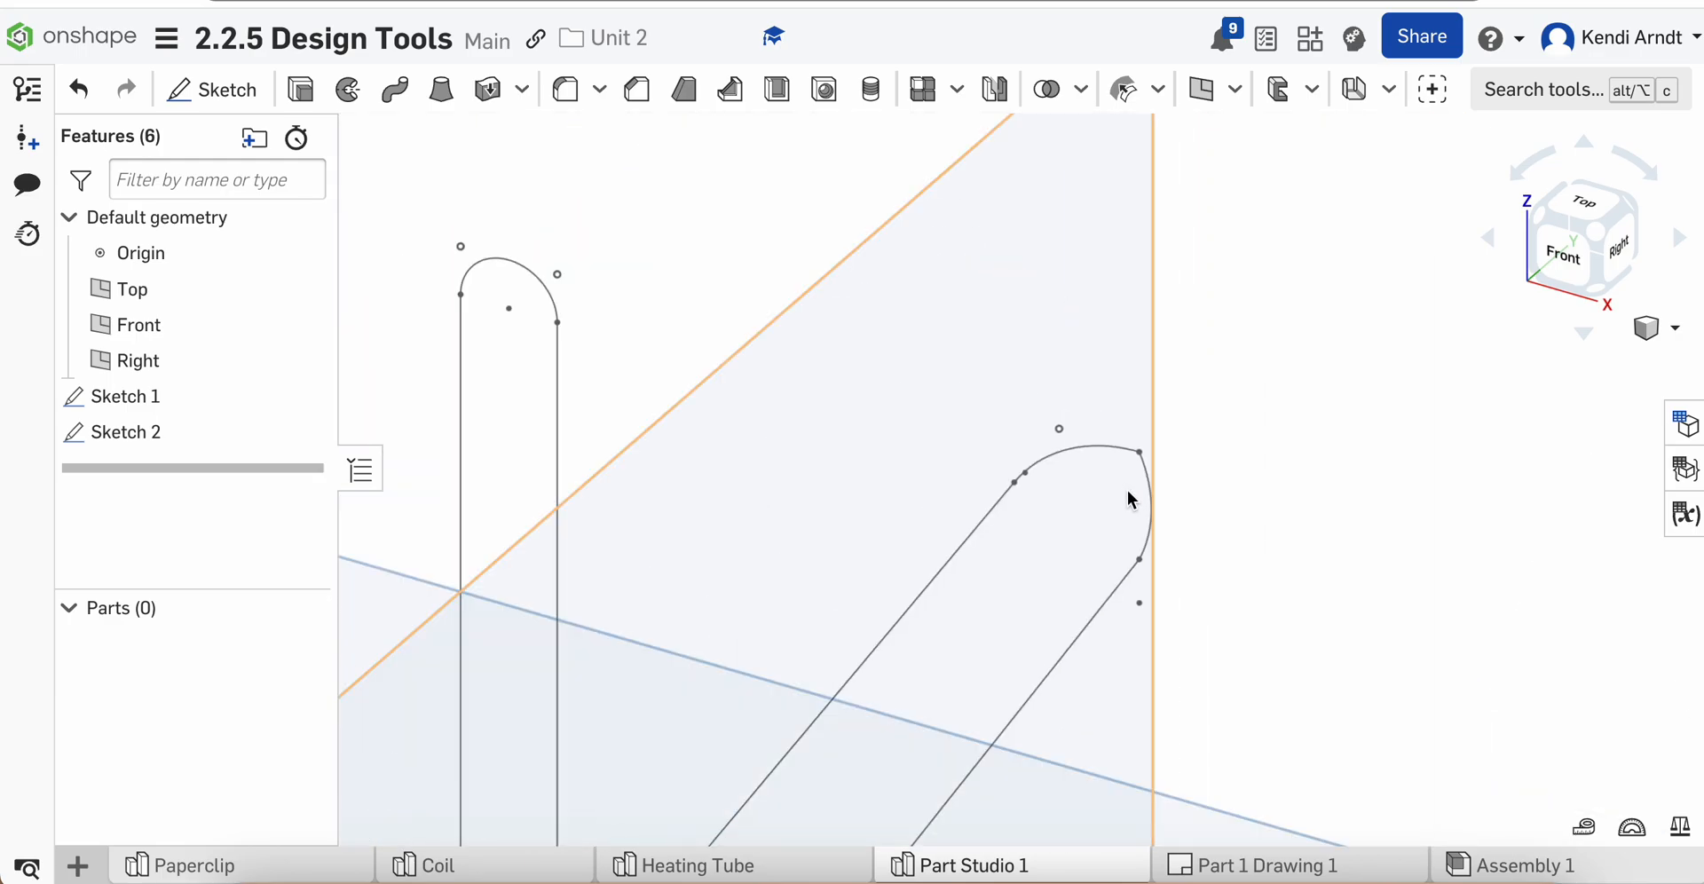
Sweep the Sketch 2 circle along all Sketch 1 edges into one continuous KA tube.
drag(1131, 500, 467, 392)
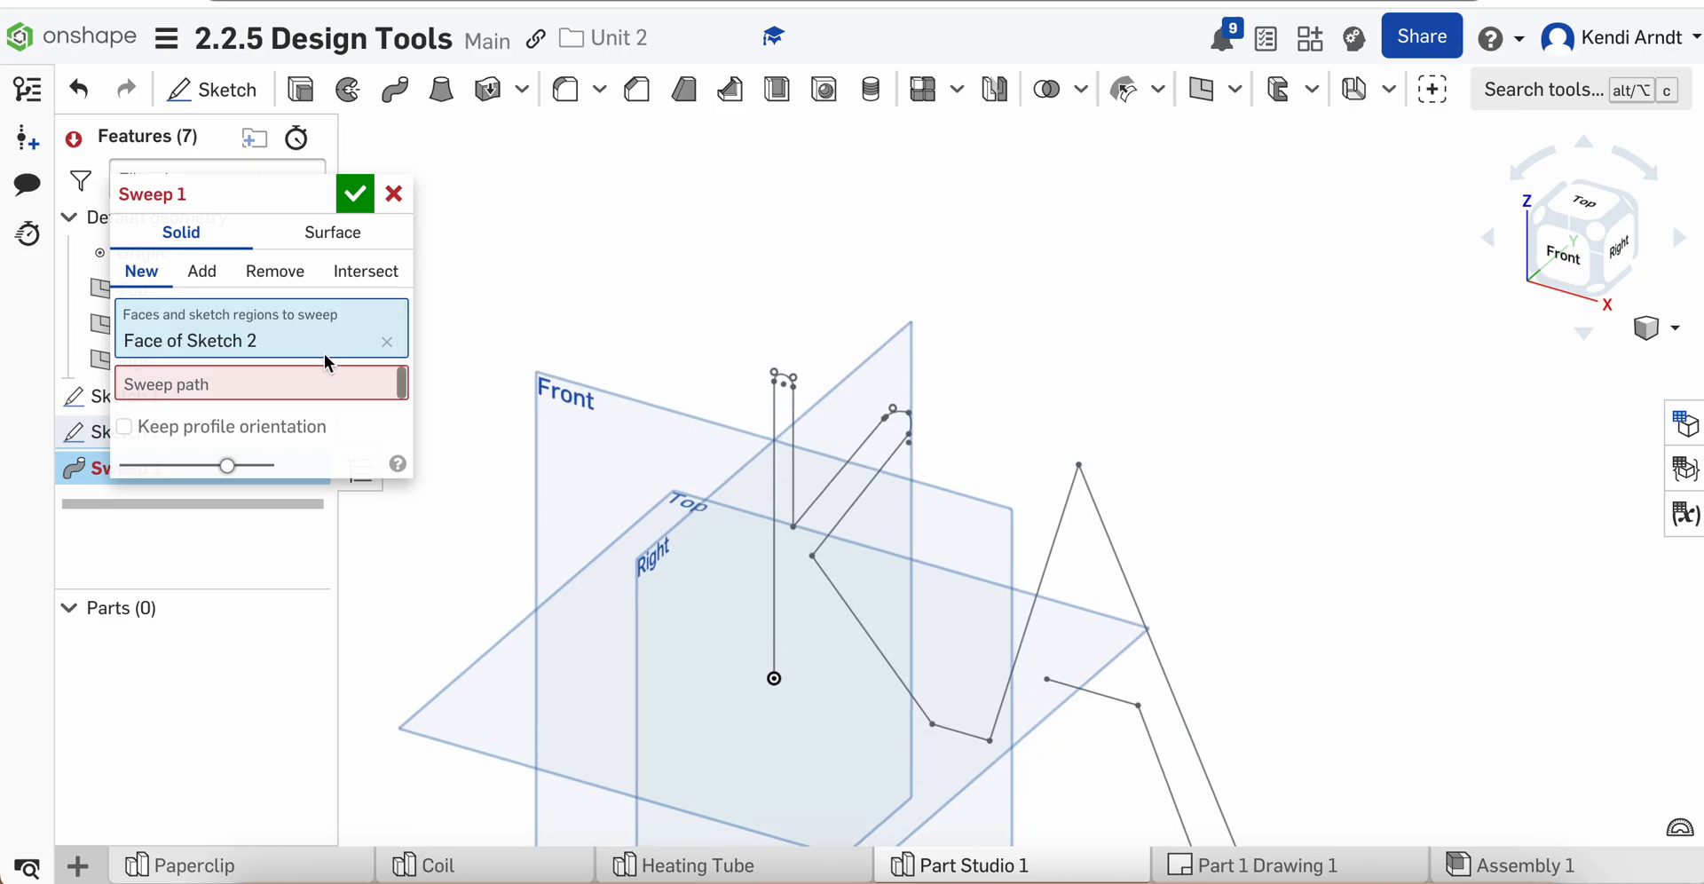
click(754, 490)
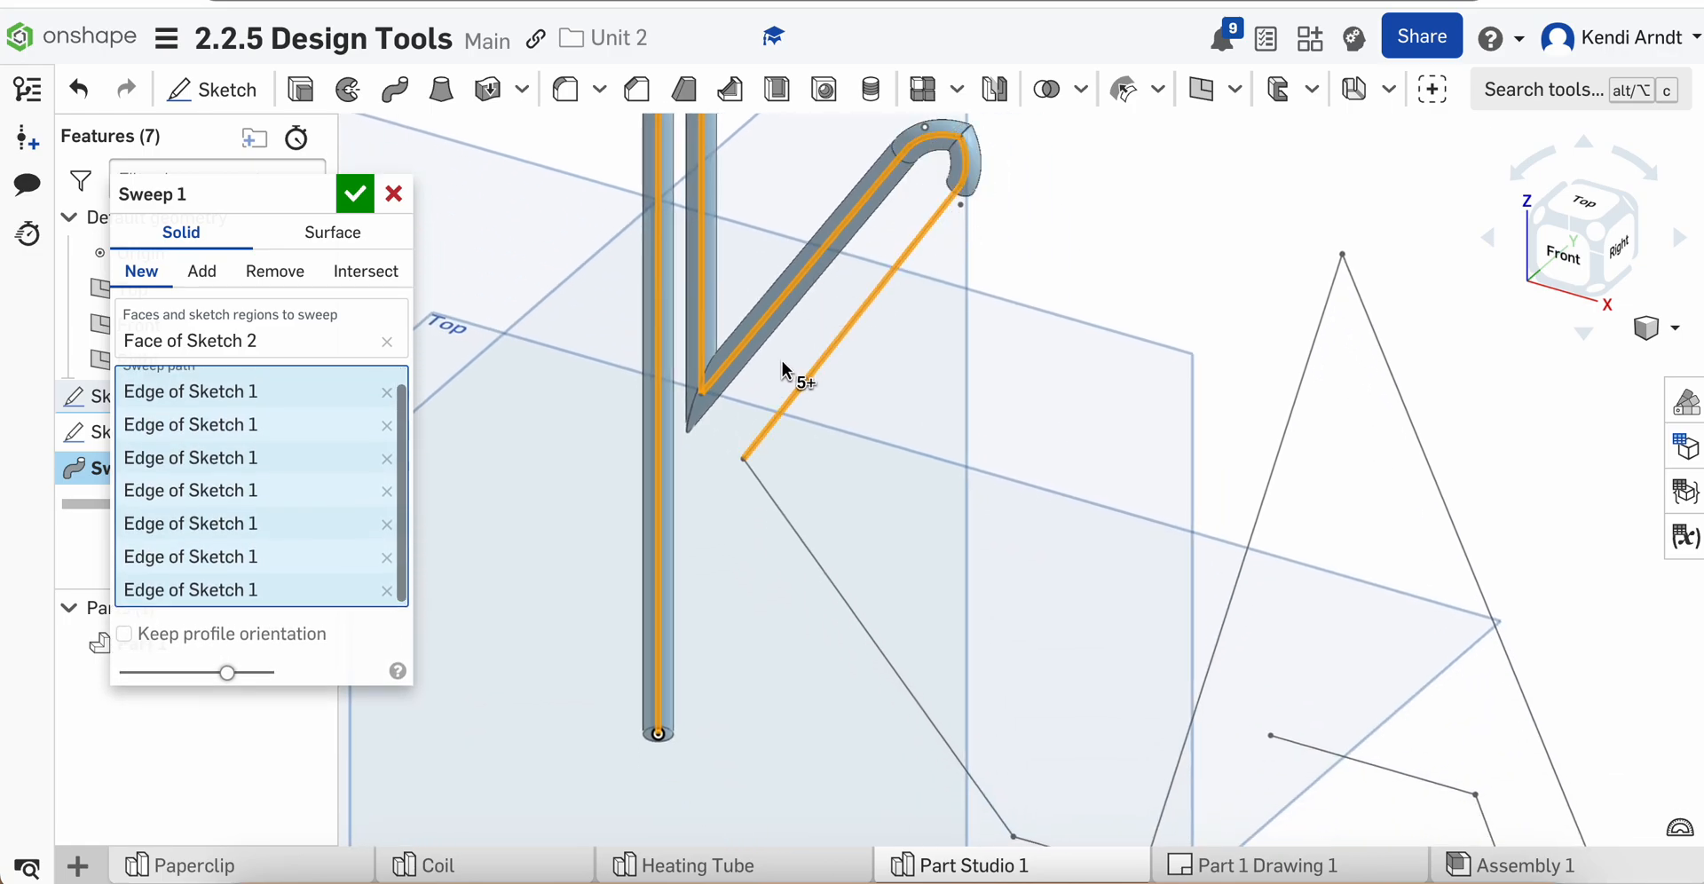
drag(788, 370, 978, 533)
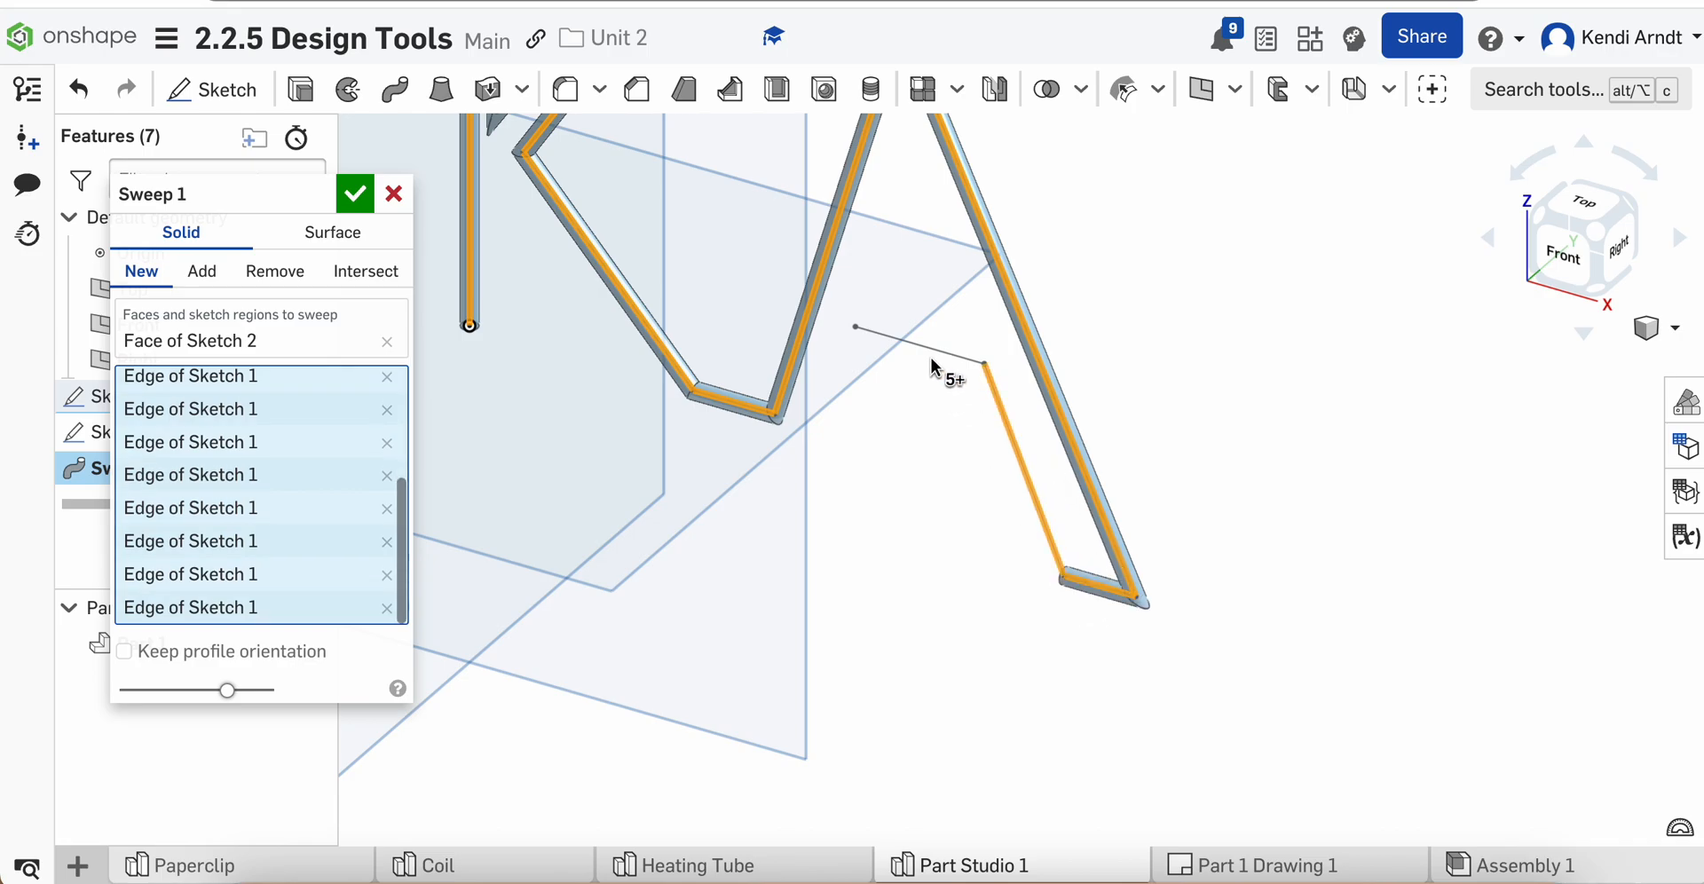
click(355, 193)
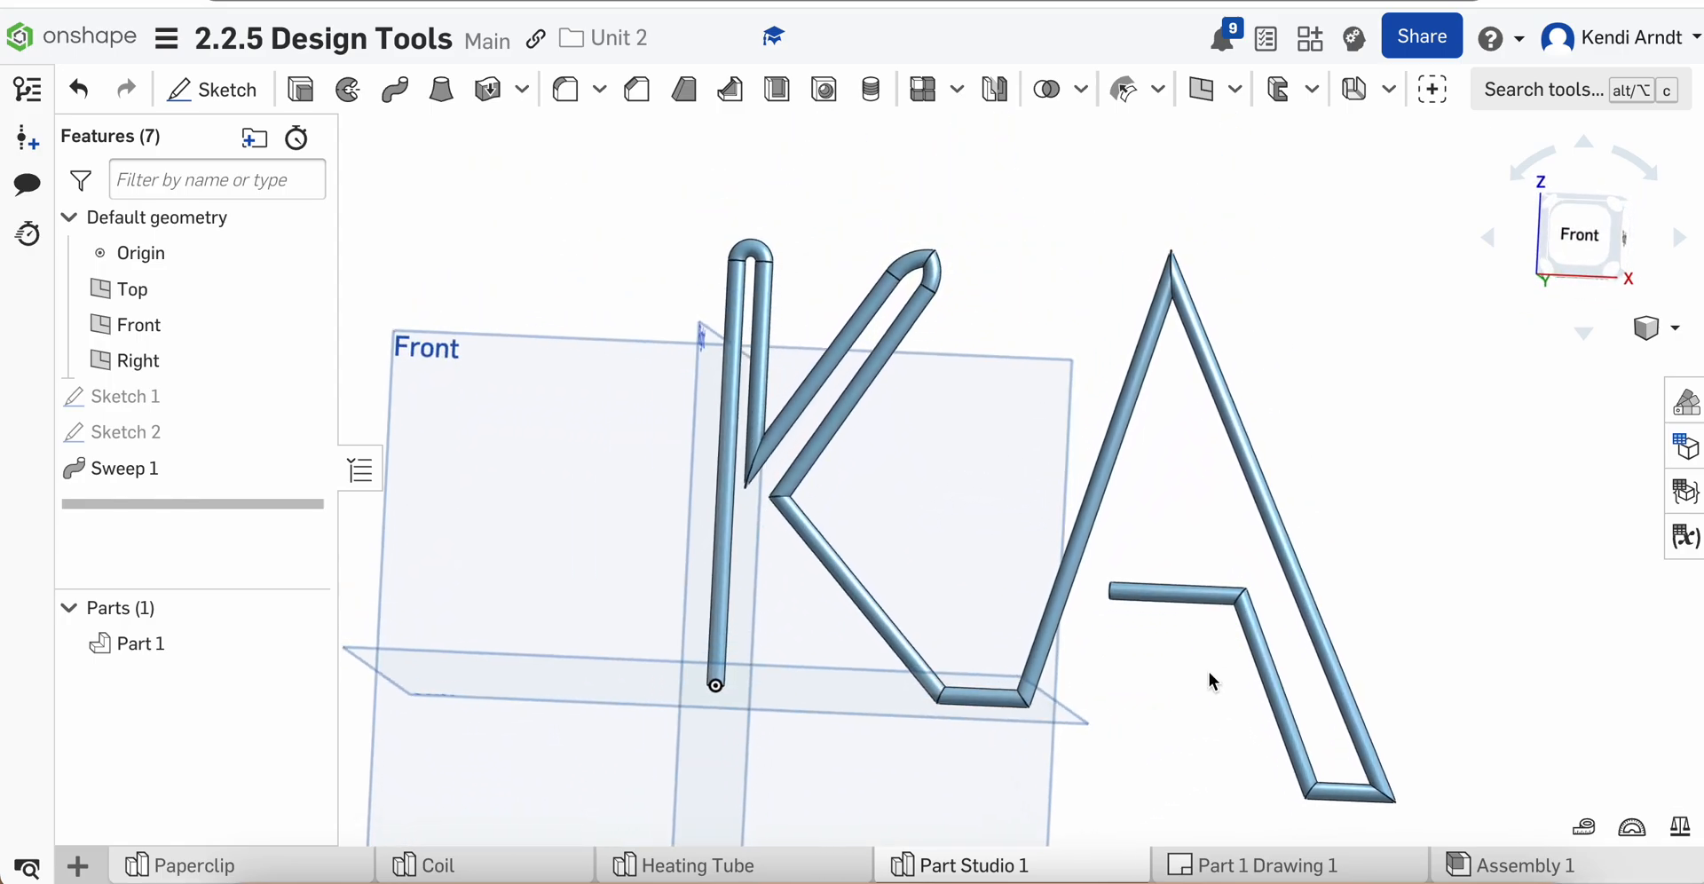
mouse_move(795, 679)
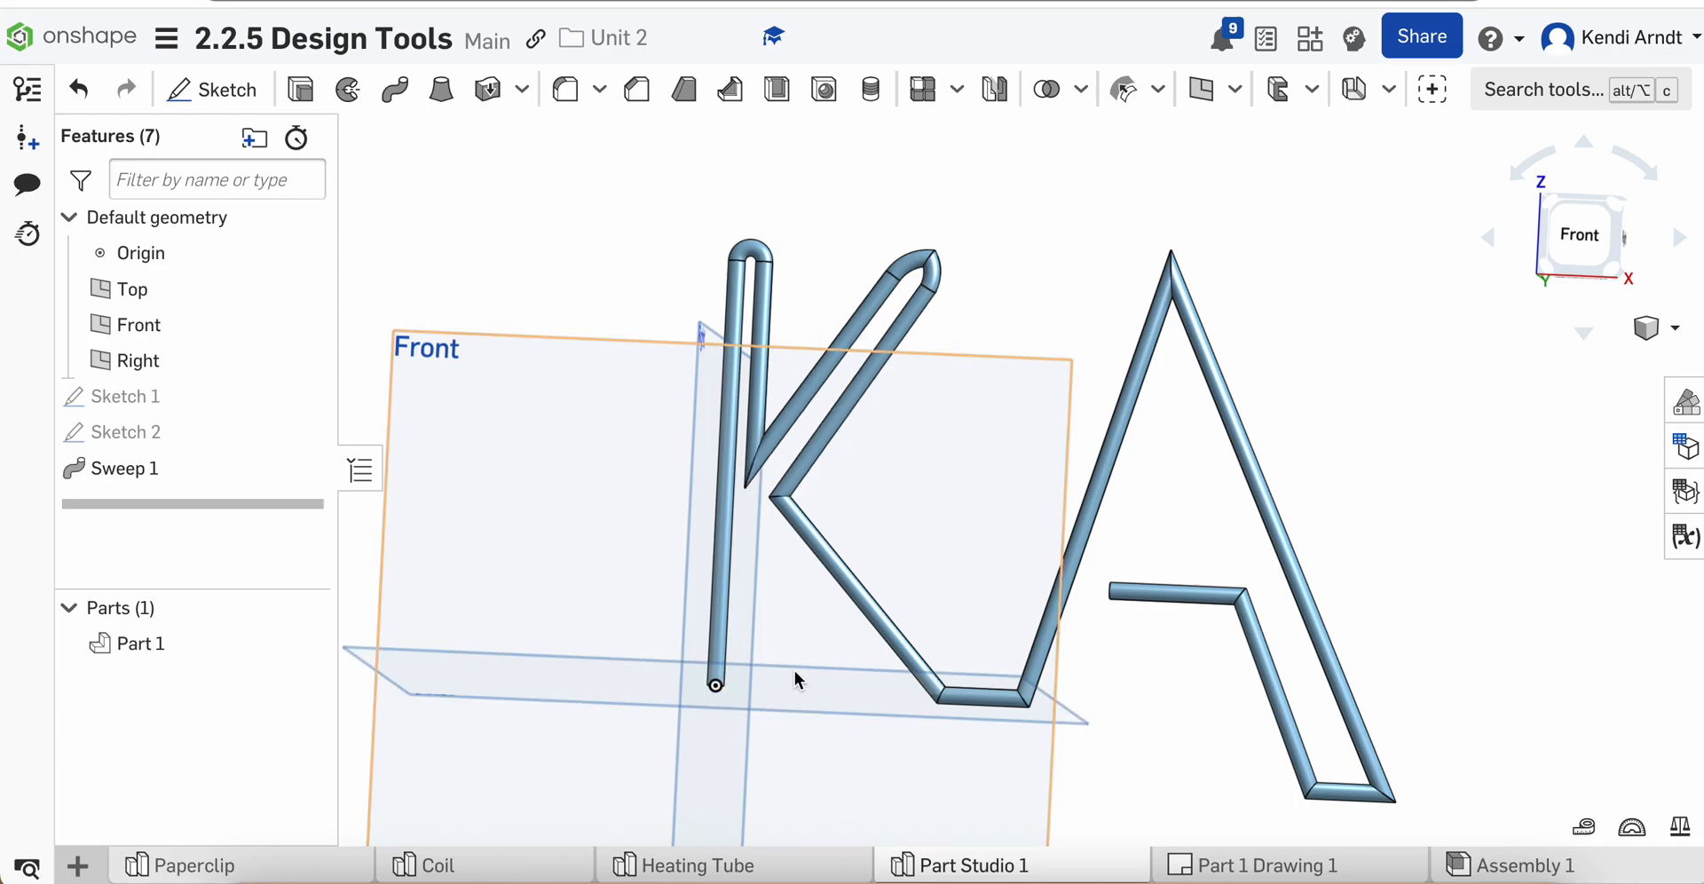
View the finished KA tube straight on from the front.
click(1579, 234)
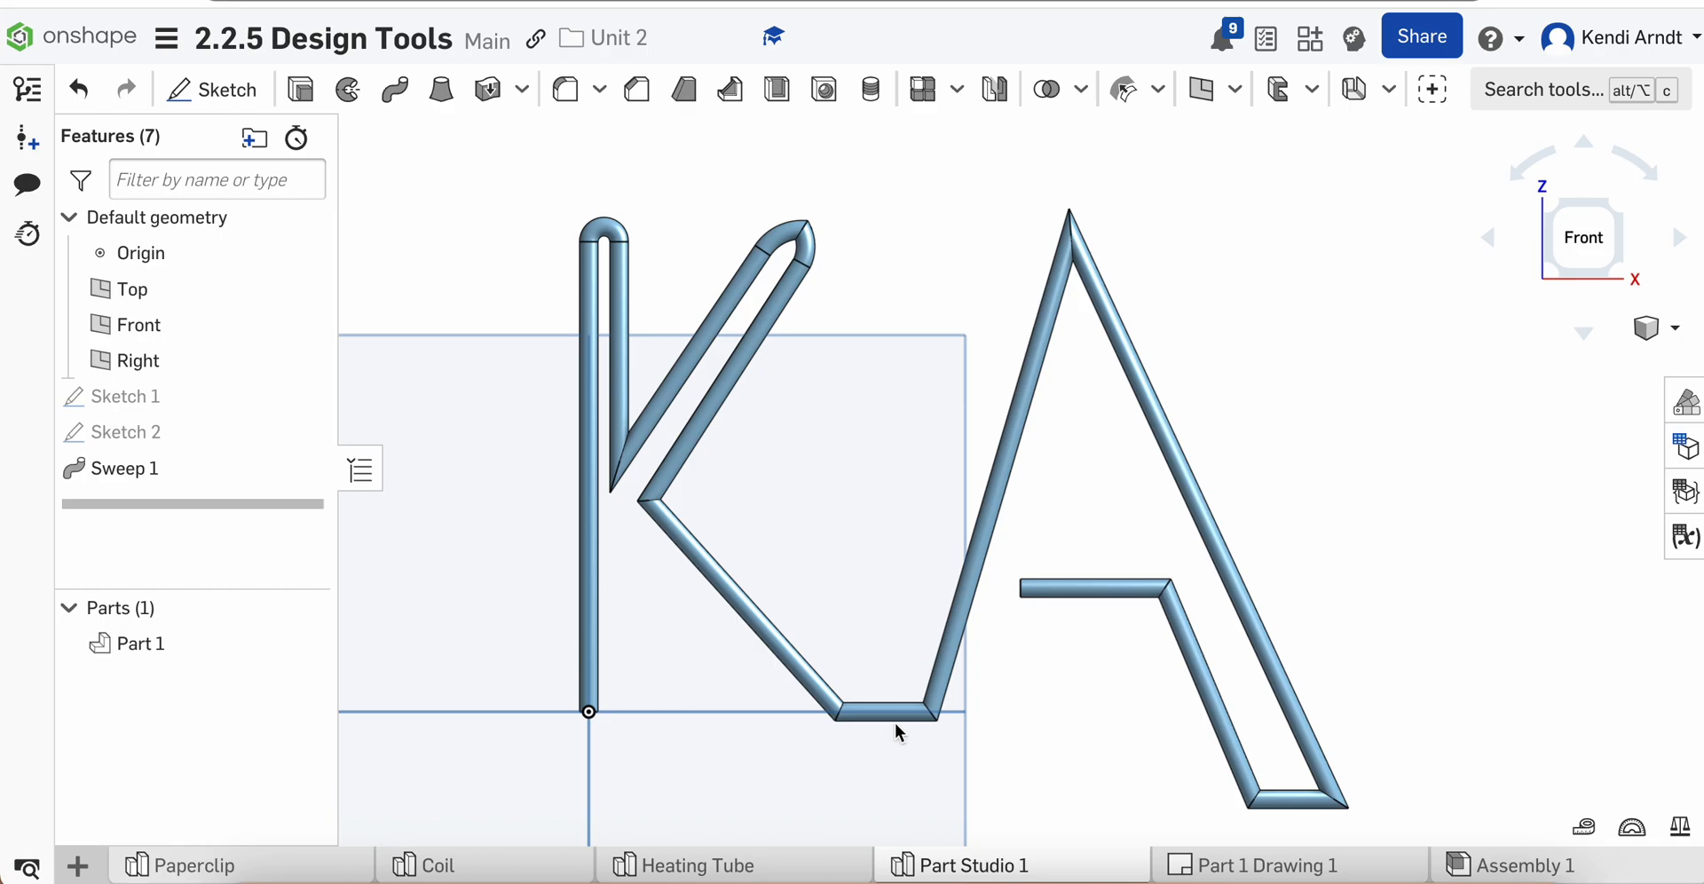
mouse_move(1003, 582)
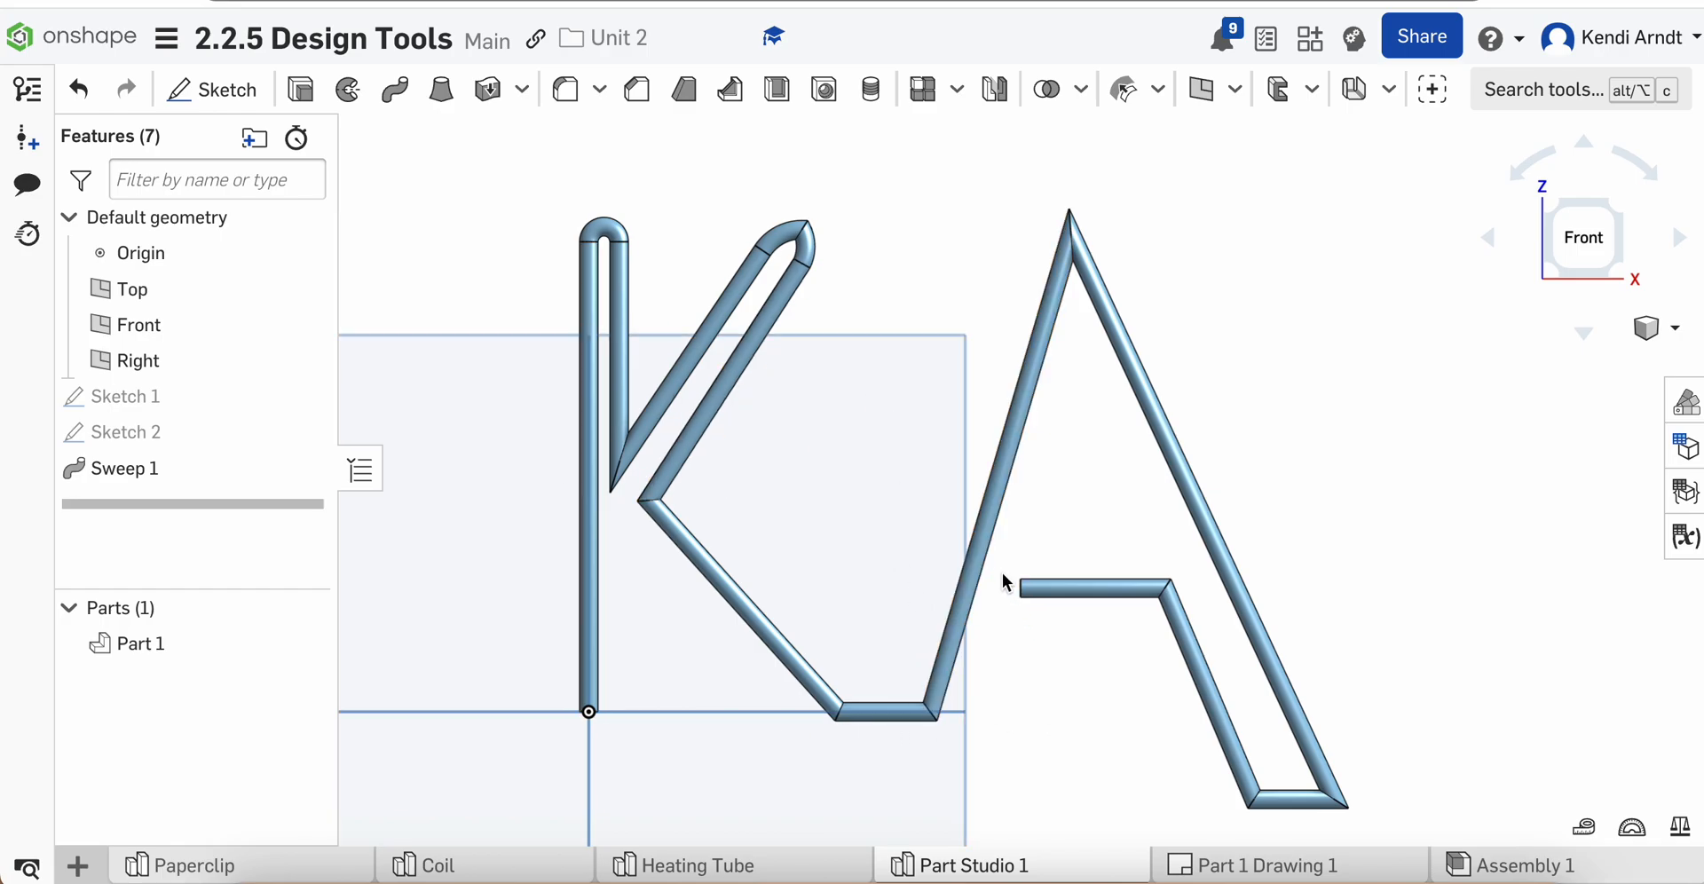
mouse_move(604, 223)
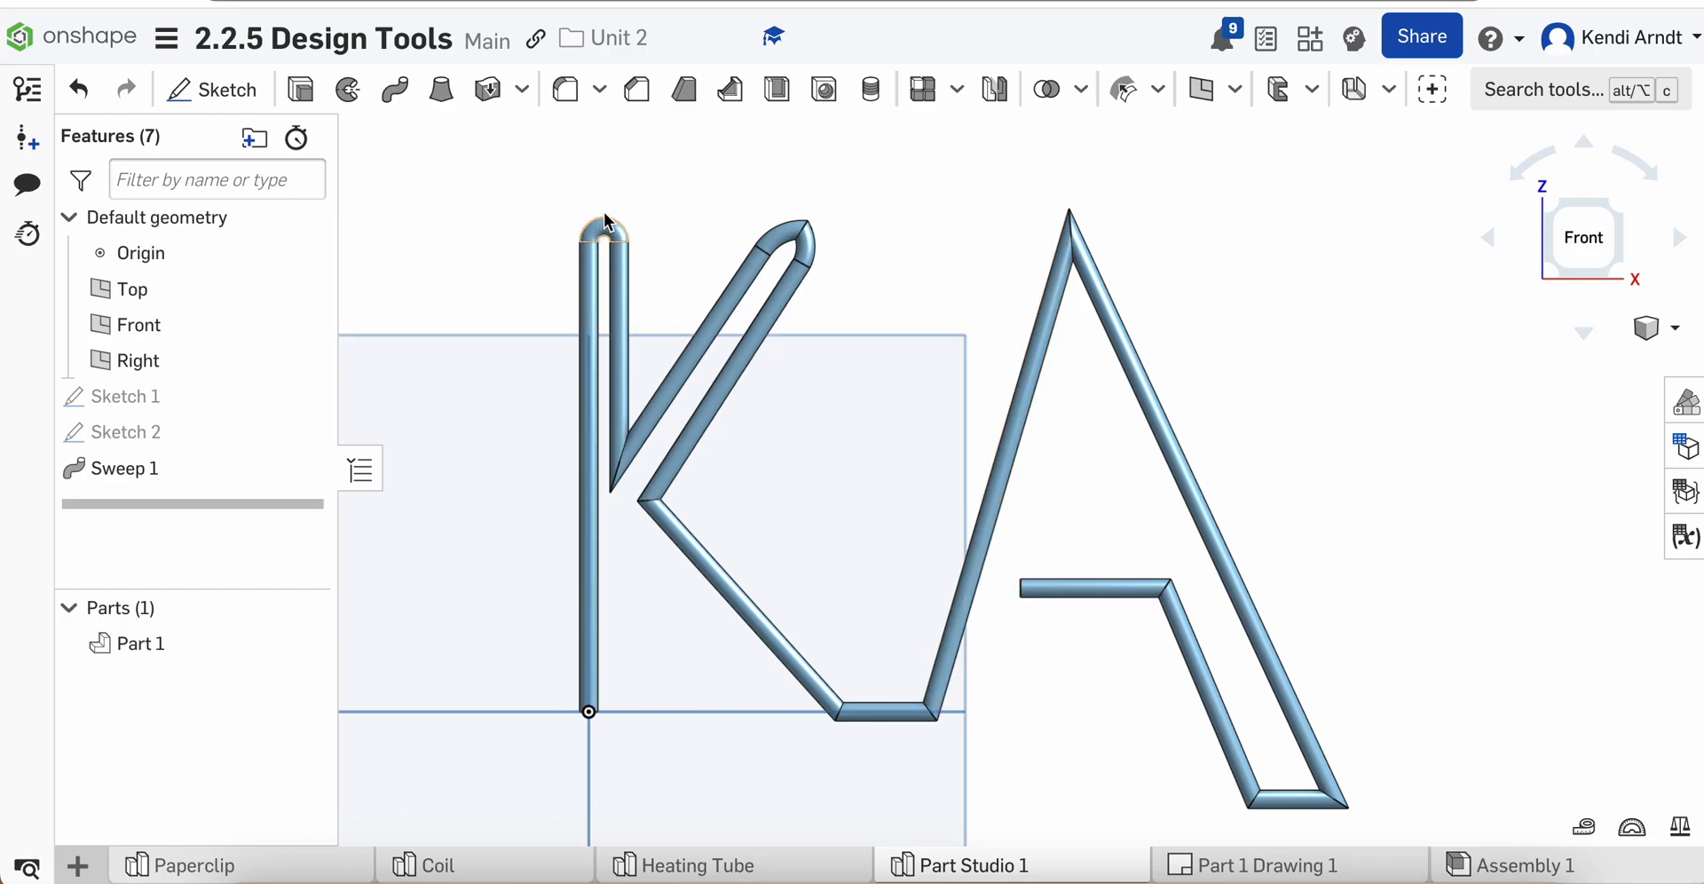
mouse_move(662, 442)
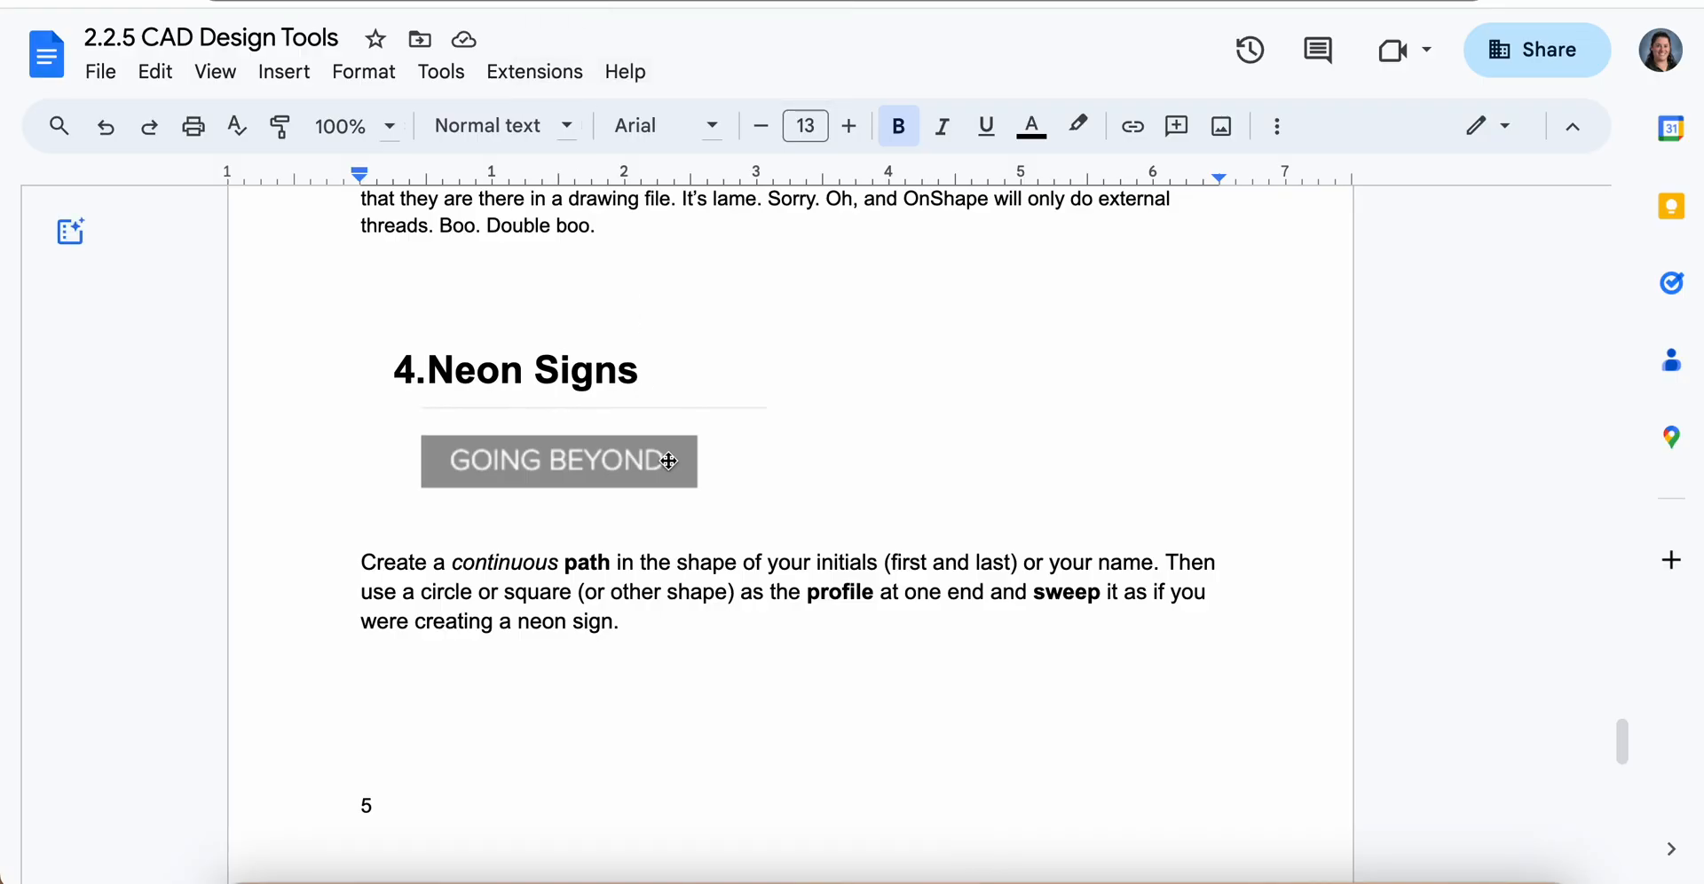
scroll(up, 3)
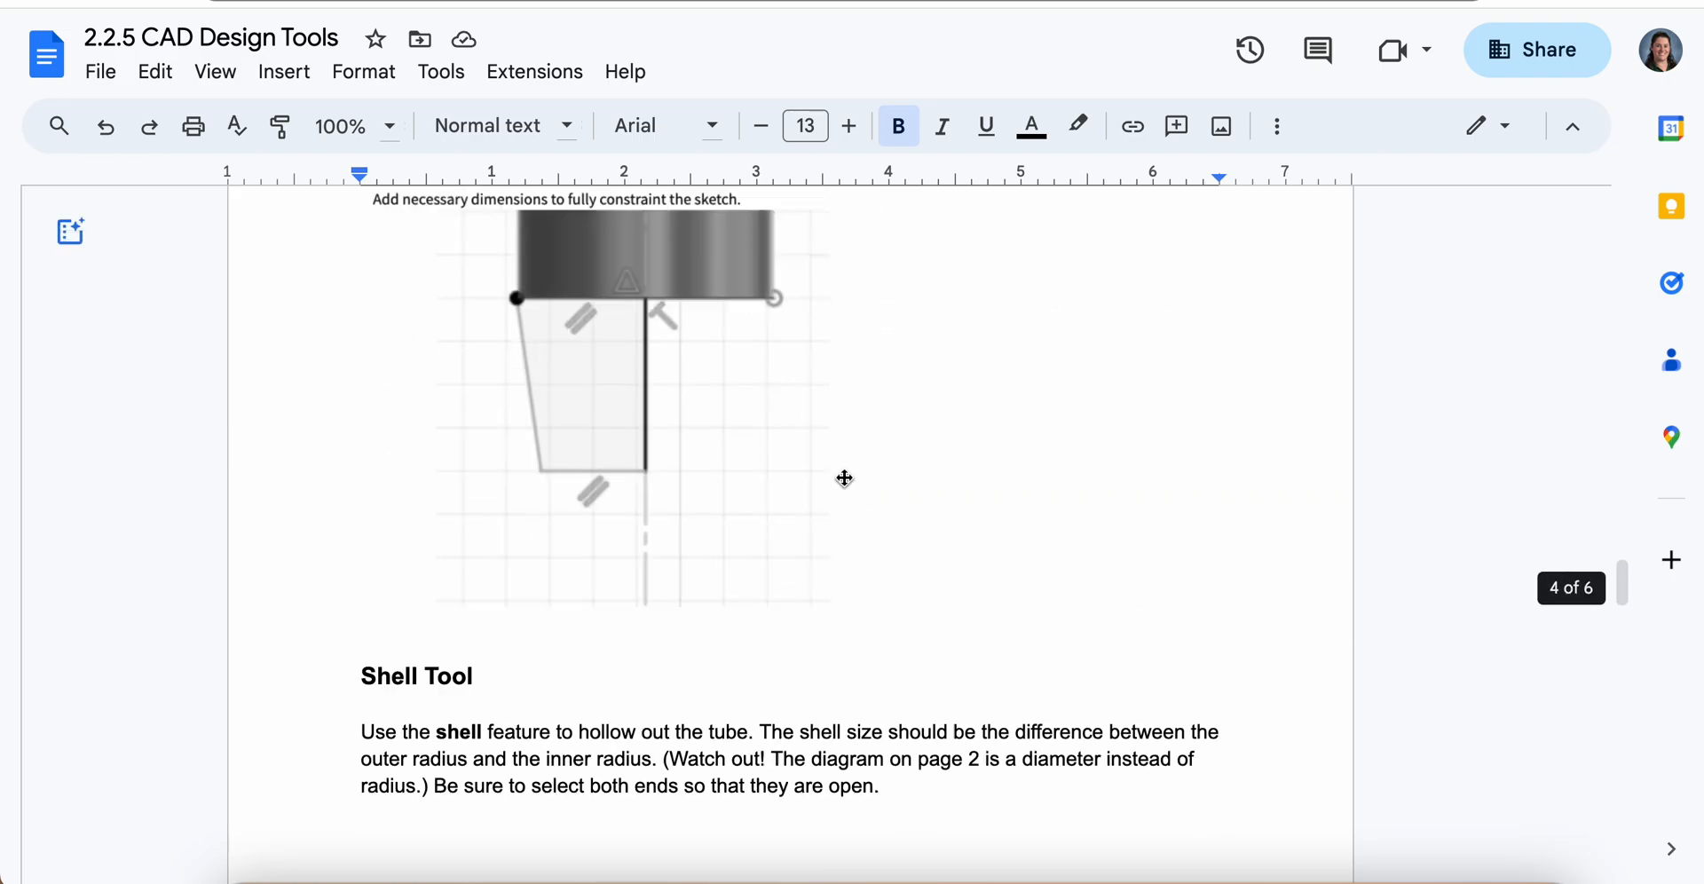
scroll(up, 3)
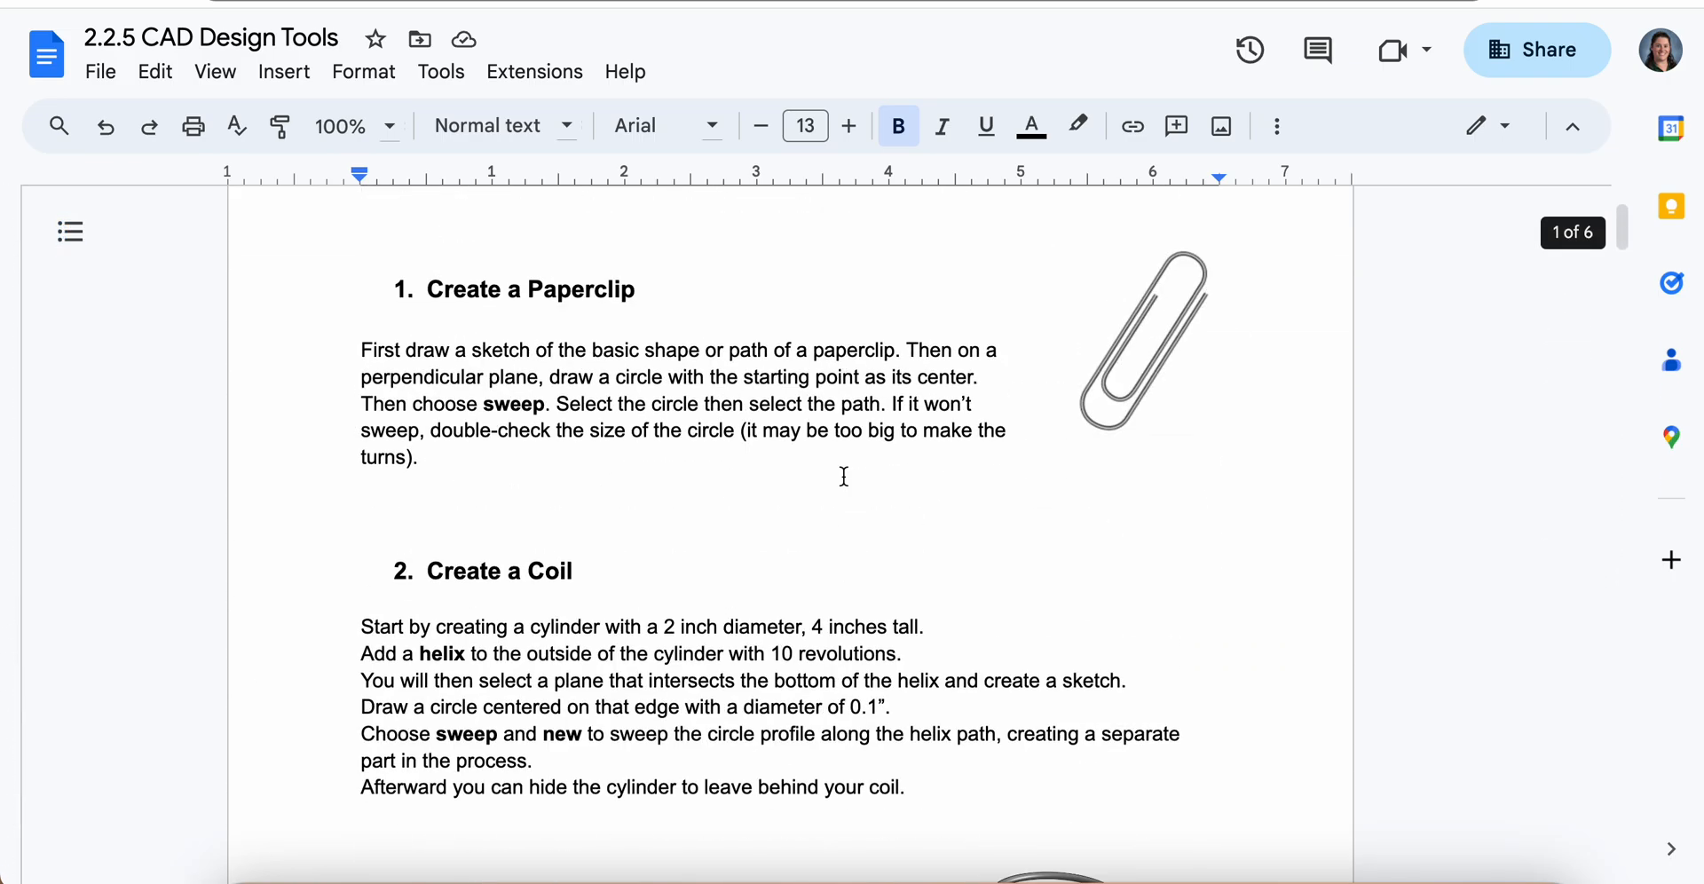
scroll(down, 3)
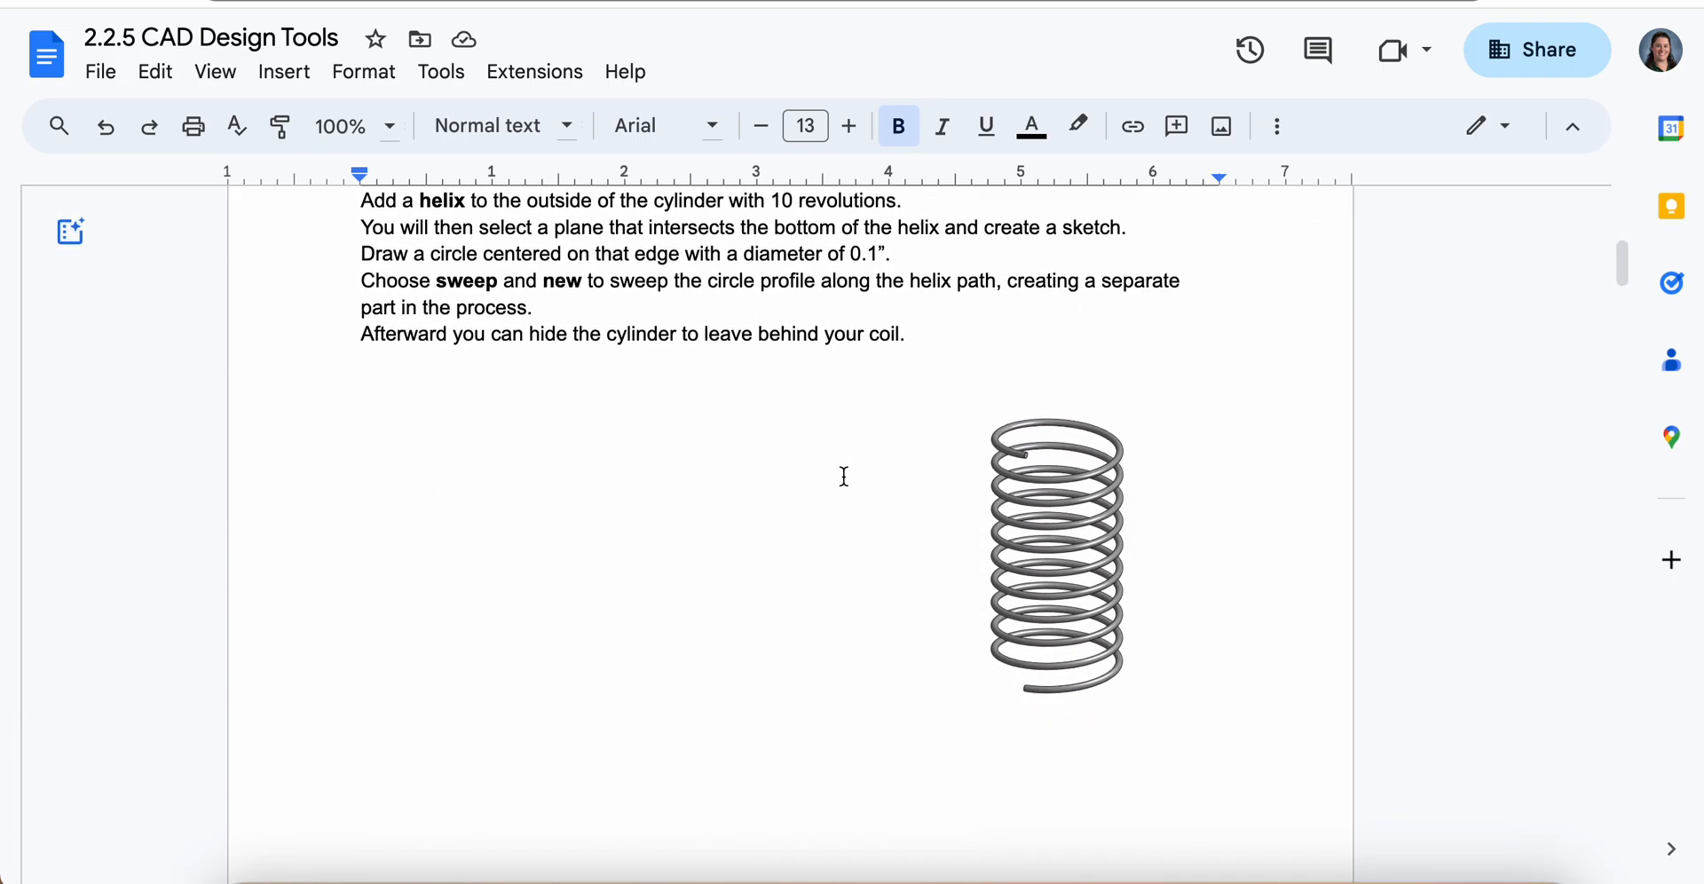
scroll(down, 3)
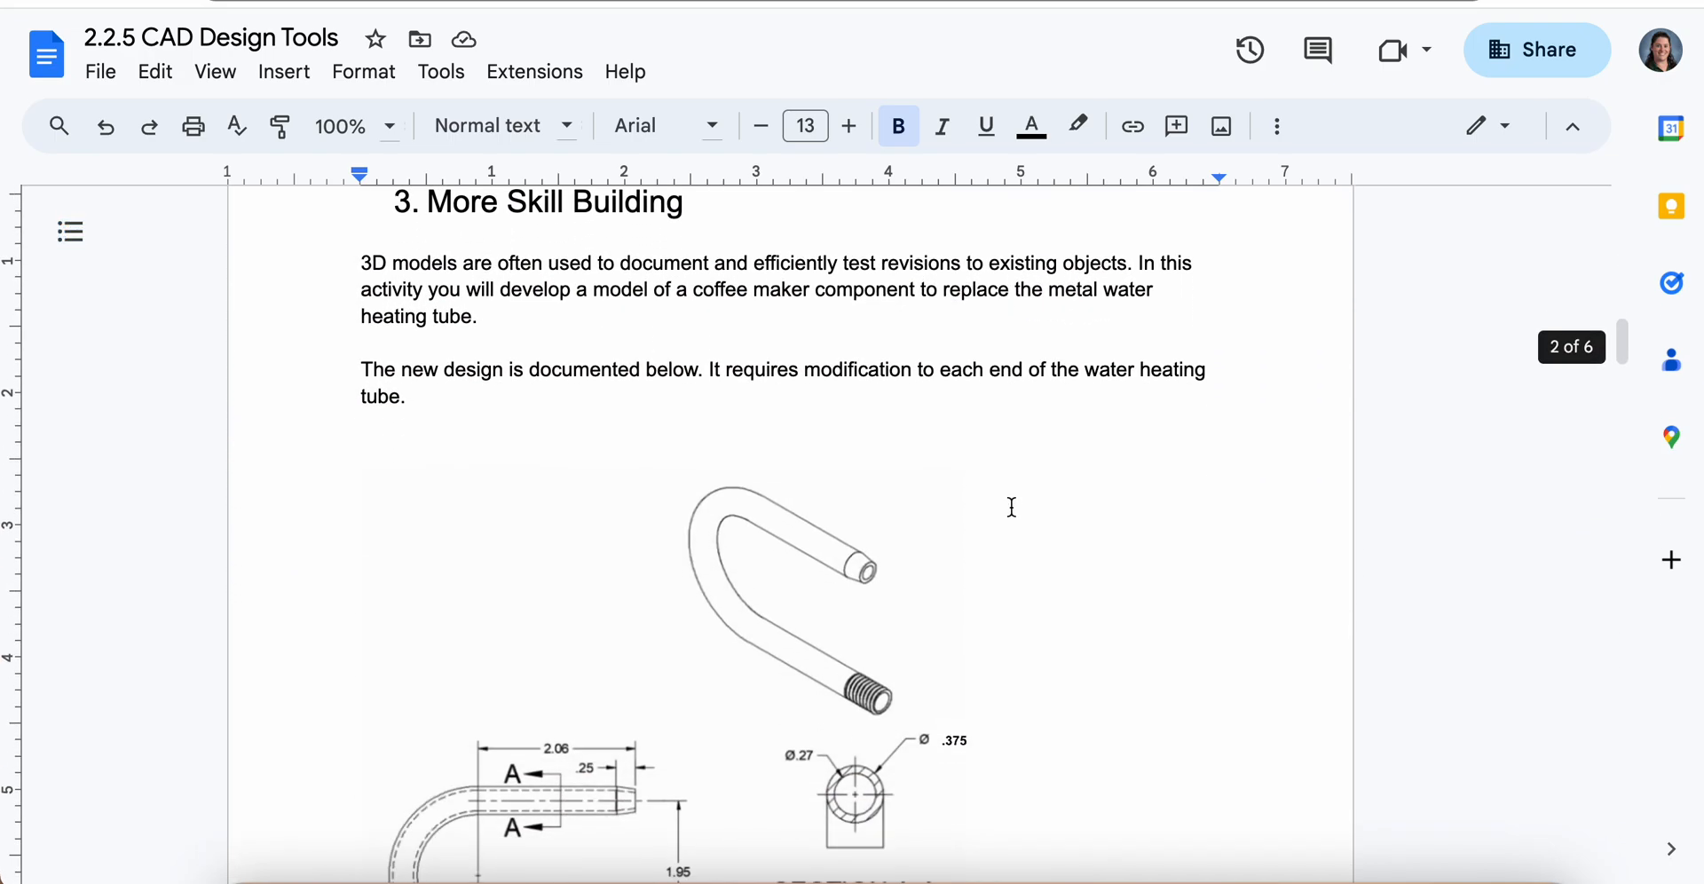
scroll(down, 3)
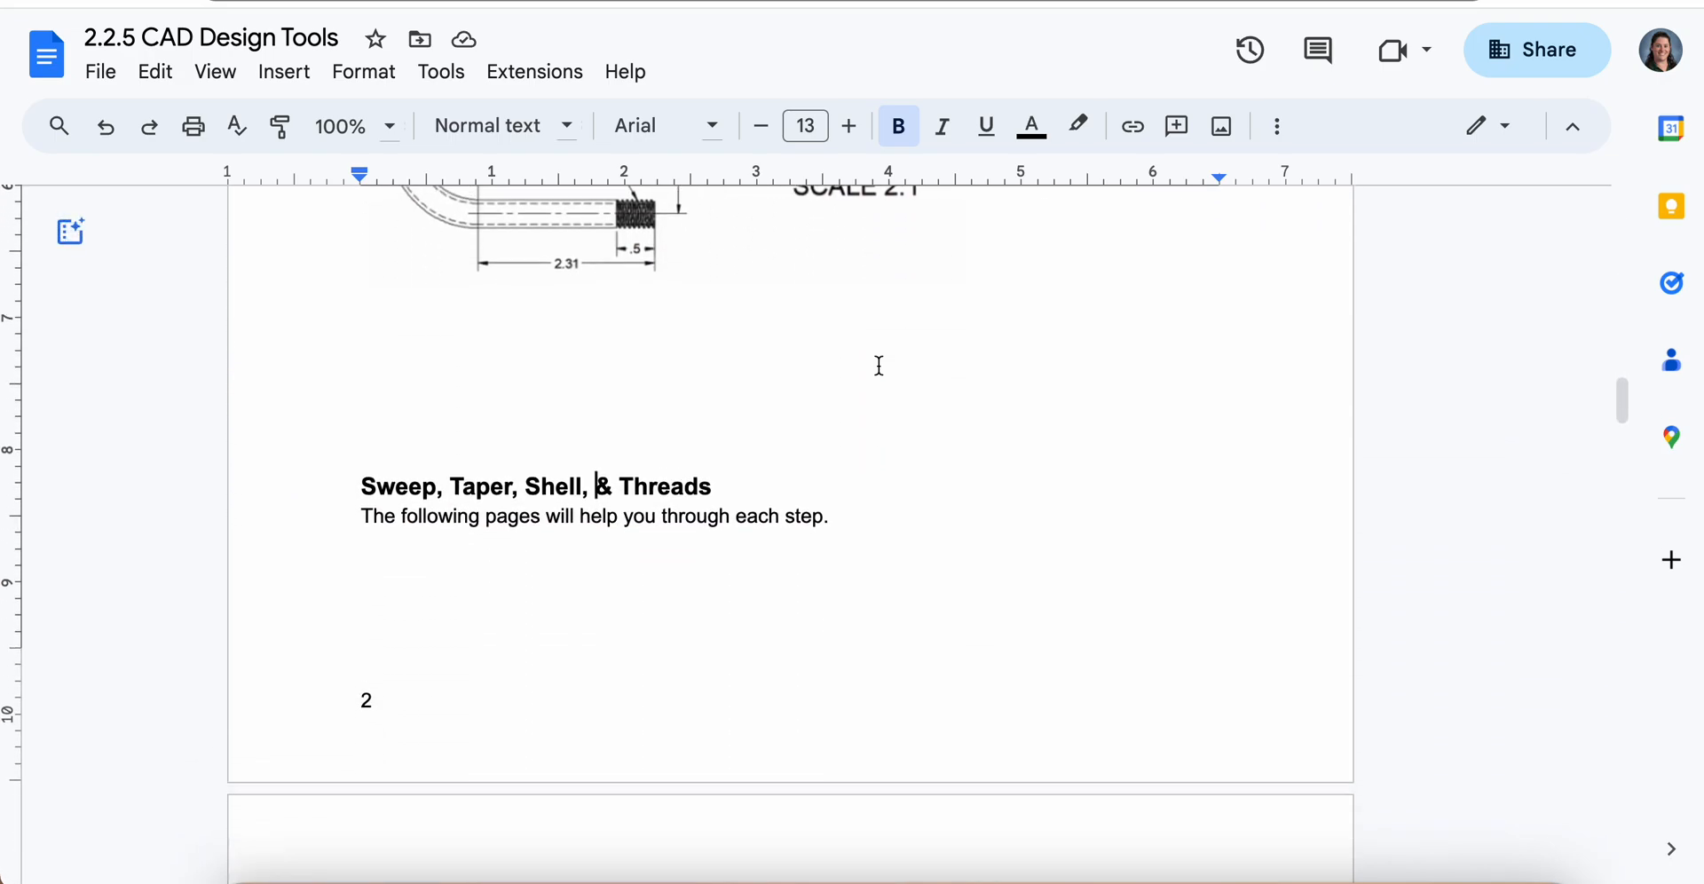
scroll(down, 3)
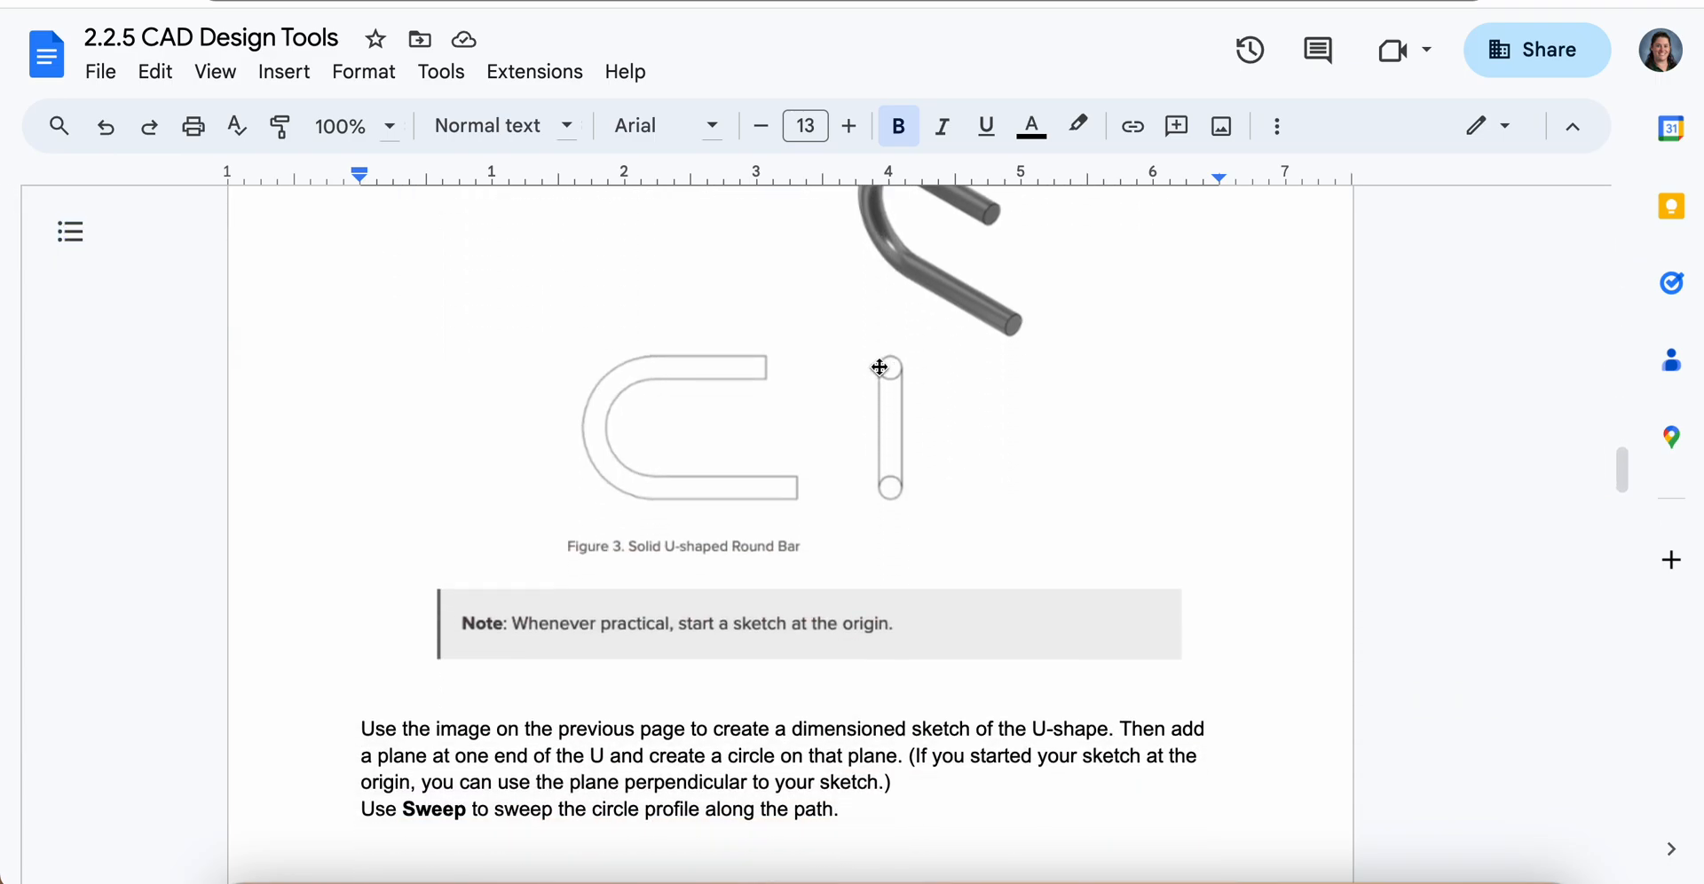
scroll(down, 3)
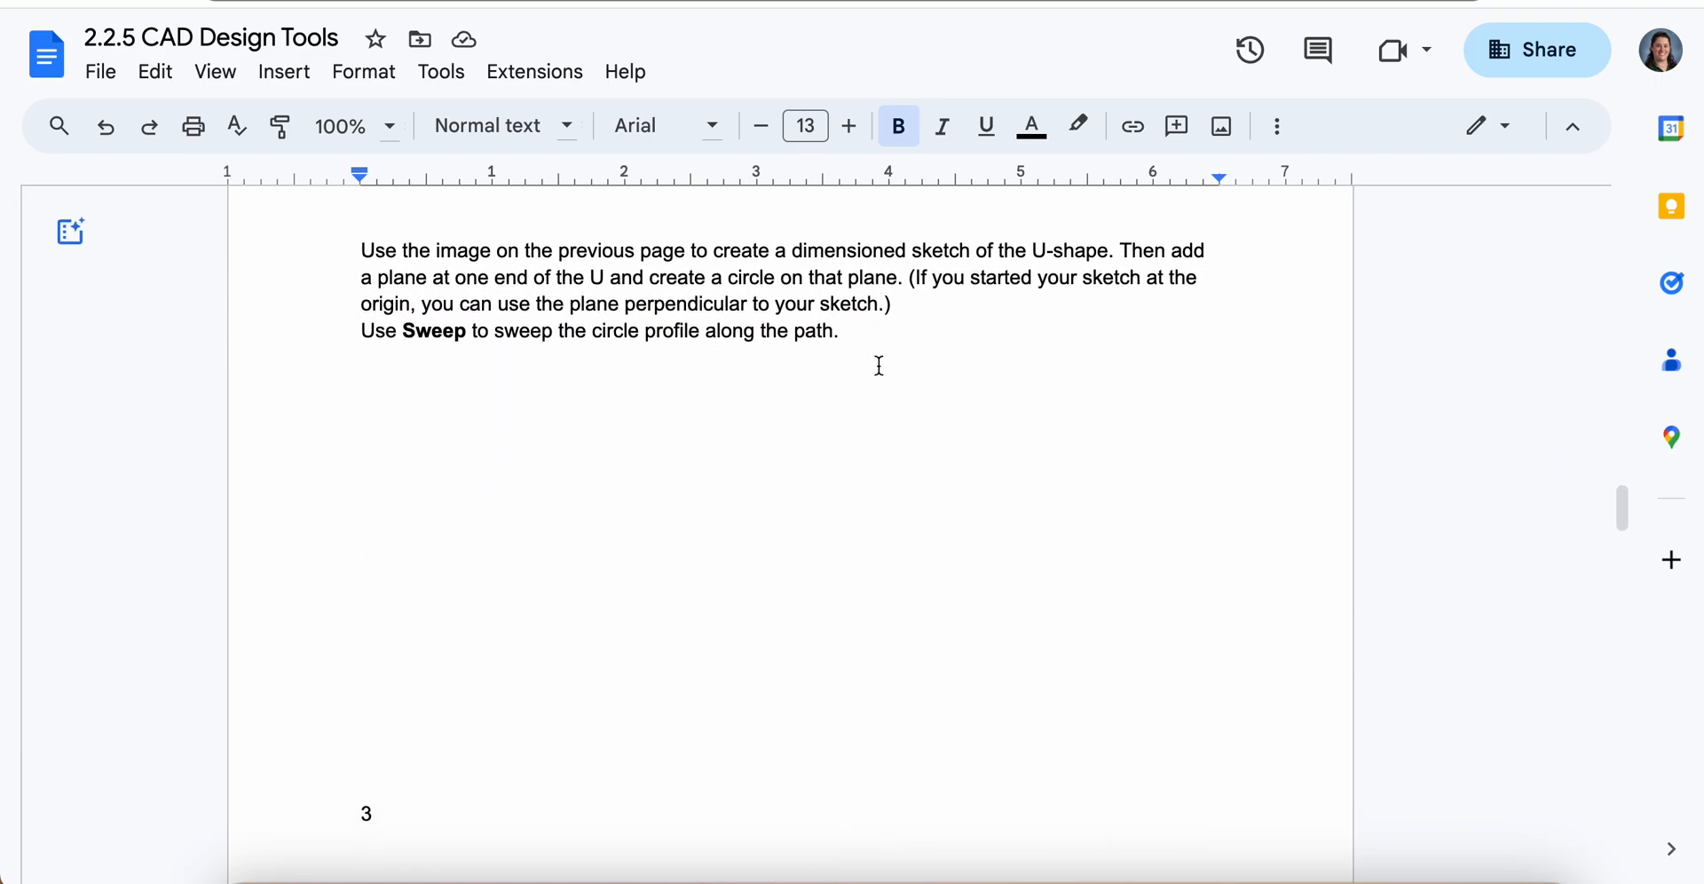
scroll(down, 3)
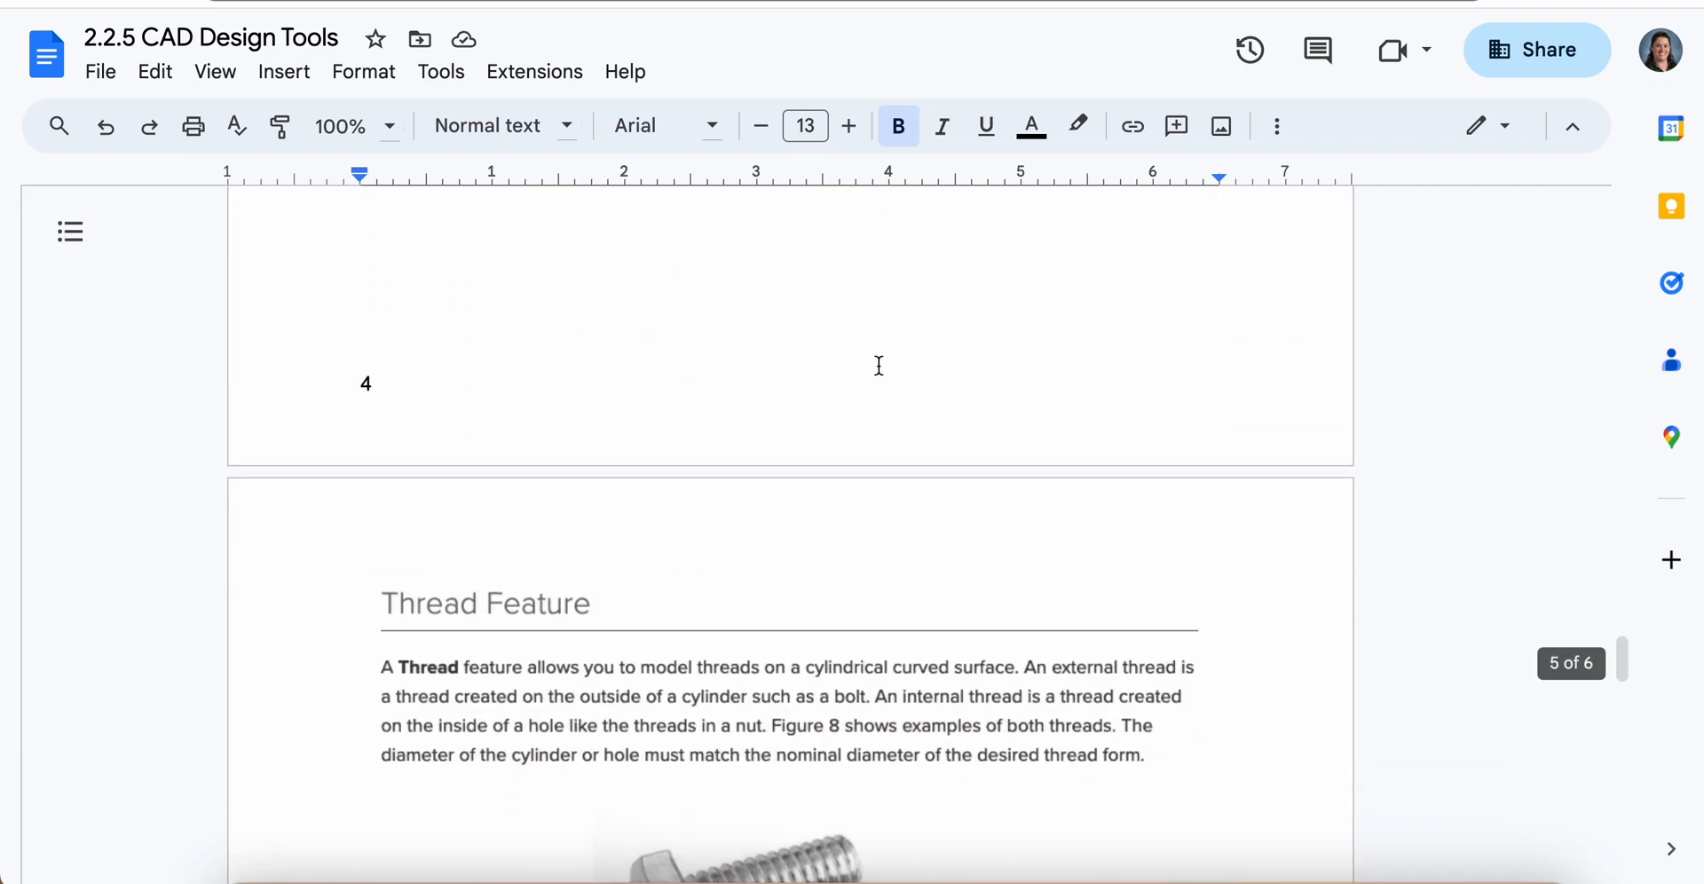
scroll(up, 3)
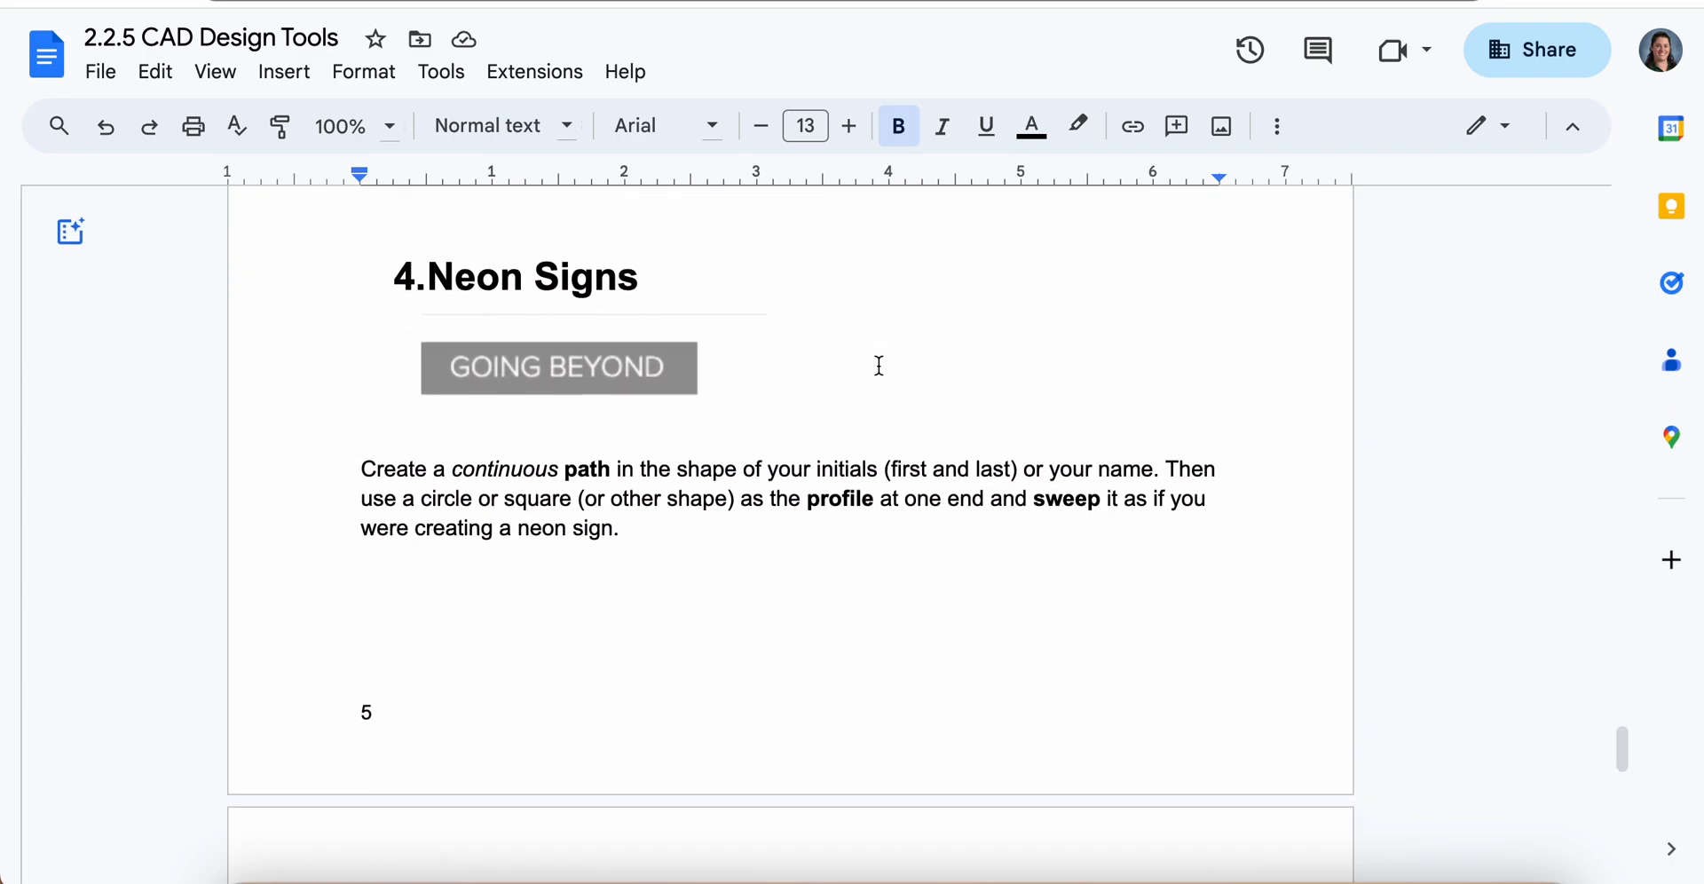